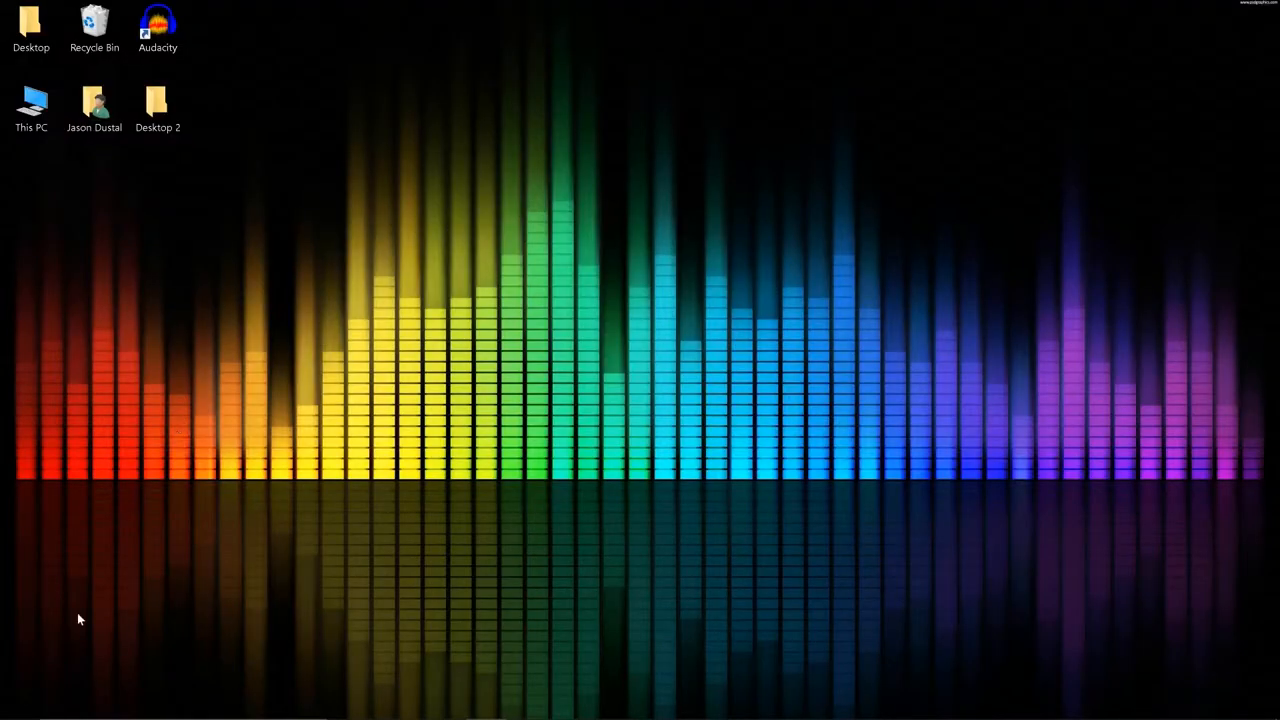
{"action": "mouse_move", "coordinate": [450, 710]}
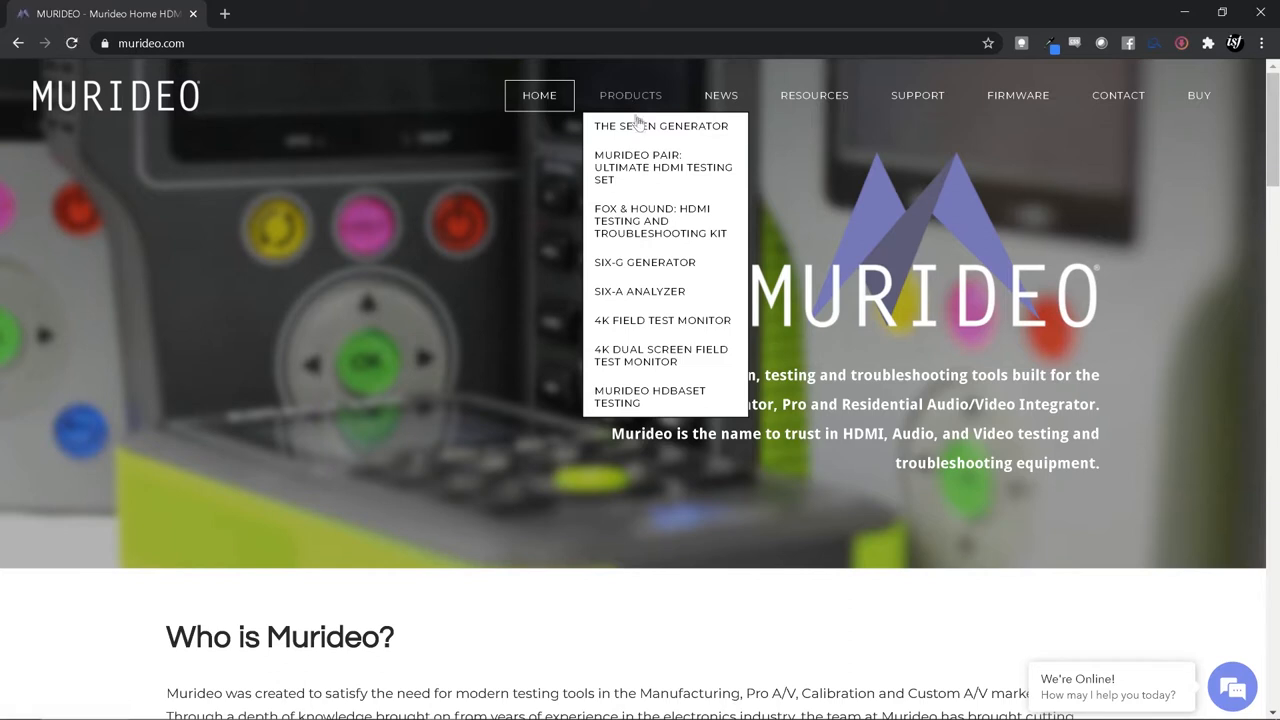
Go to The SEVEN Generator's Resources and open the Protocol Analyzer software folder
{"action": "left_click", "coordinate": [660, 125]}
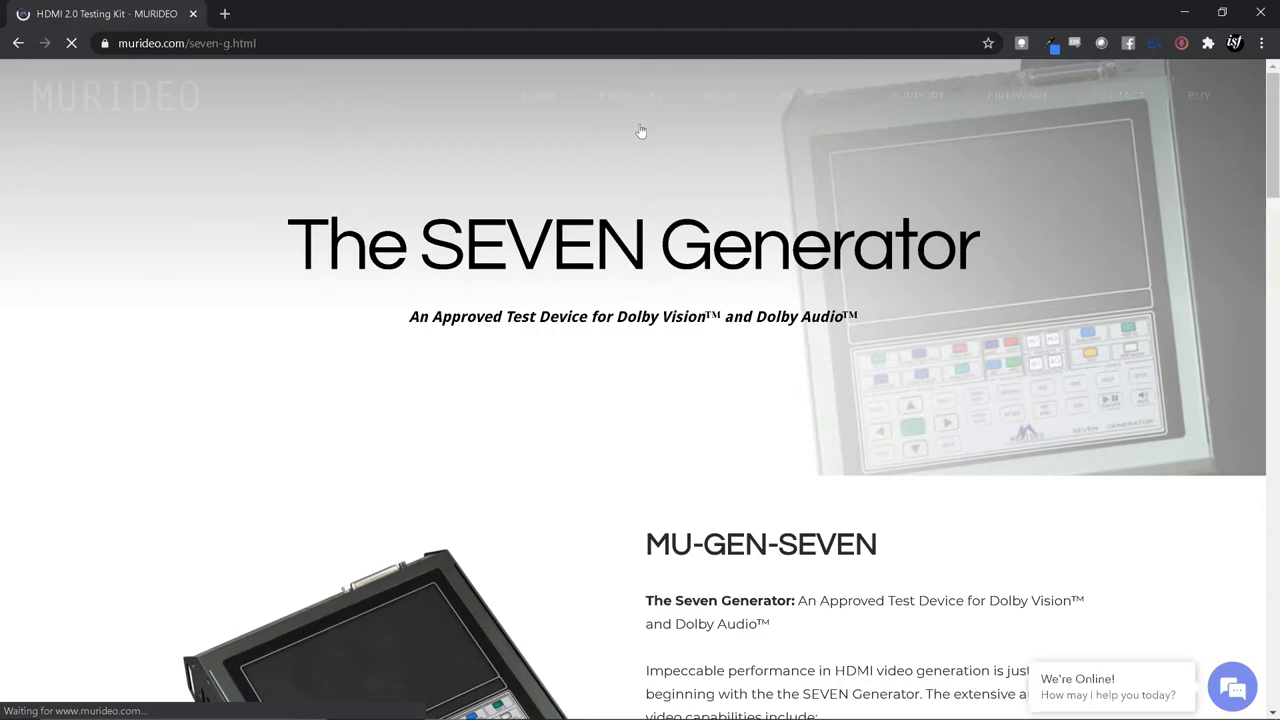
{"action": "scroll", "scroll_direction": "down", "scroll_amount": 3}
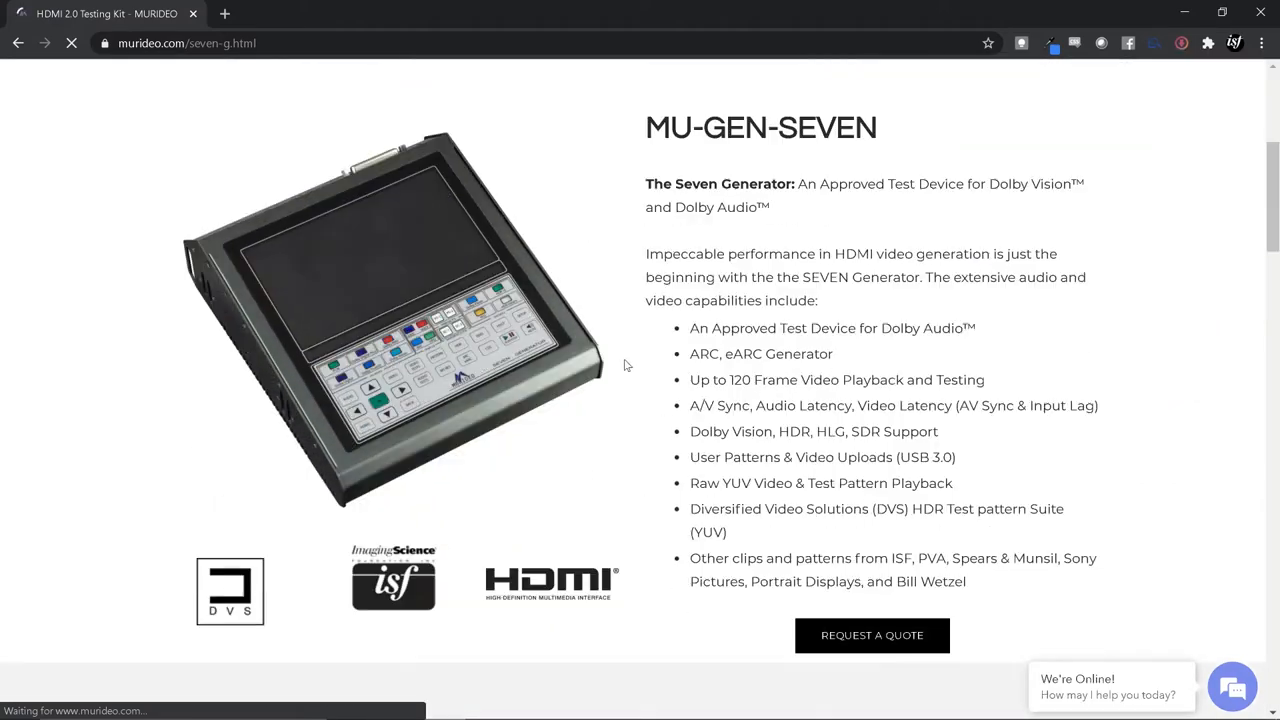
{"action": "scroll", "scroll_direction": "down", "scroll_amount": 3}
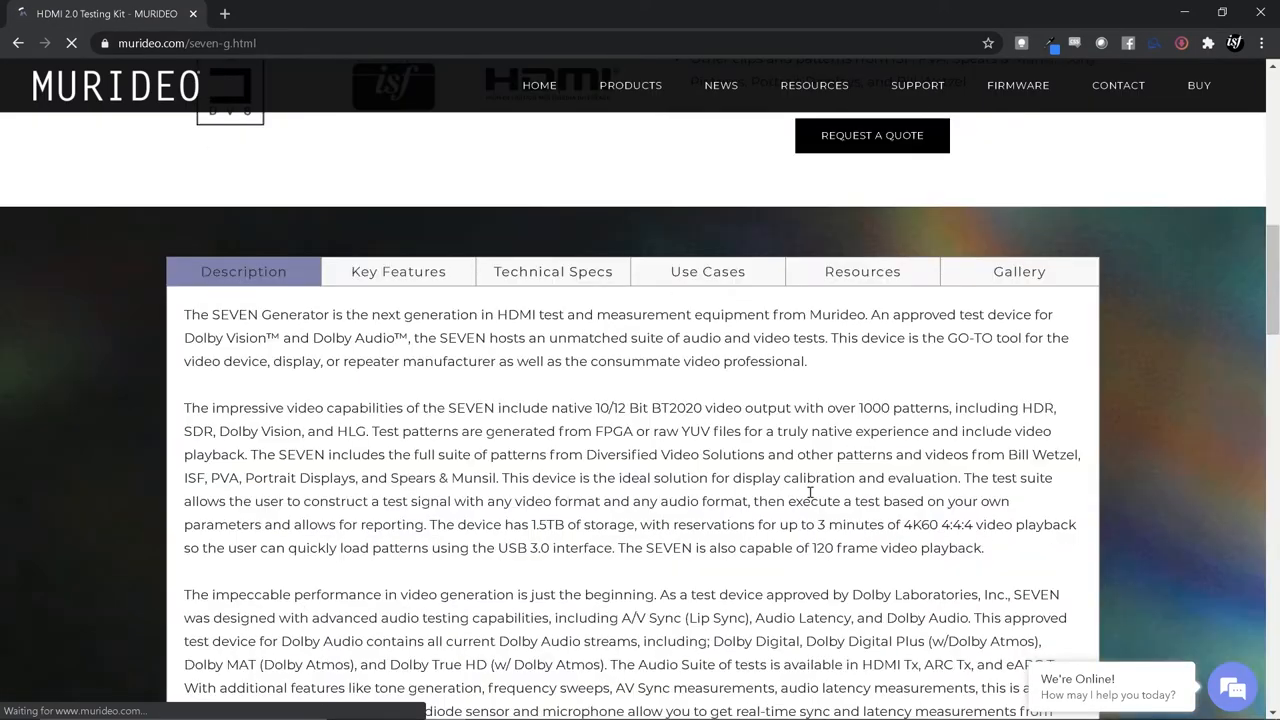
{"action": "left_click", "coordinate": [862, 271]}
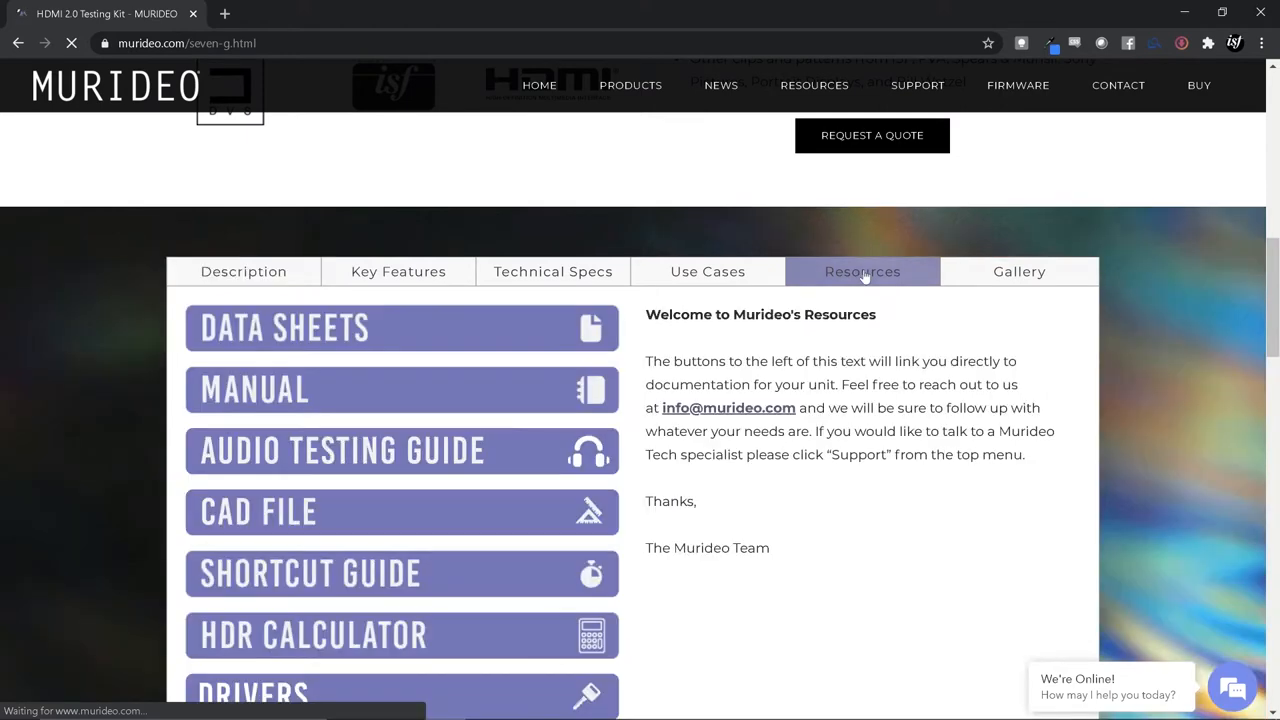
{"action": "scroll", "scroll_direction": "down", "scroll_amount": 3}
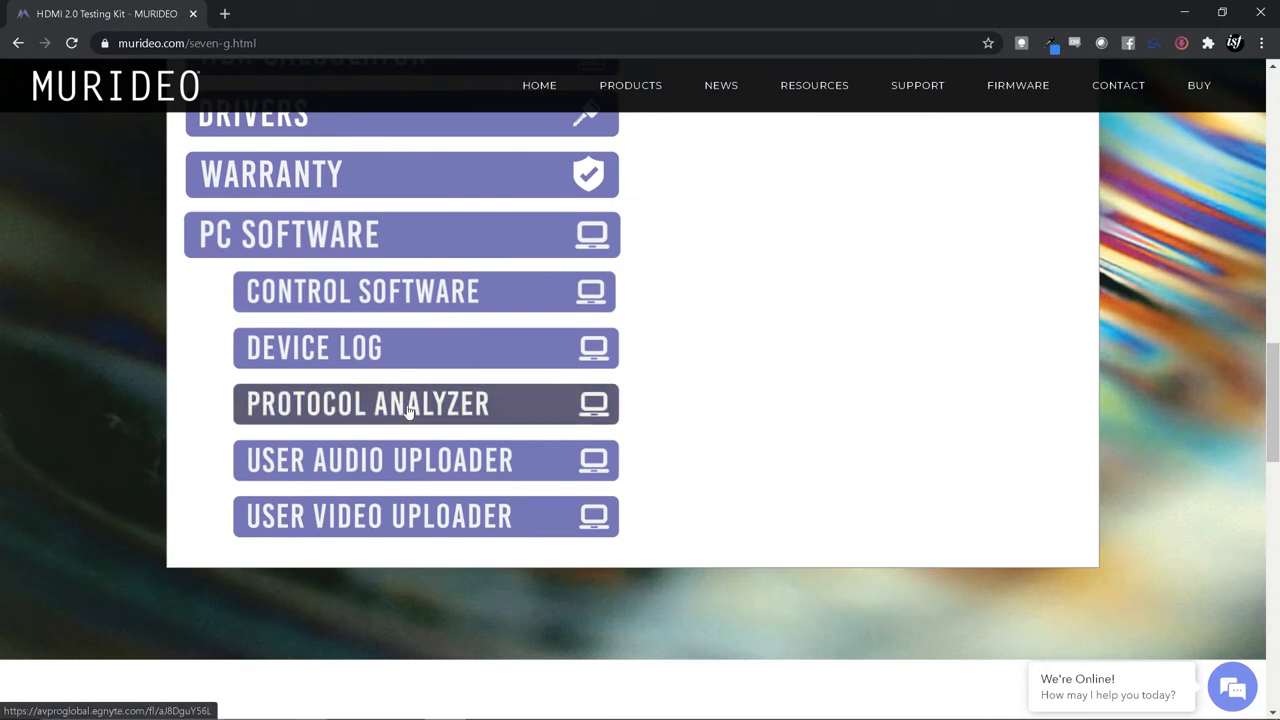
{"action": "left_click", "coordinate": [368, 403]}
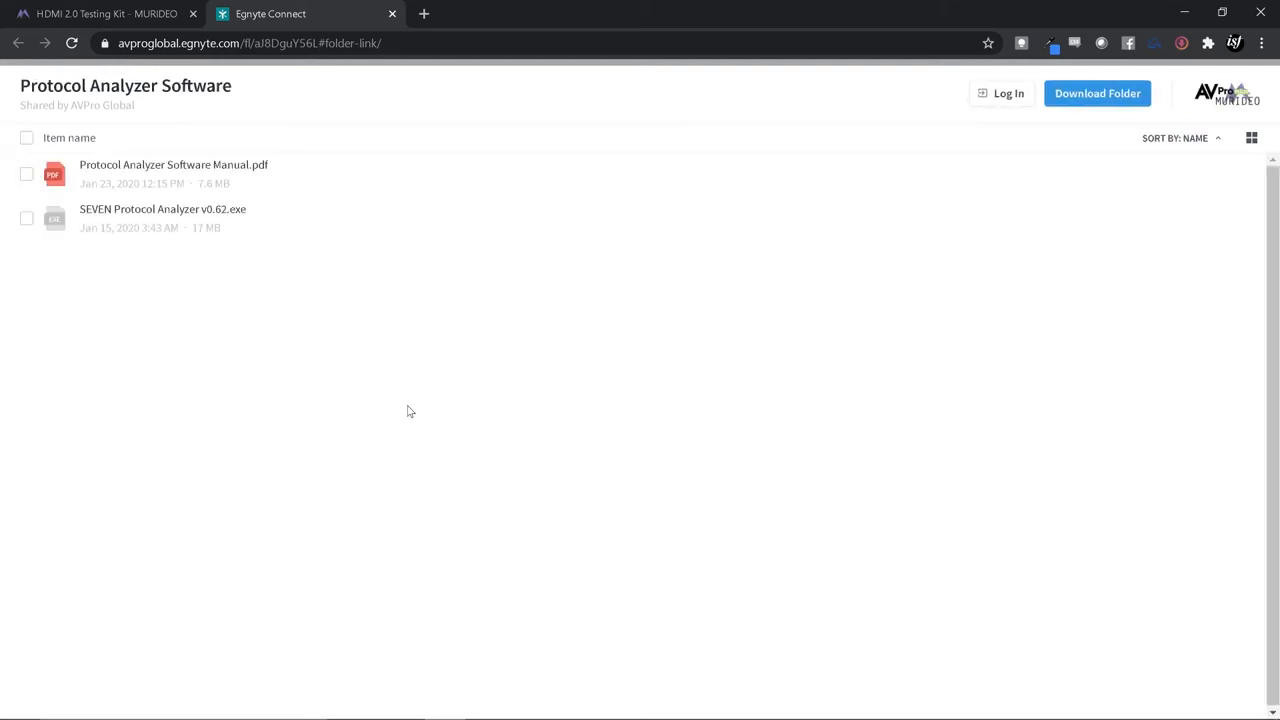
{"action": "mouse_move", "coordinate": [1097, 93]}
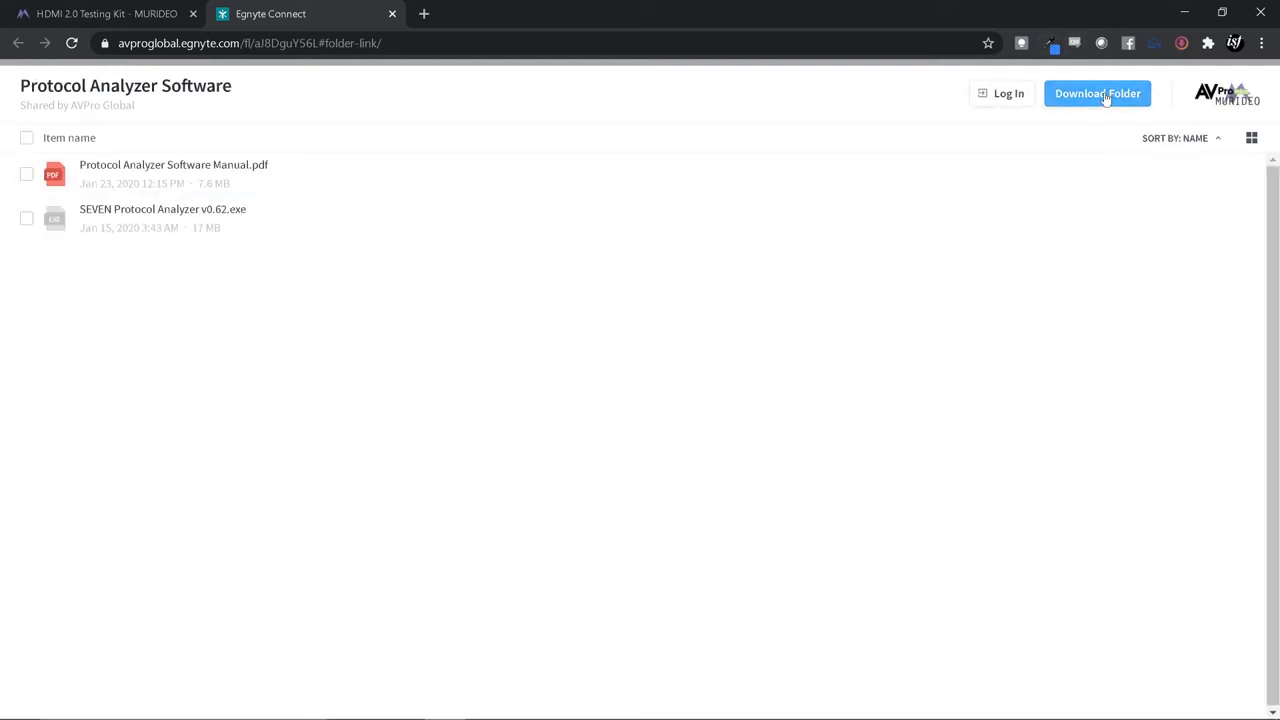
Download the Protocol Analyzer Software folder as a zip and keep it despite the warning
{"action": "left_click", "coordinate": [1097, 93]}
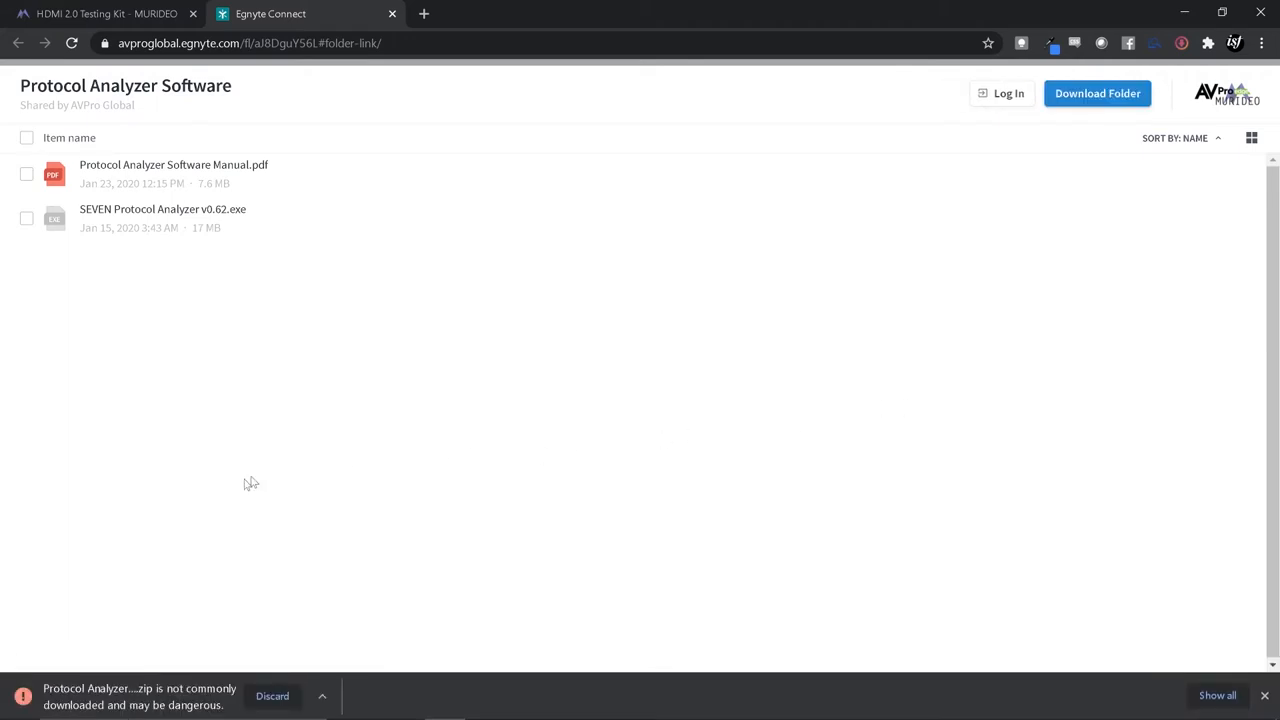
{"action": "mouse_move", "coordinate": [197, 620]}
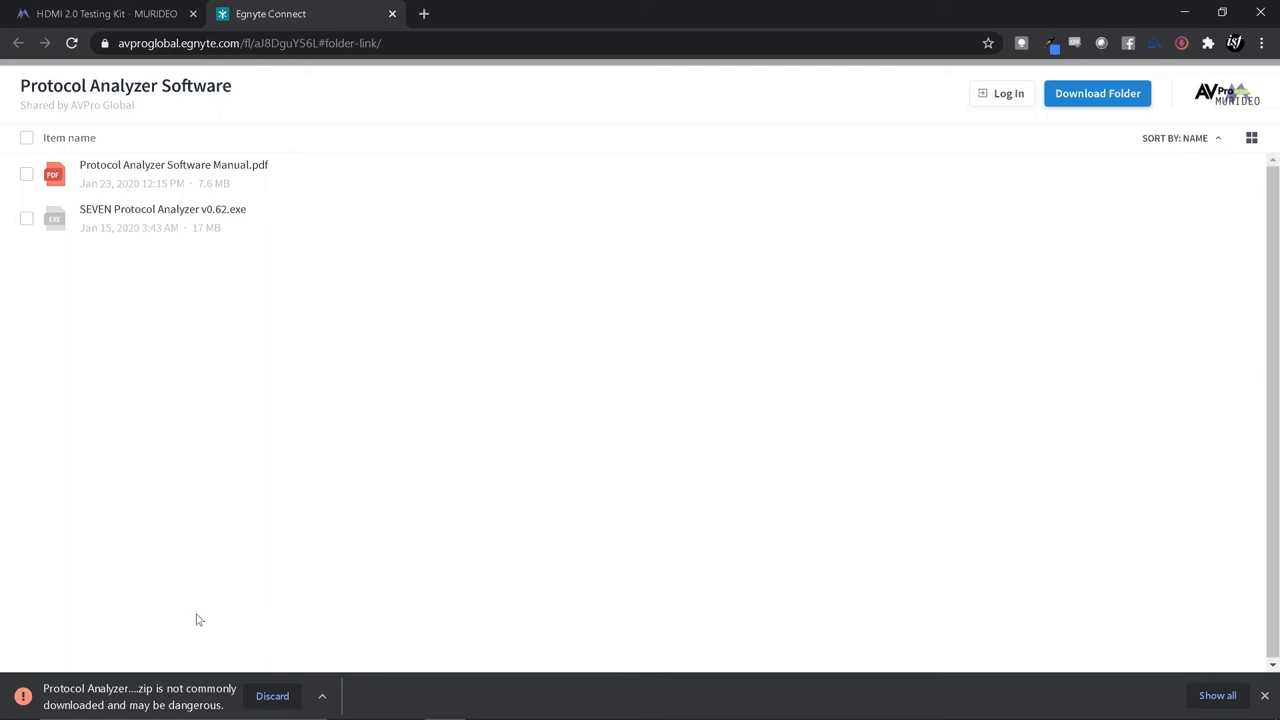
{"action": "mouse_move", "coordinate": [259, 634]}
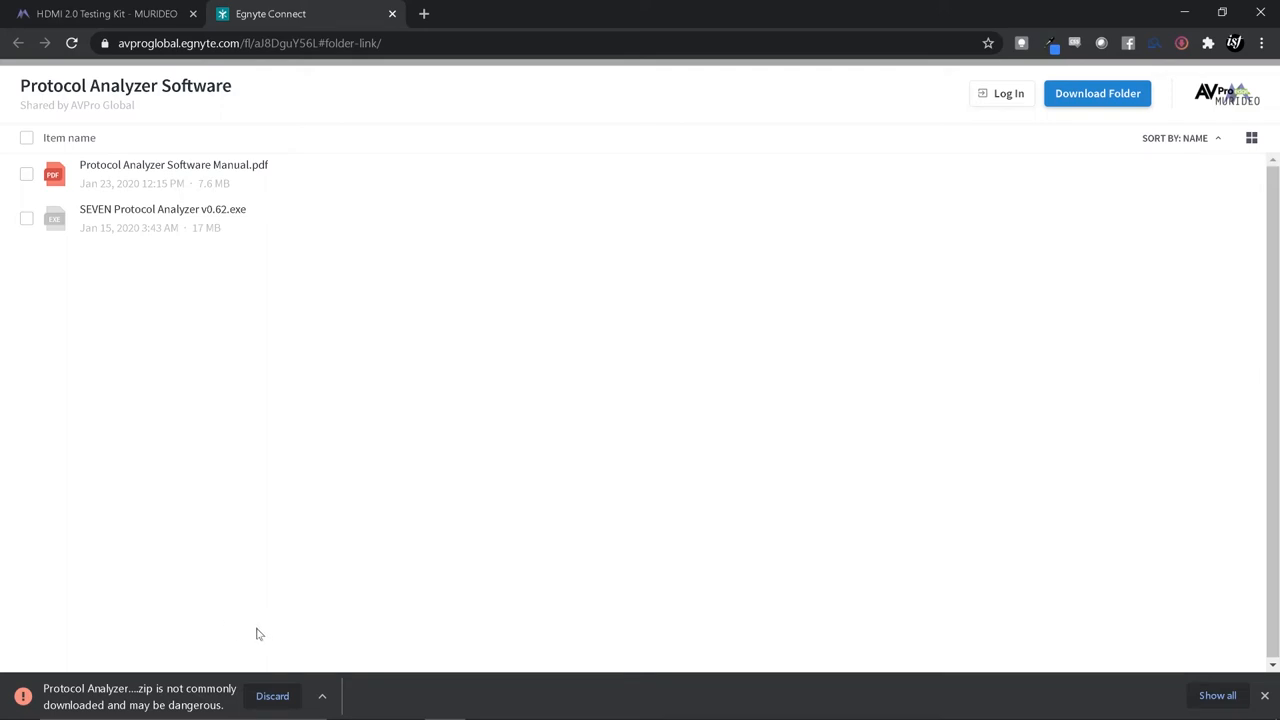
{"action": "left_click", "coordinate": [321, 696]}
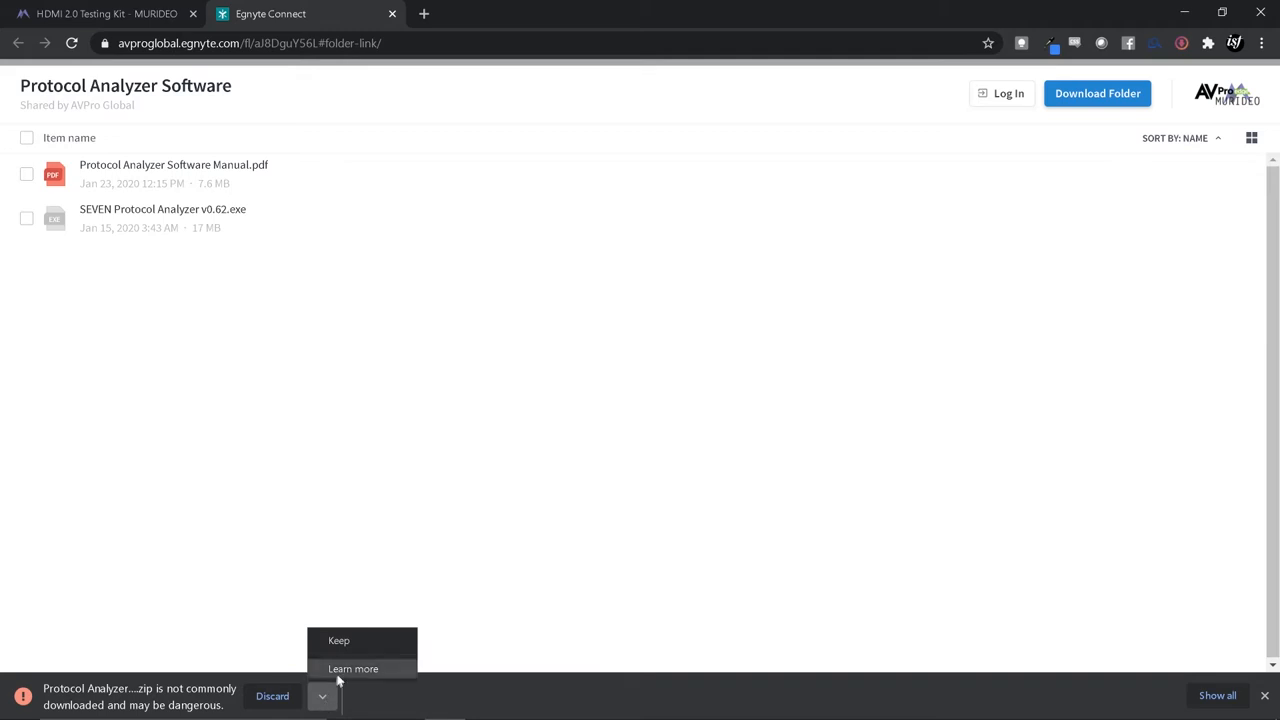
{"action": "left_click", "coordinate": [338, 640]}
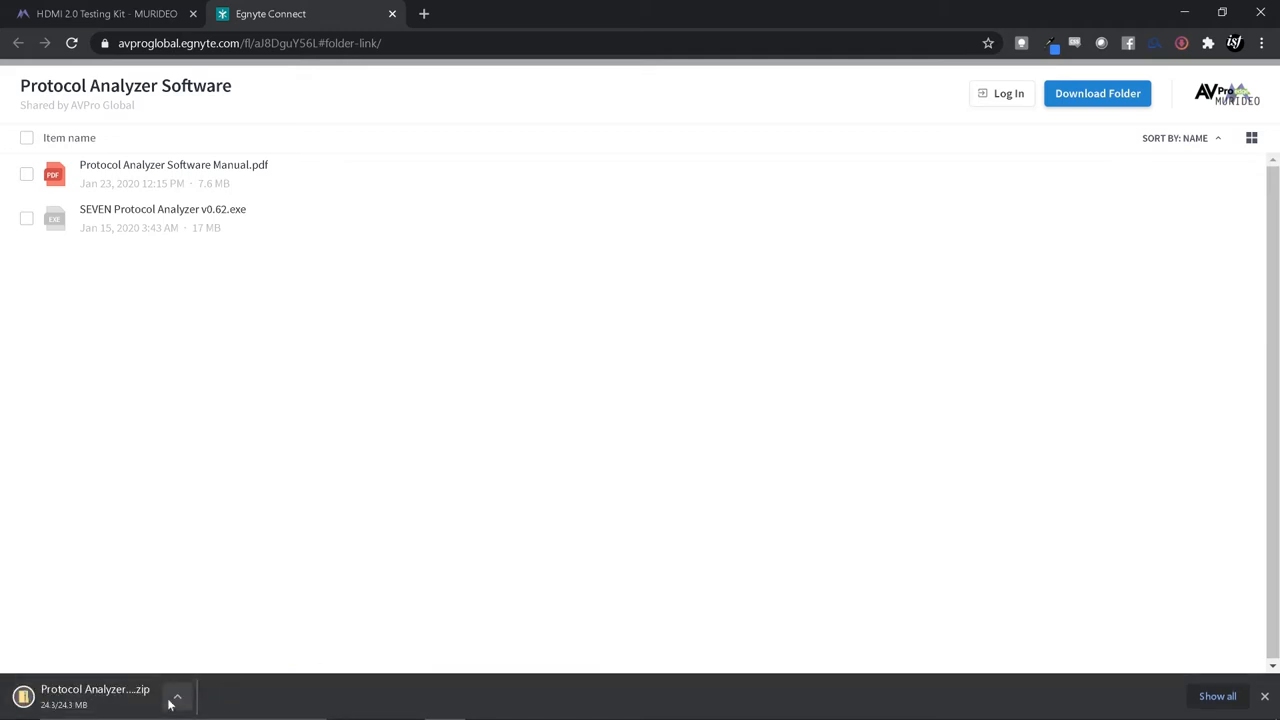
Set the downloading zip to open automatically when done
{"action": "left_click", "coordinate": [176, 696]}
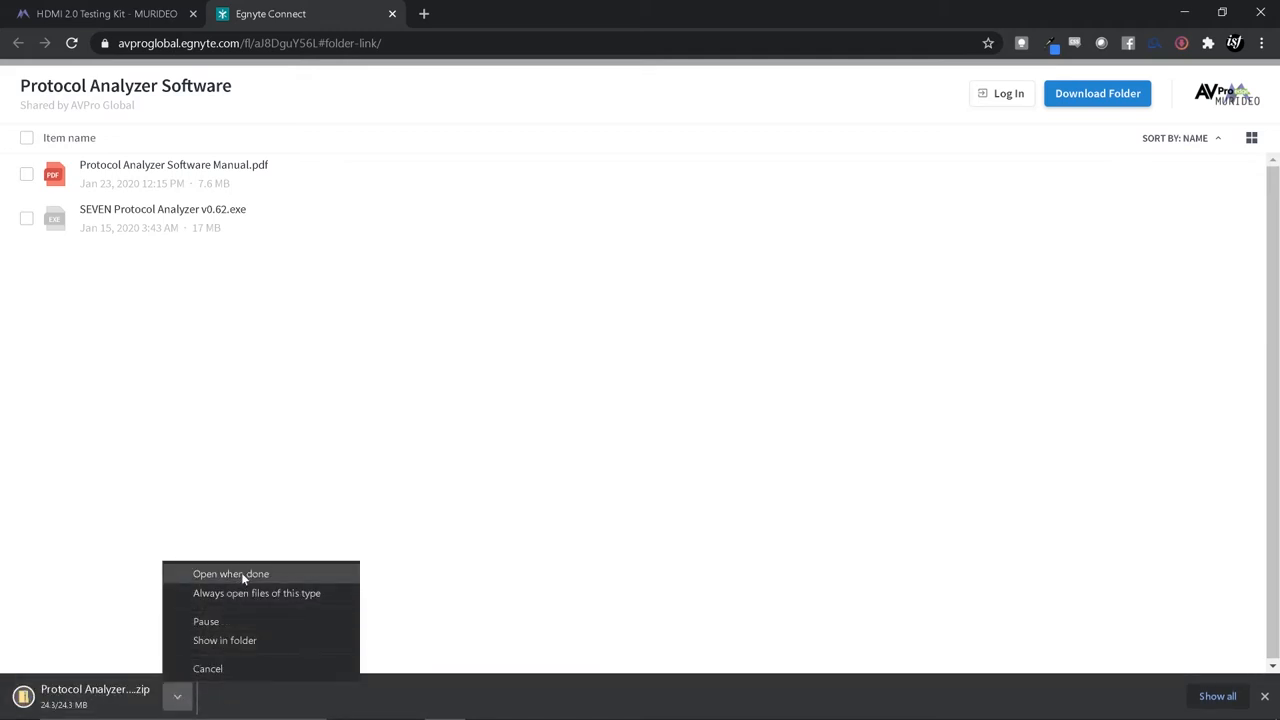
{"action": "left_click", "coordinate": [230, 573]}
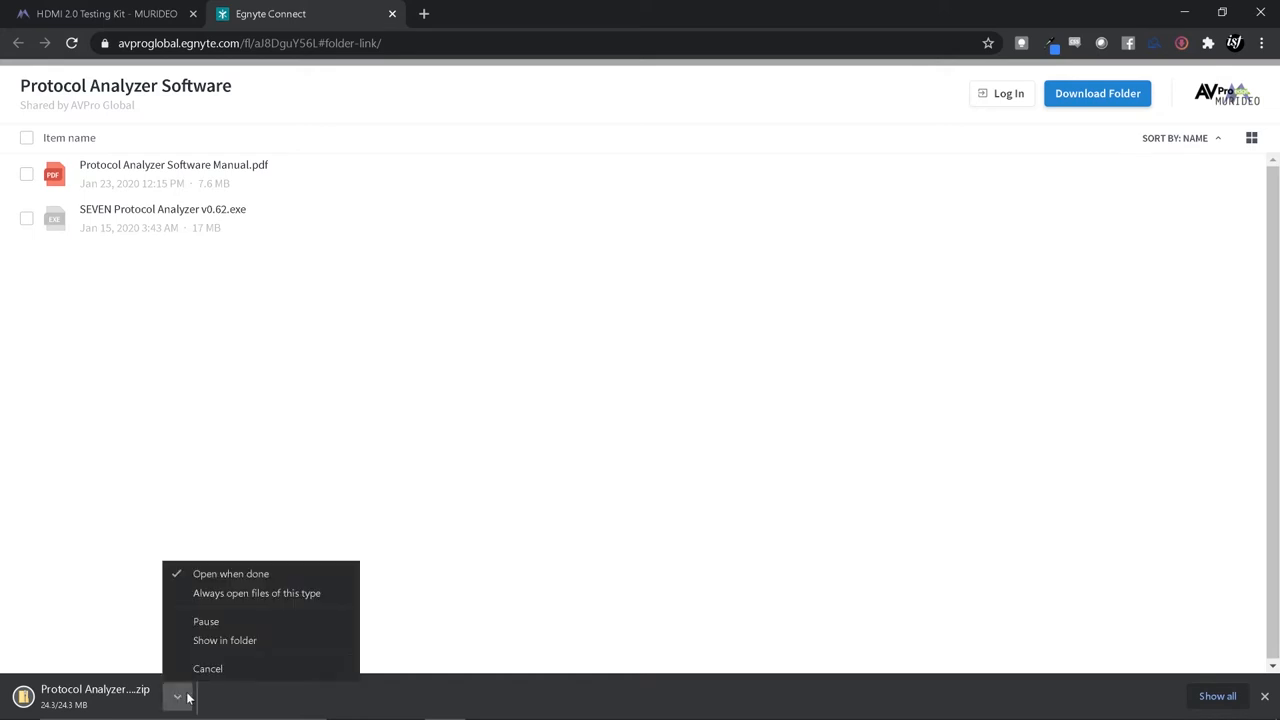
{"action": "left_click", "coordinate": [224, 640]}
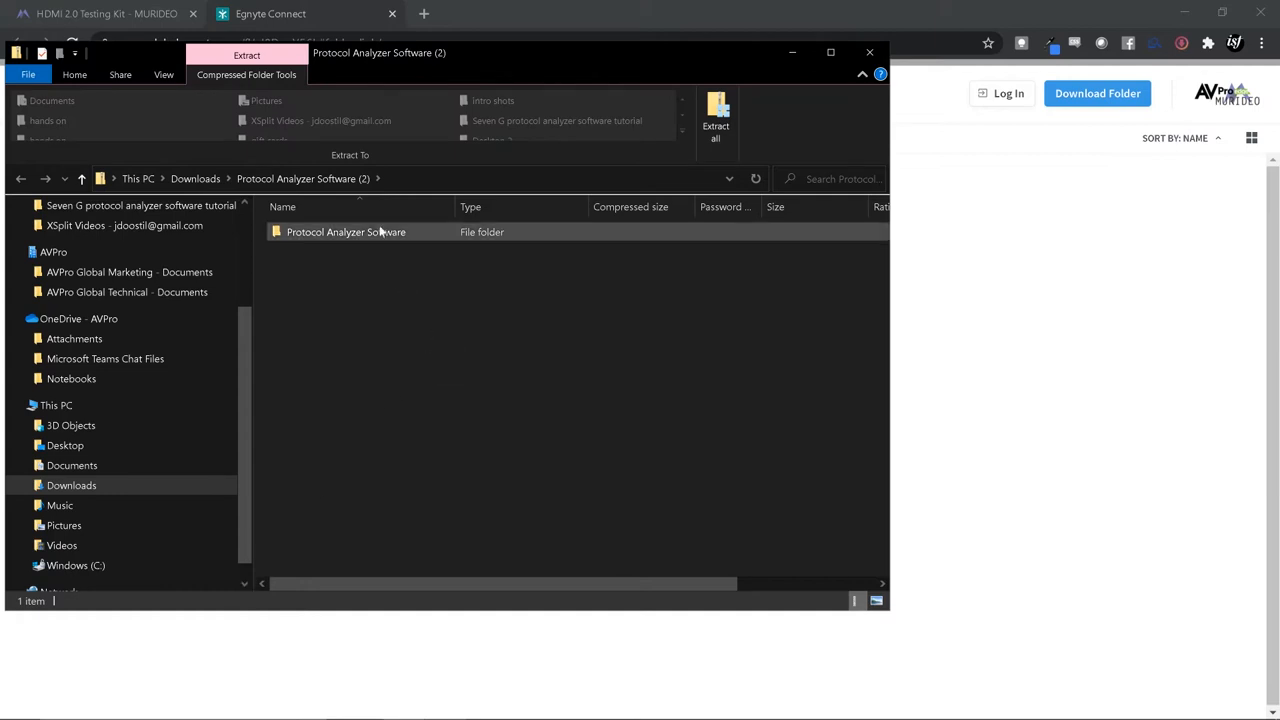
Extract the Protocol Analyzer Software folder from the zip to the Desktop
{"action": "left_click", "coordinate": [346, 231]}
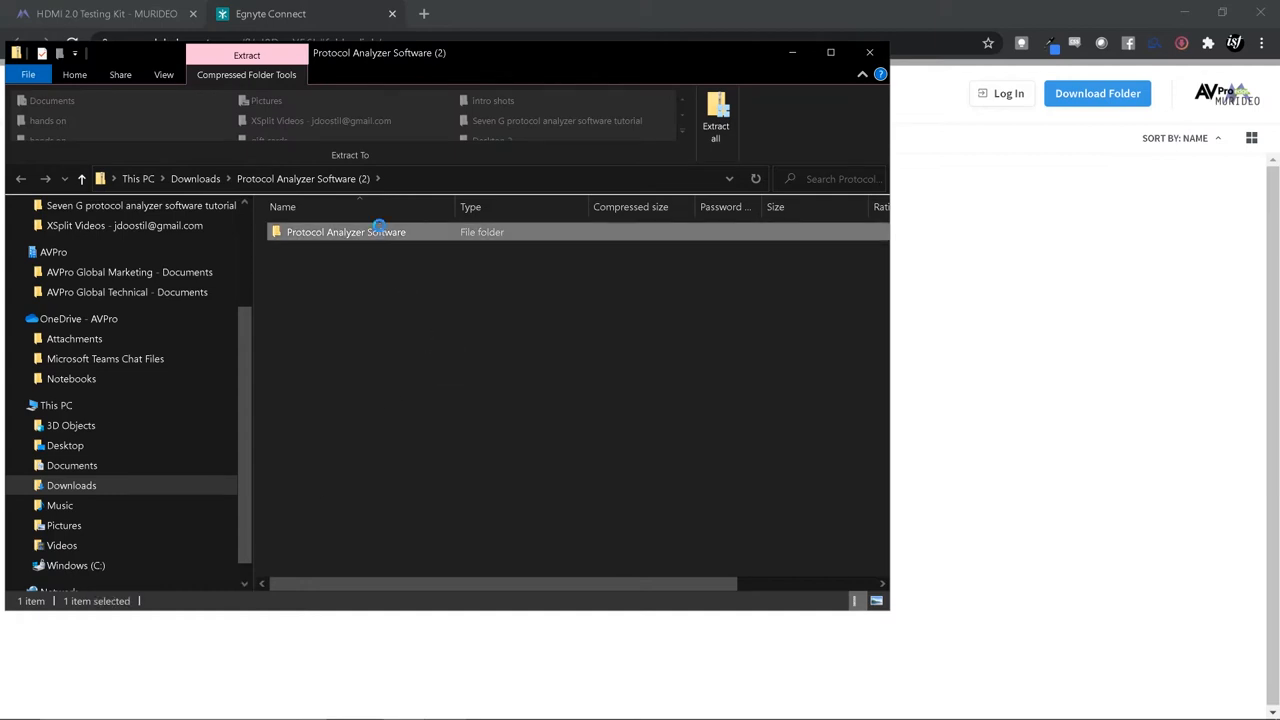
{"action": "left_click", "coordinate": [715, 115]}
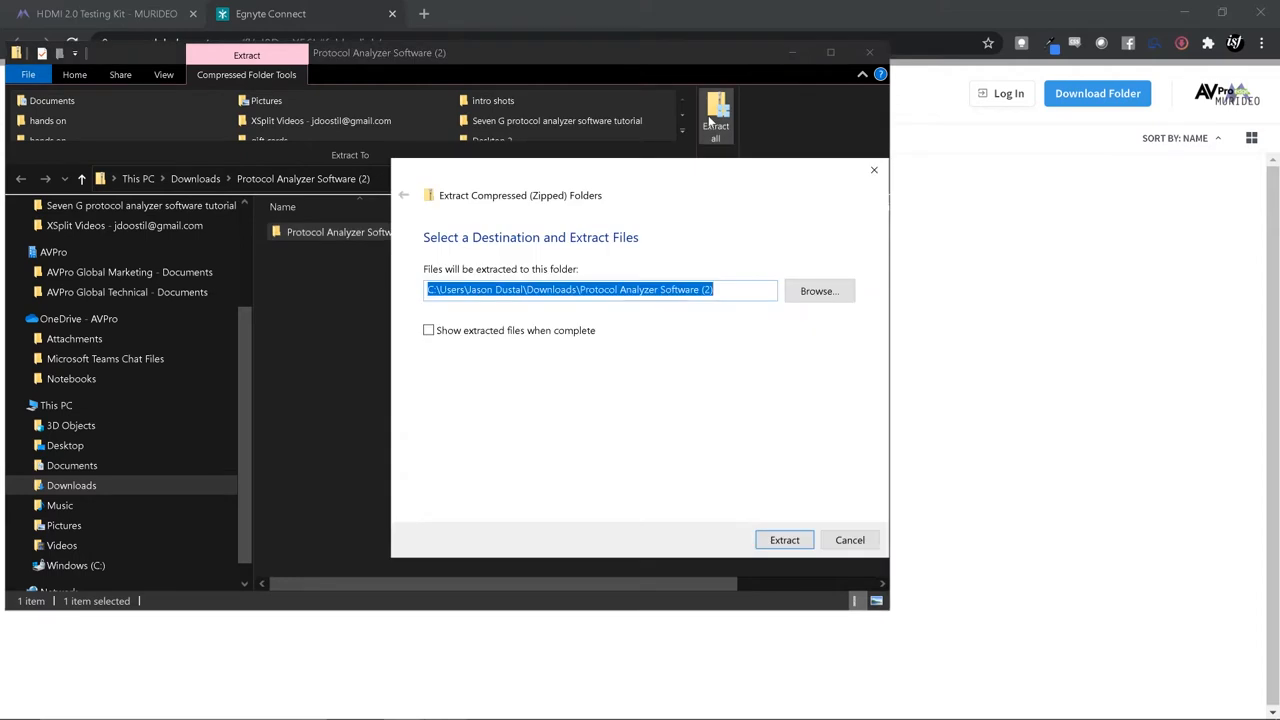
{"action": "left_click", "coordinate": [818, 291]}
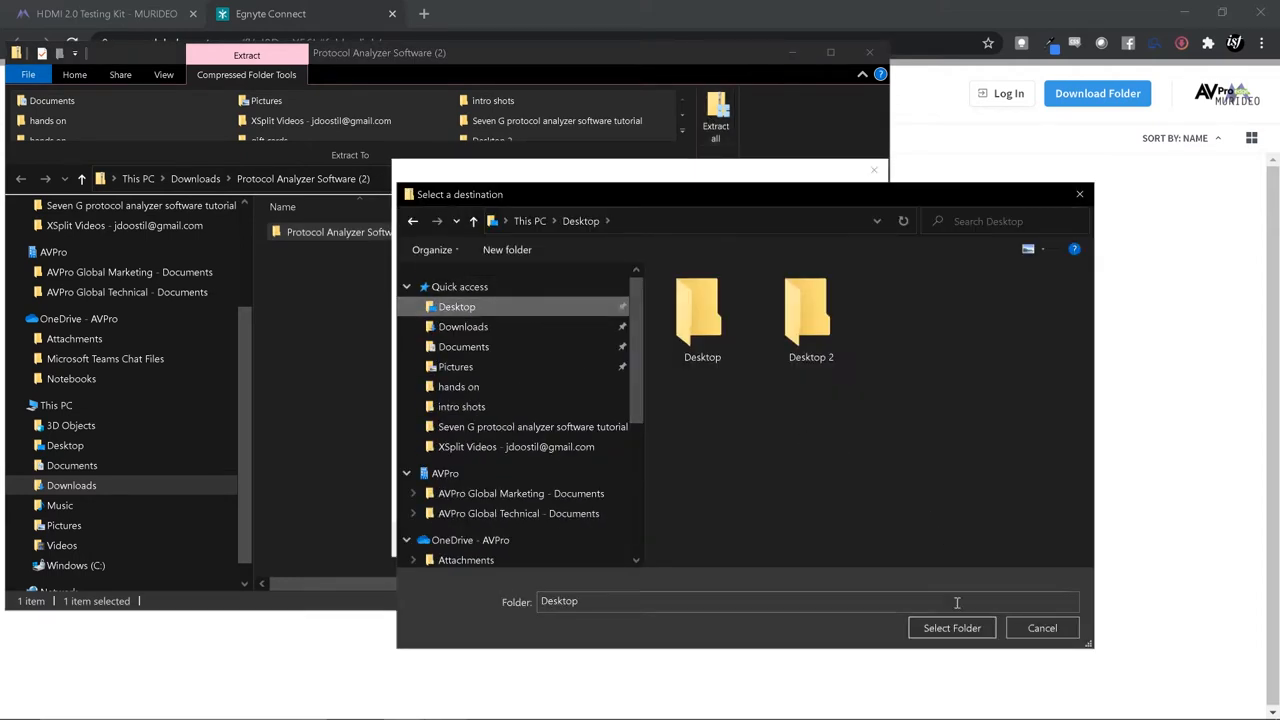
{"action": "left_click", "coordinate": [951, 627]}
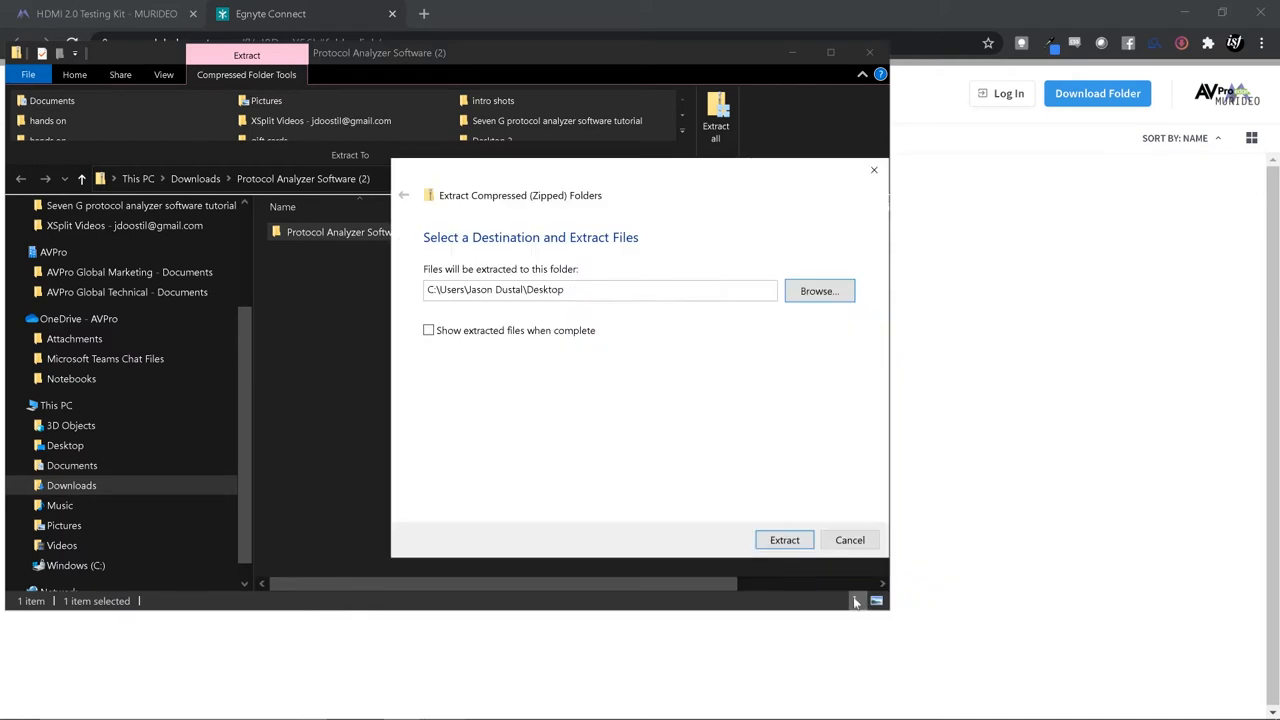
{"action": "left_click", "coordinate": [784, 540]}
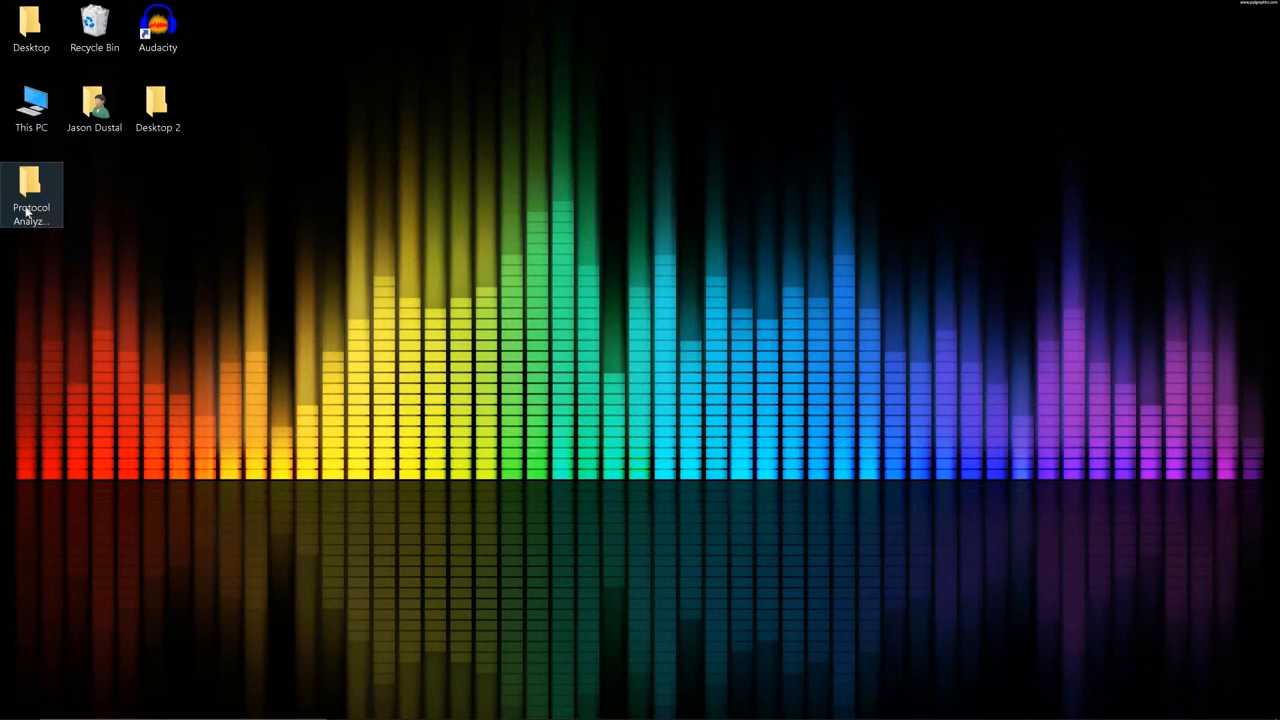
Launch SEVEN Protocol Analyzer v0.62 from the extracted folder and choose More info on SmartScreen
{"action": "double_click", "coordinate": [31, 195]}
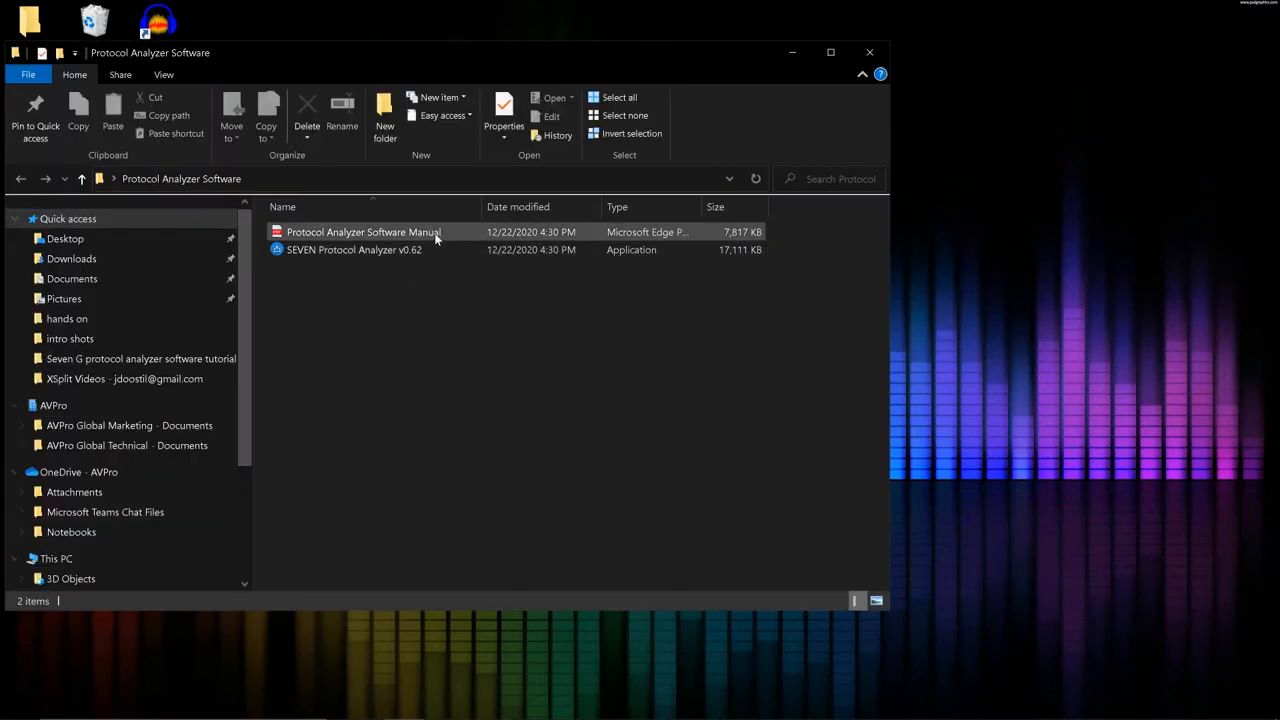
{"action": "left_click", "coordinate": [355, 249]}
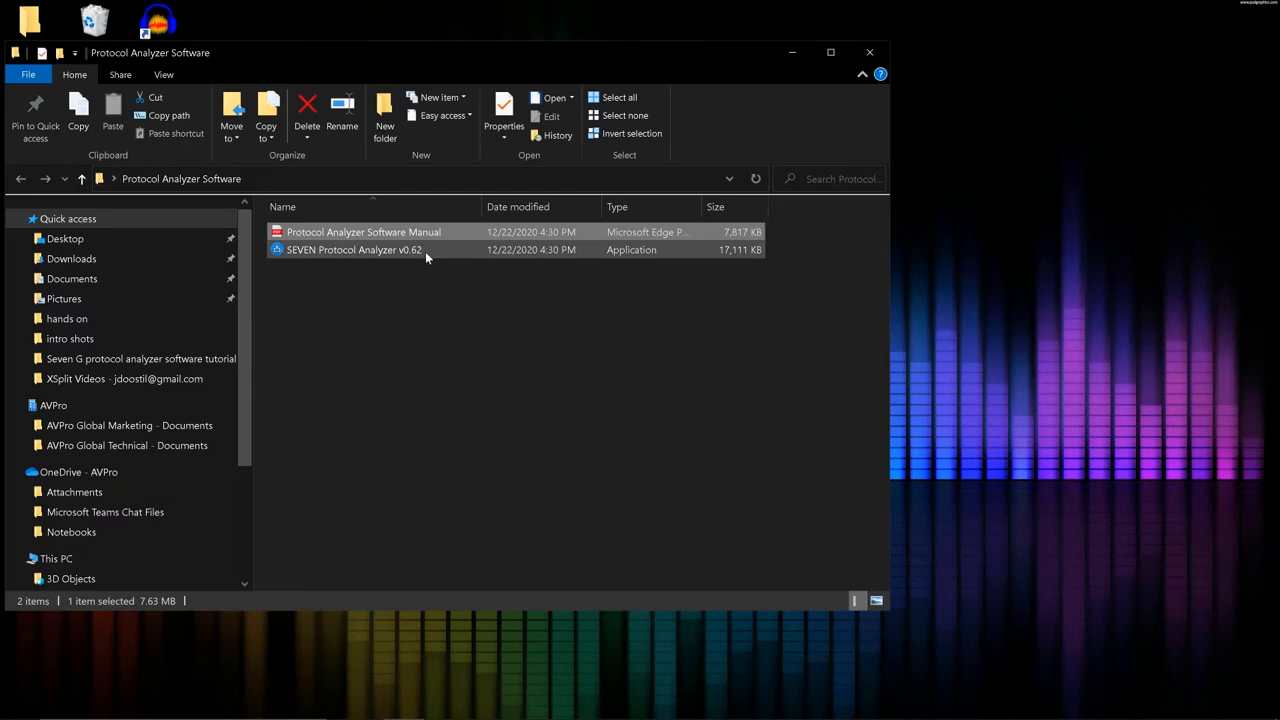
{"action": "mouse_move", "coordinate": [315, 250]}
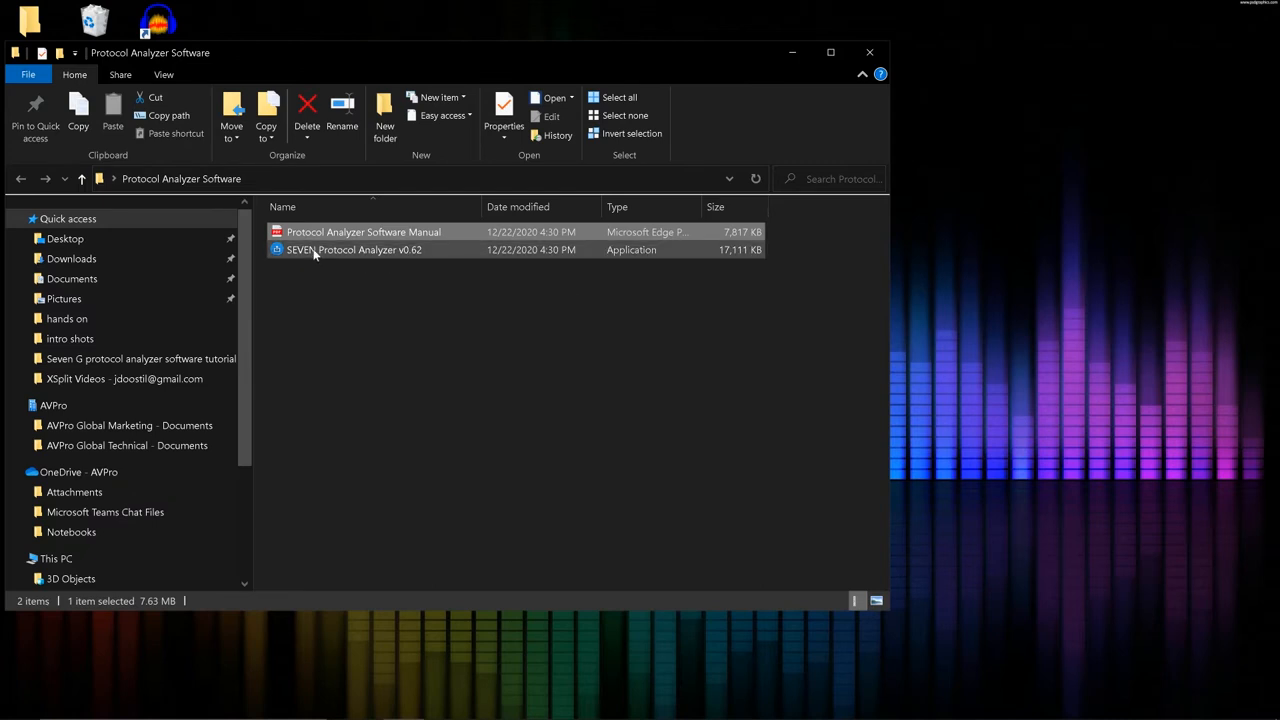
{"action": "double_click", "coordinate": [353, 249]}
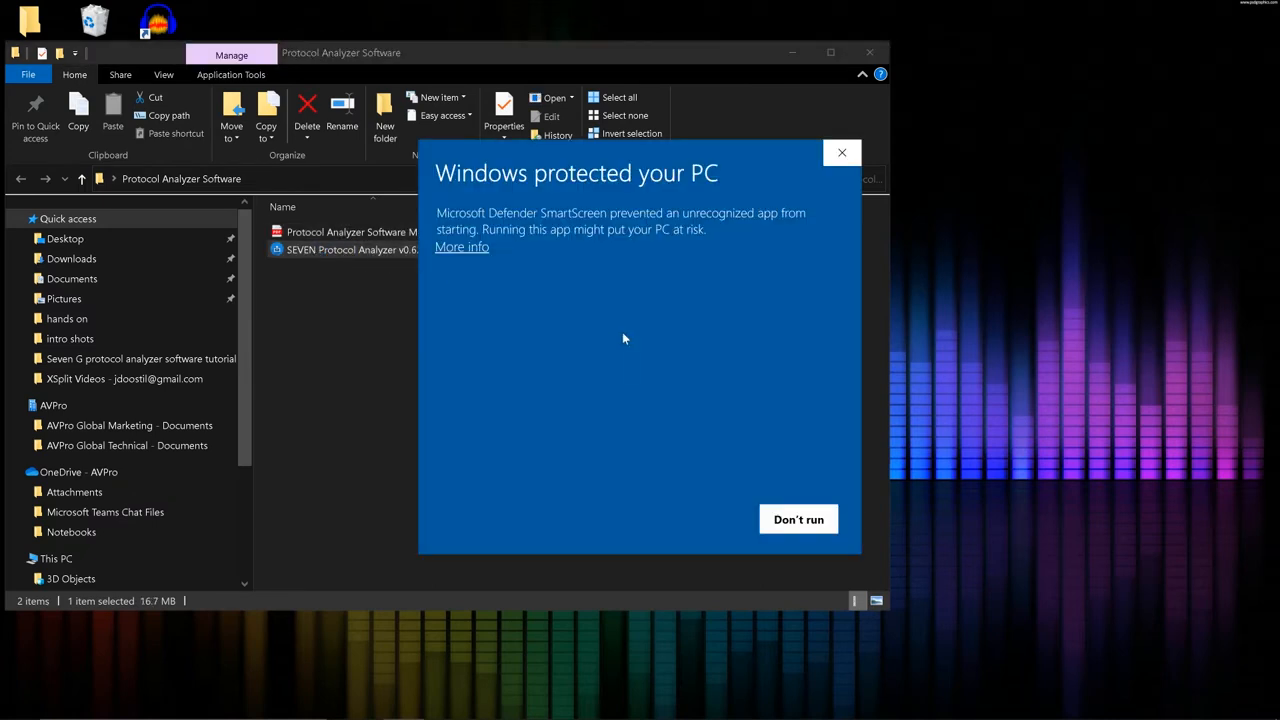
{"action": "mouse_move", "coordinate": [461, 256]}
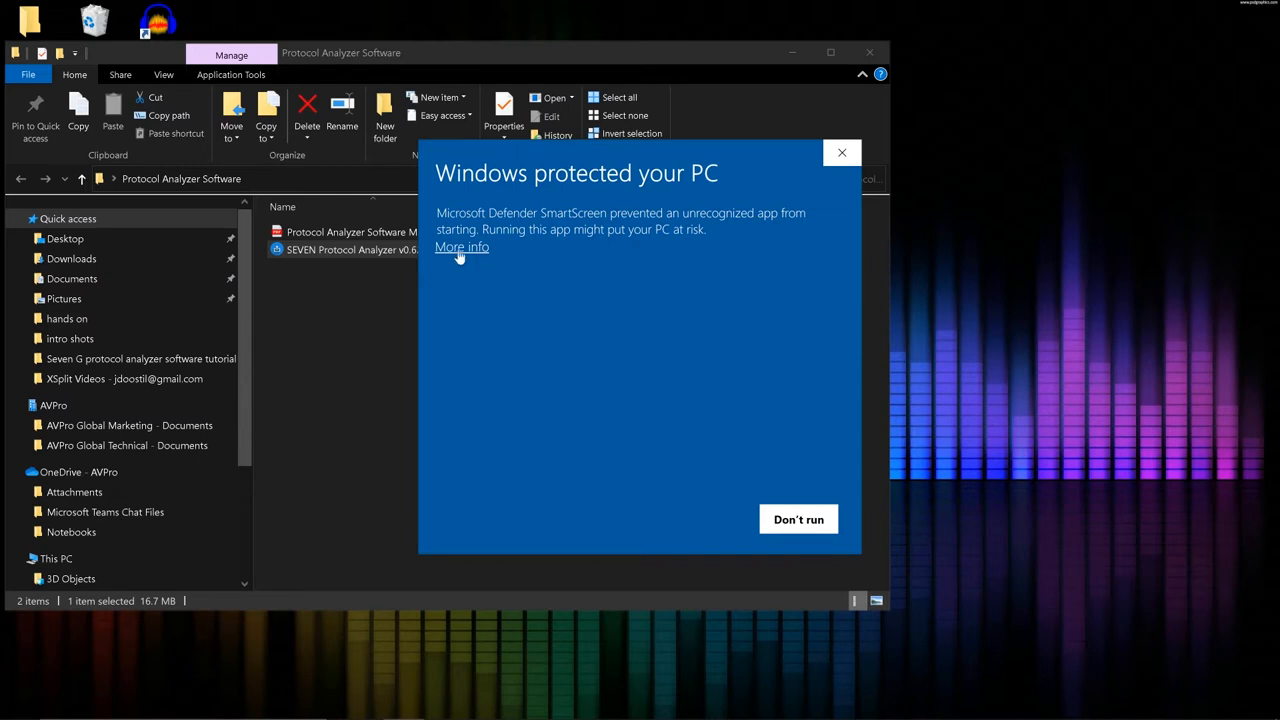
{"action": "left_click", "coordinate": [461, 247]}
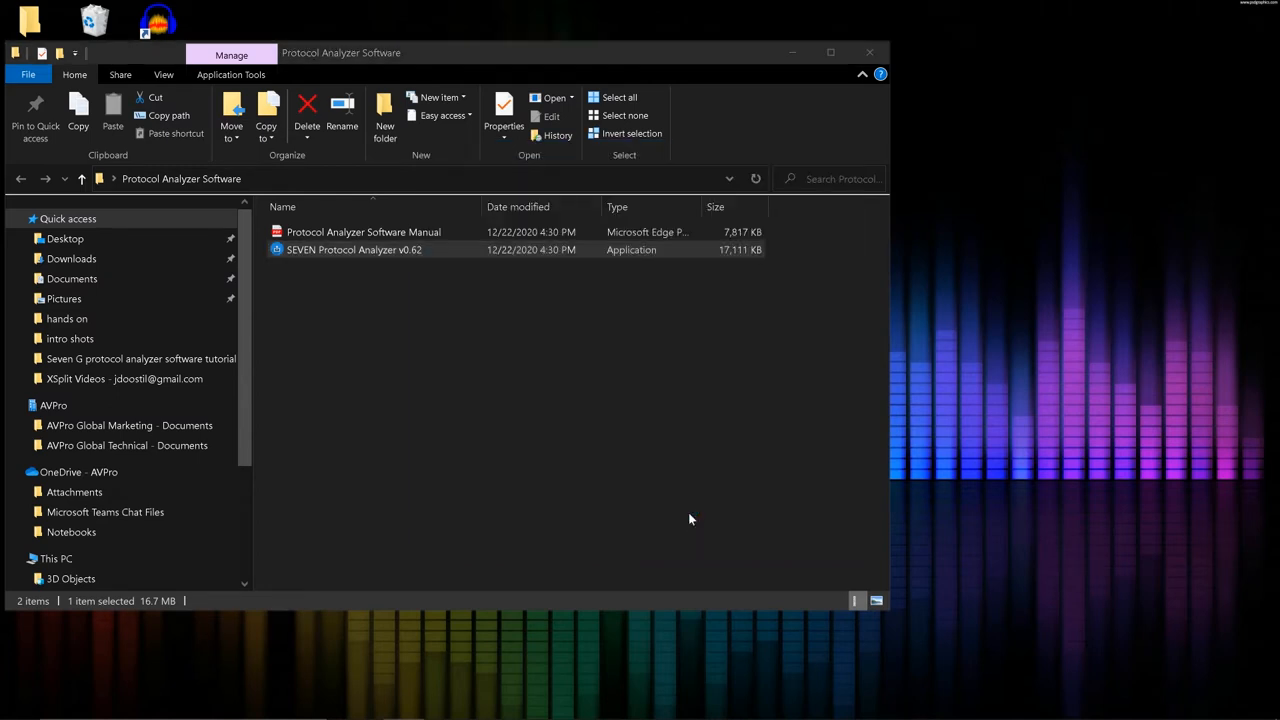
Launch SEVEN Protocol Analyzer v0.62 and search to connect the Cypress FX3 USB device
{"action": "double_click", "coordinate": [354, 249]}
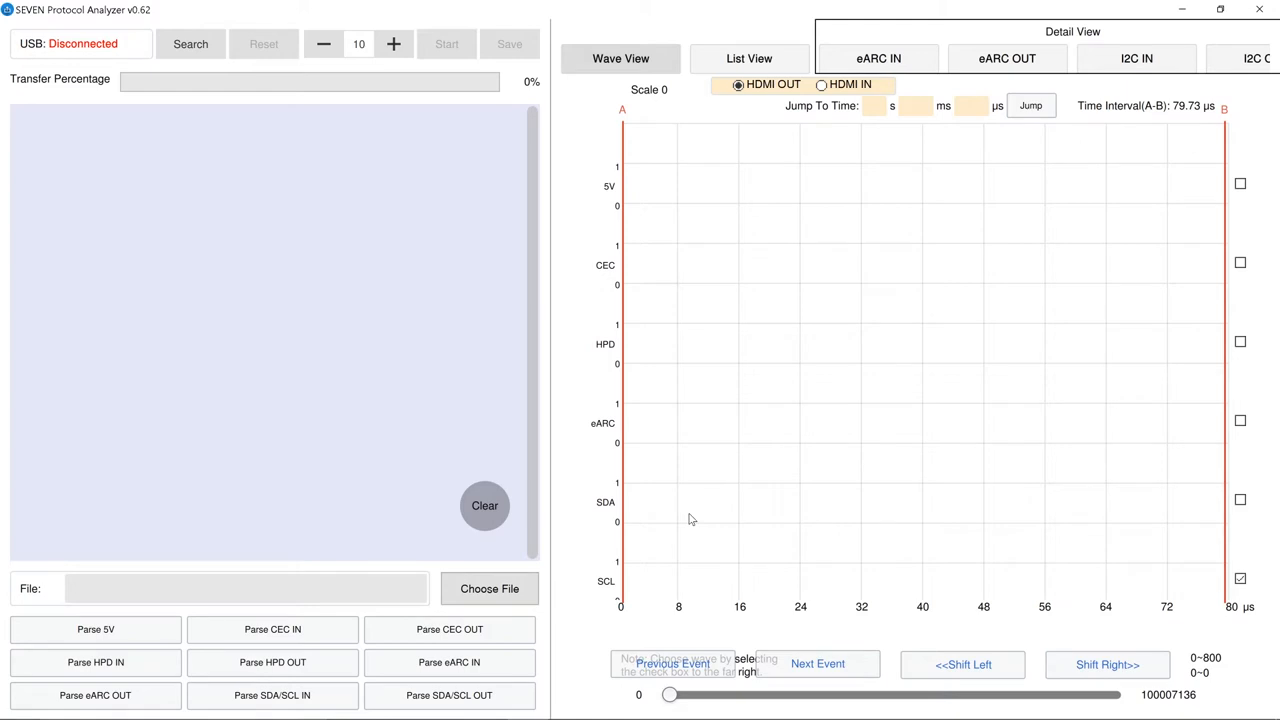
{"action": "mouse_move", "coordinate": [418, 178]}
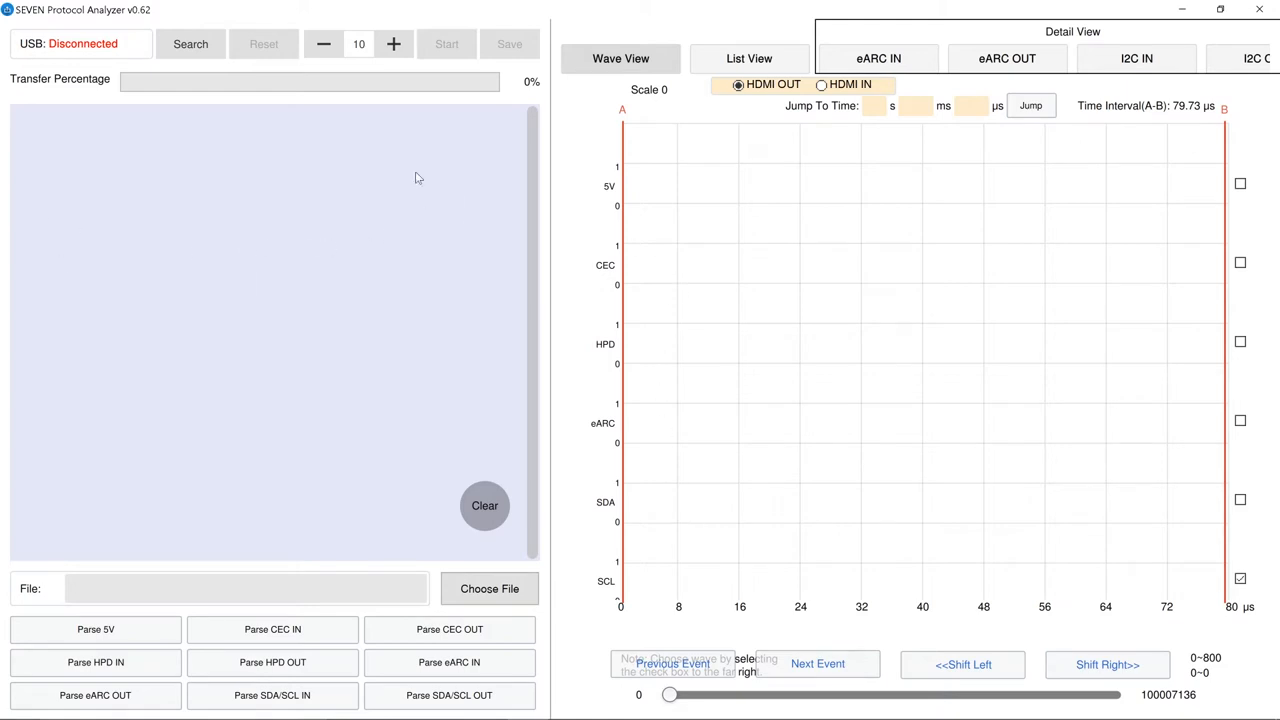
{"action": "left_click", "coordinate": [190, 43]}
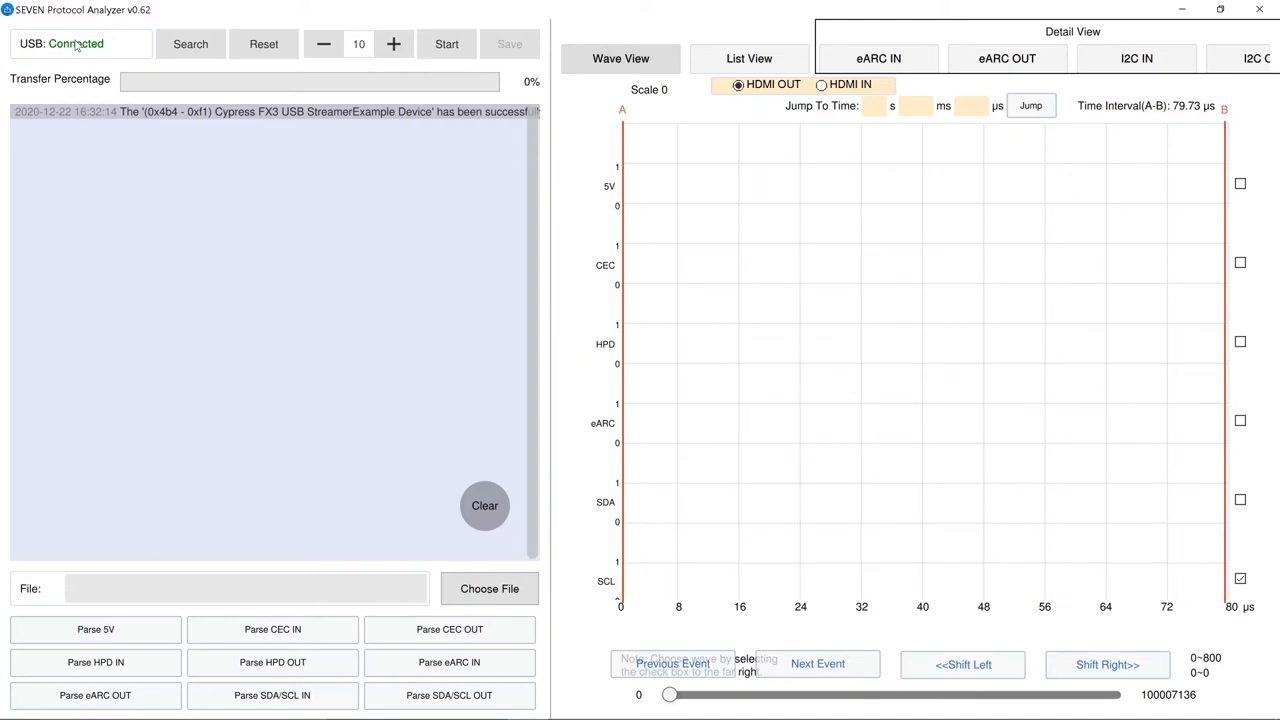
{"action": "mouse_move", "coordinate": [380, 60]}
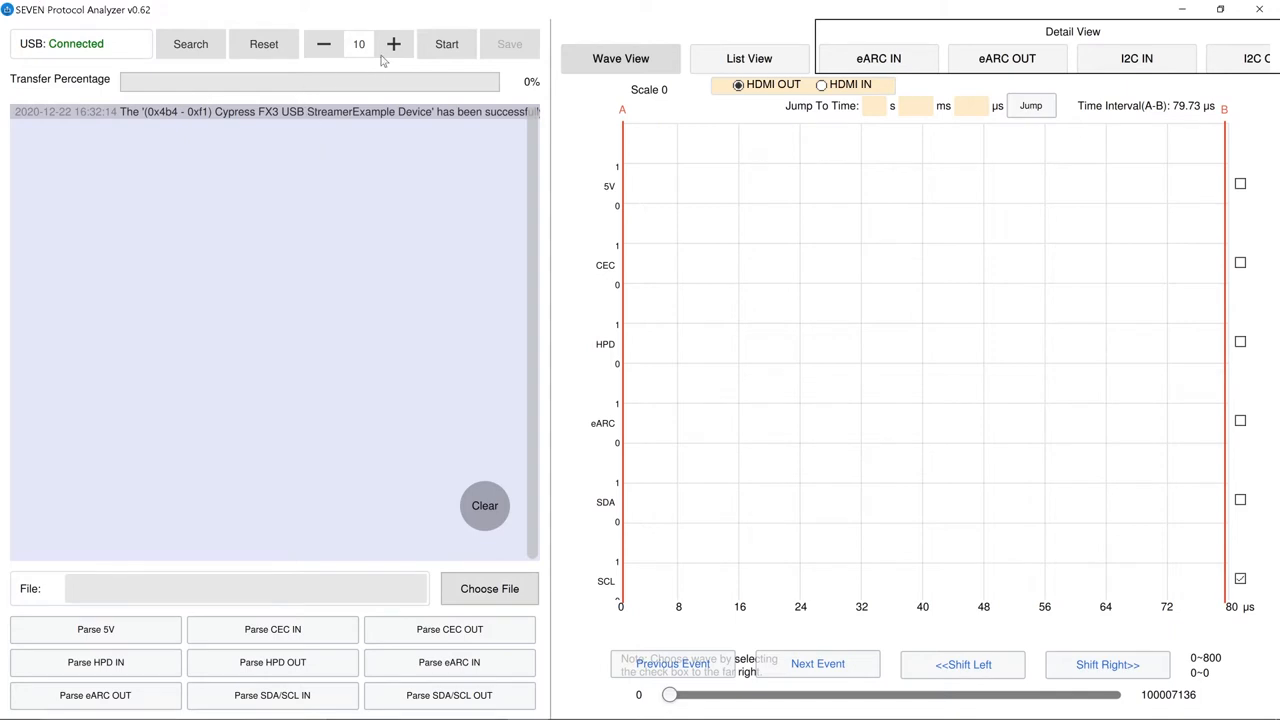
Raise the capture length from 10 to 15 with the + stepper
{"action": "left_click", "coordinate": [393, 43]}
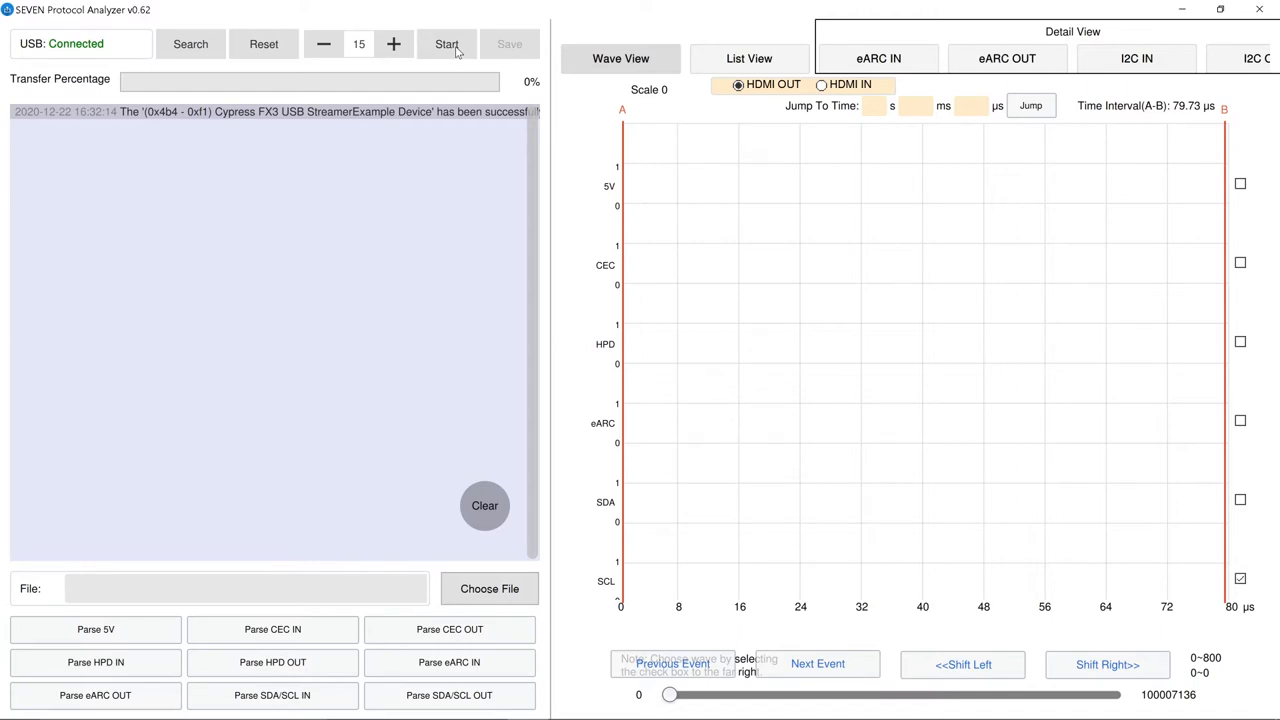
Run a 15-second capture to 100% and stop it to display the waveforms
{"action": "left_click", "coordinate": [447, 43]}
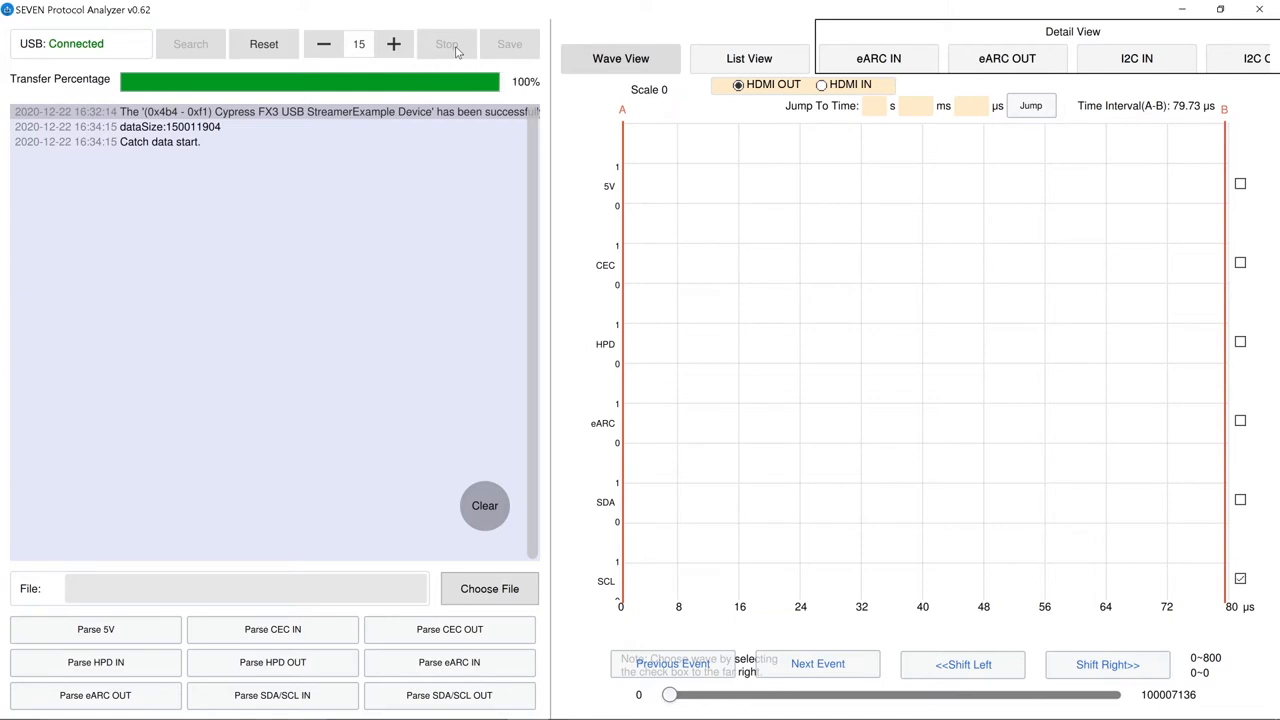
{"action": "left_click", "coordinate": [447, 43]}
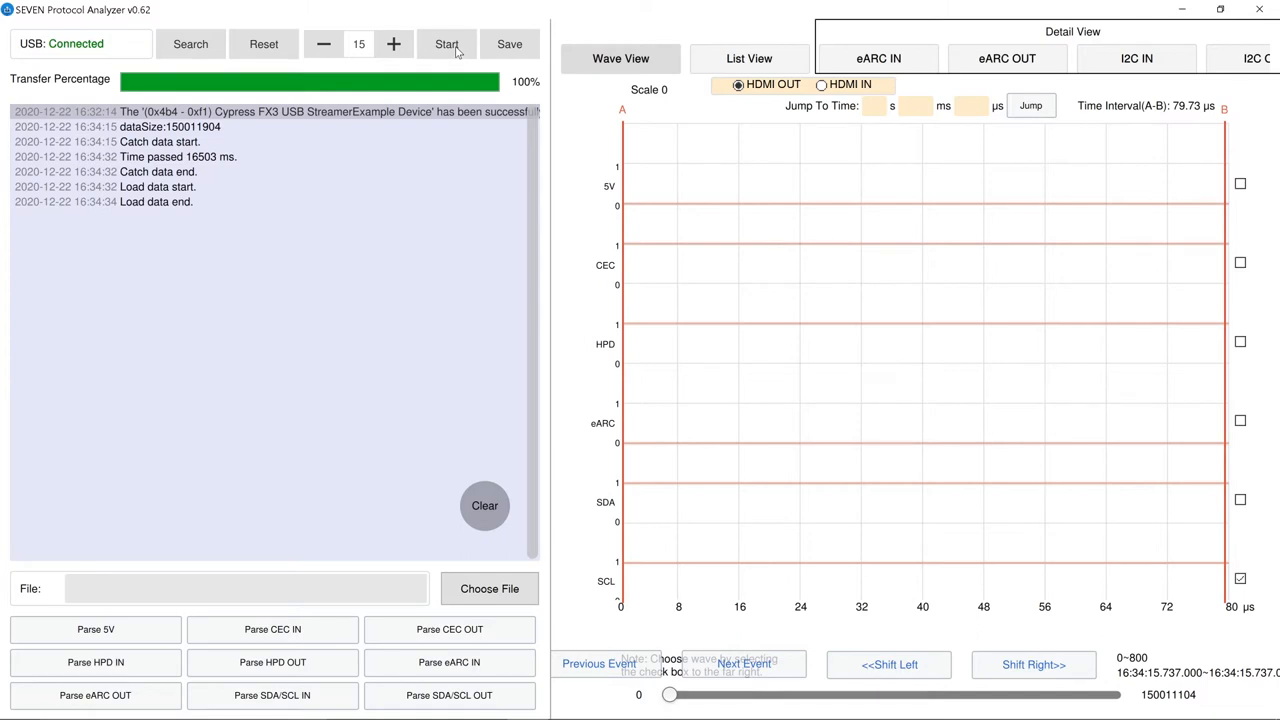
Parse the 5V line twice and HPD OUT once to log their level changes
{"action": "left_click", "coordinate": [95, 629]}
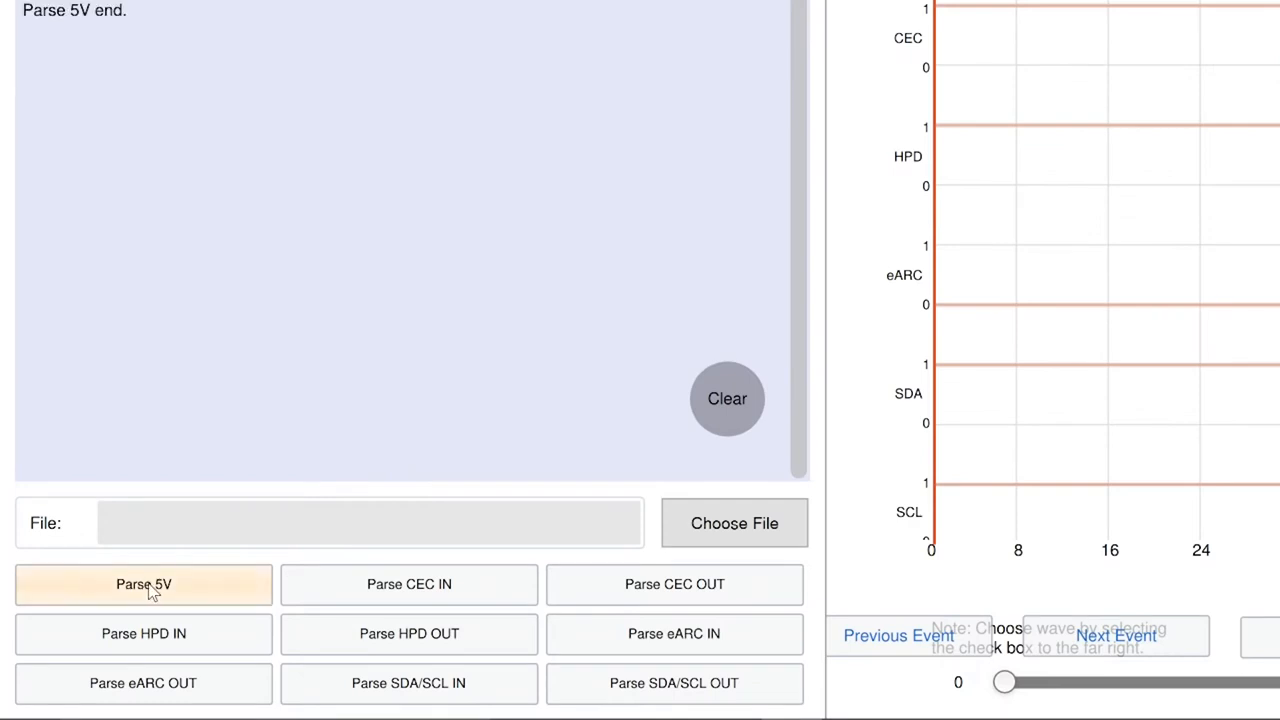
{"action": "left_click", "coordinate": [143, 584]}
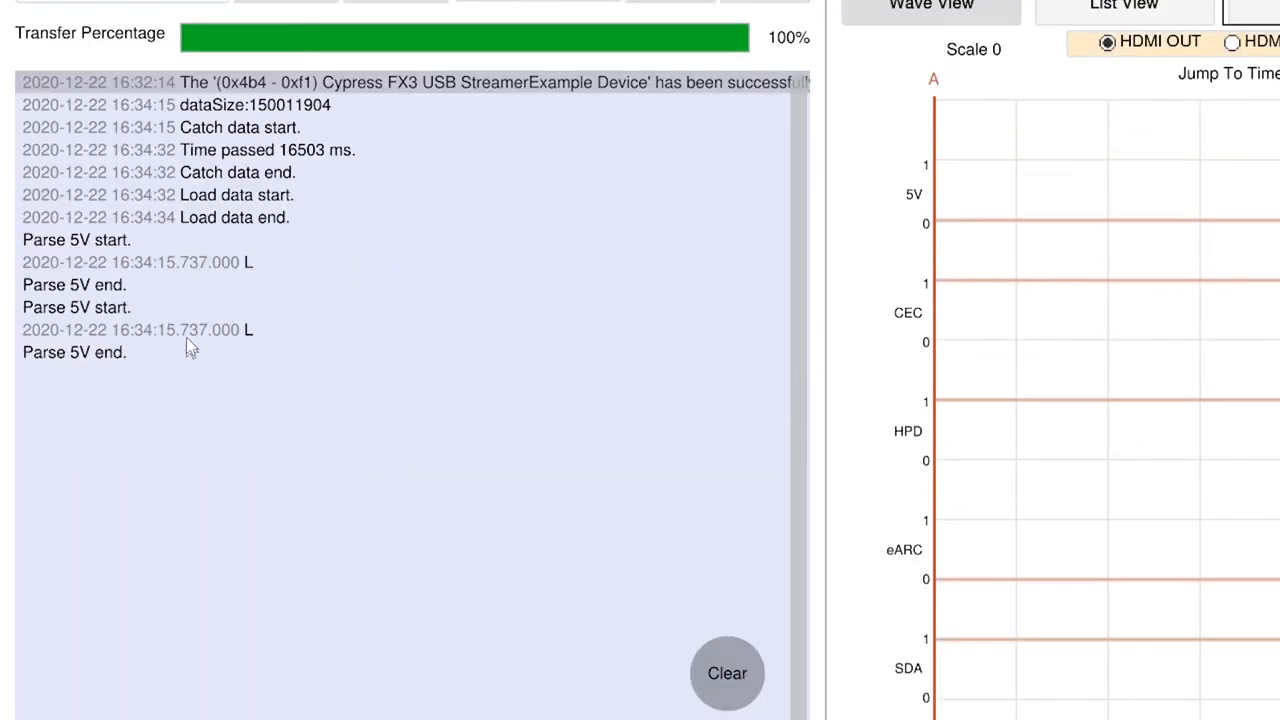
{"action": "mouse_move", "coordinate": [194, 363]}
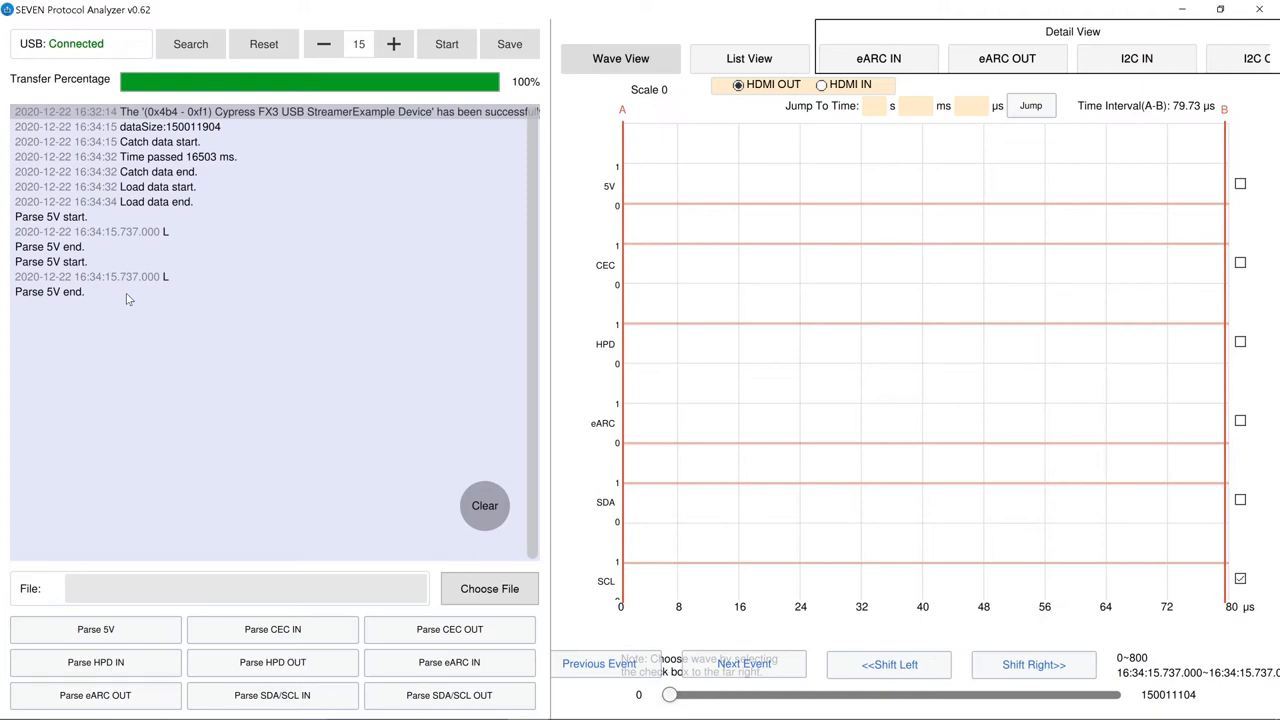
{"action": "left_click", "coordinate": [272, 662]}
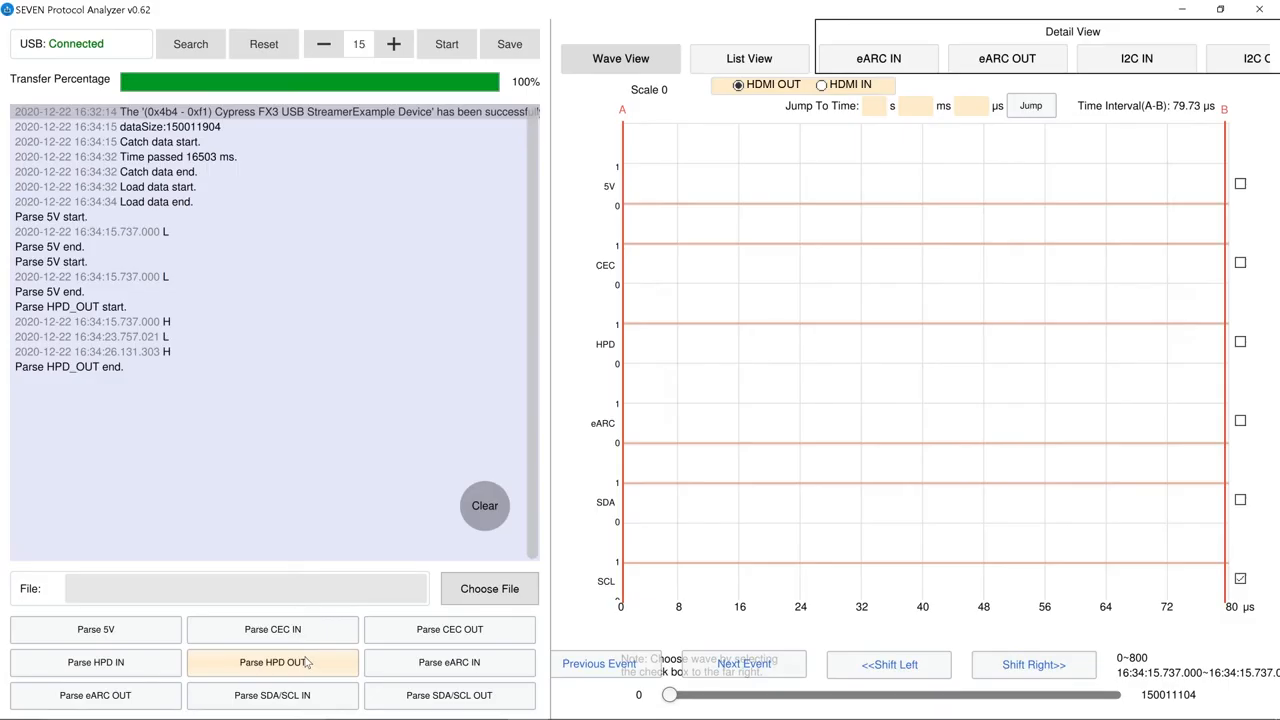
{"action": "mouse_move", "coordinate": [360, 672]}
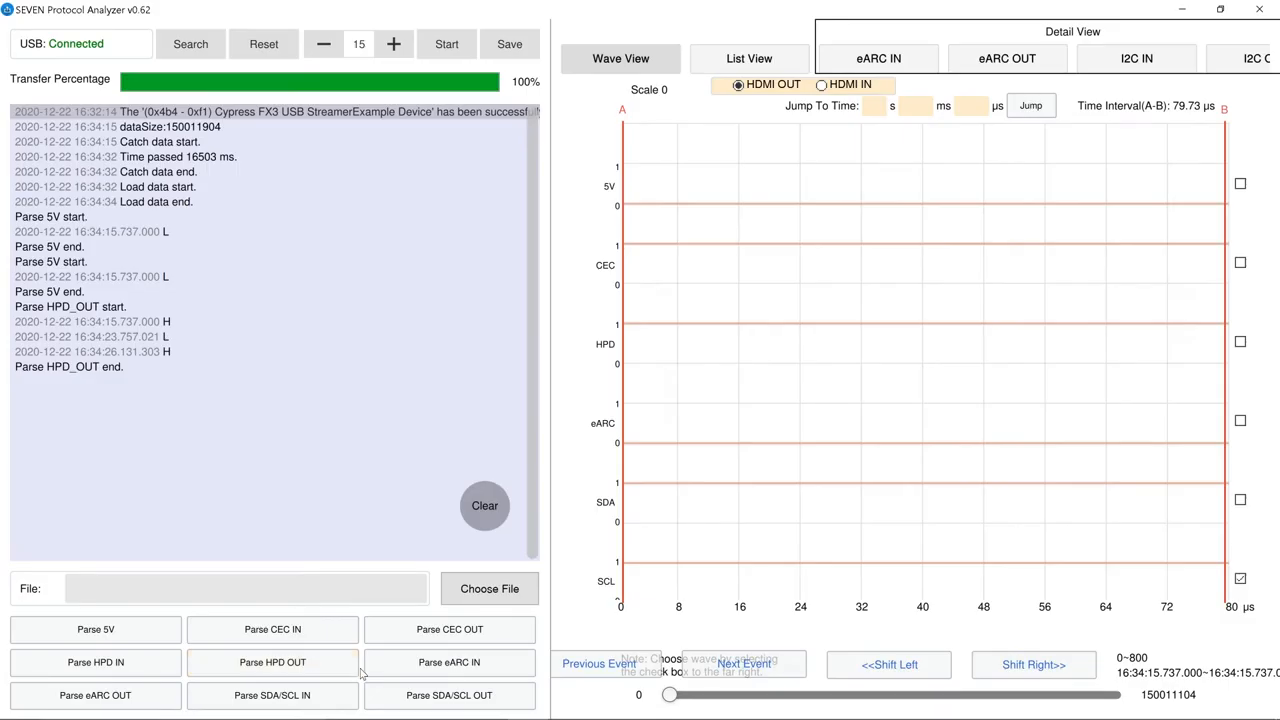
{"action": "left_click", "coordinate": [449, 629]}
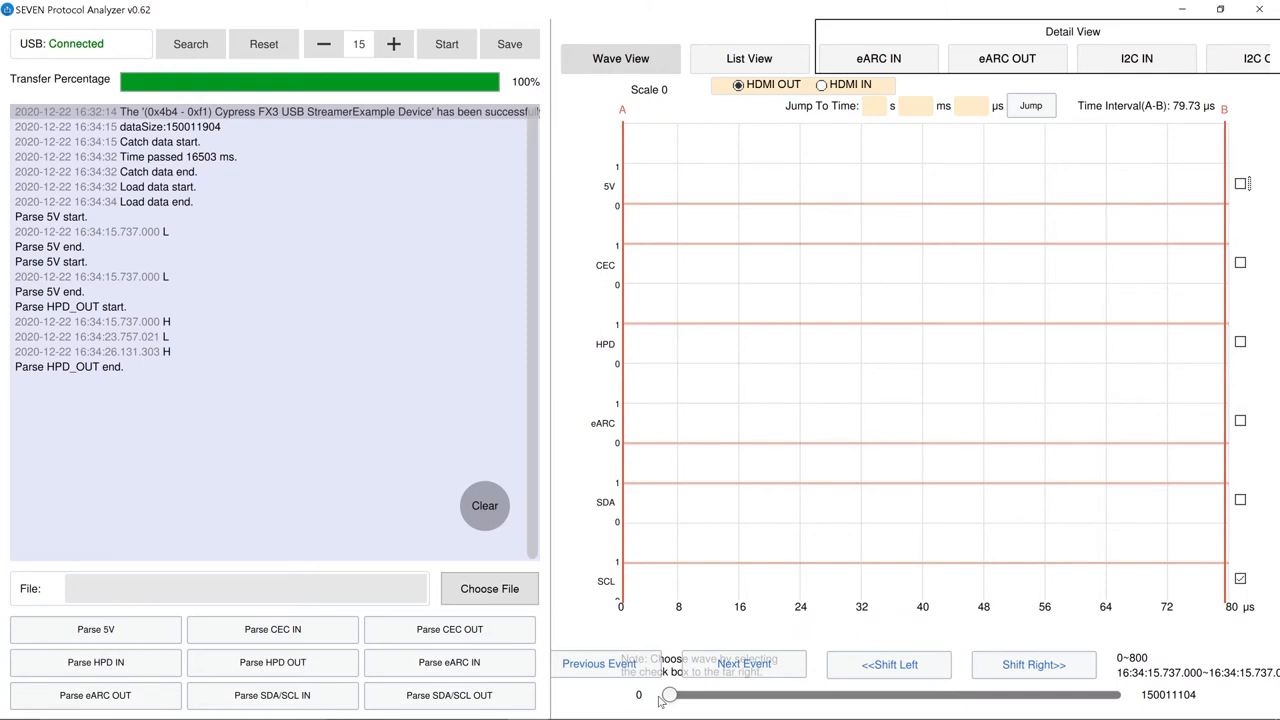
{"action": "mouse_move", "coordinate": [689, 286]}
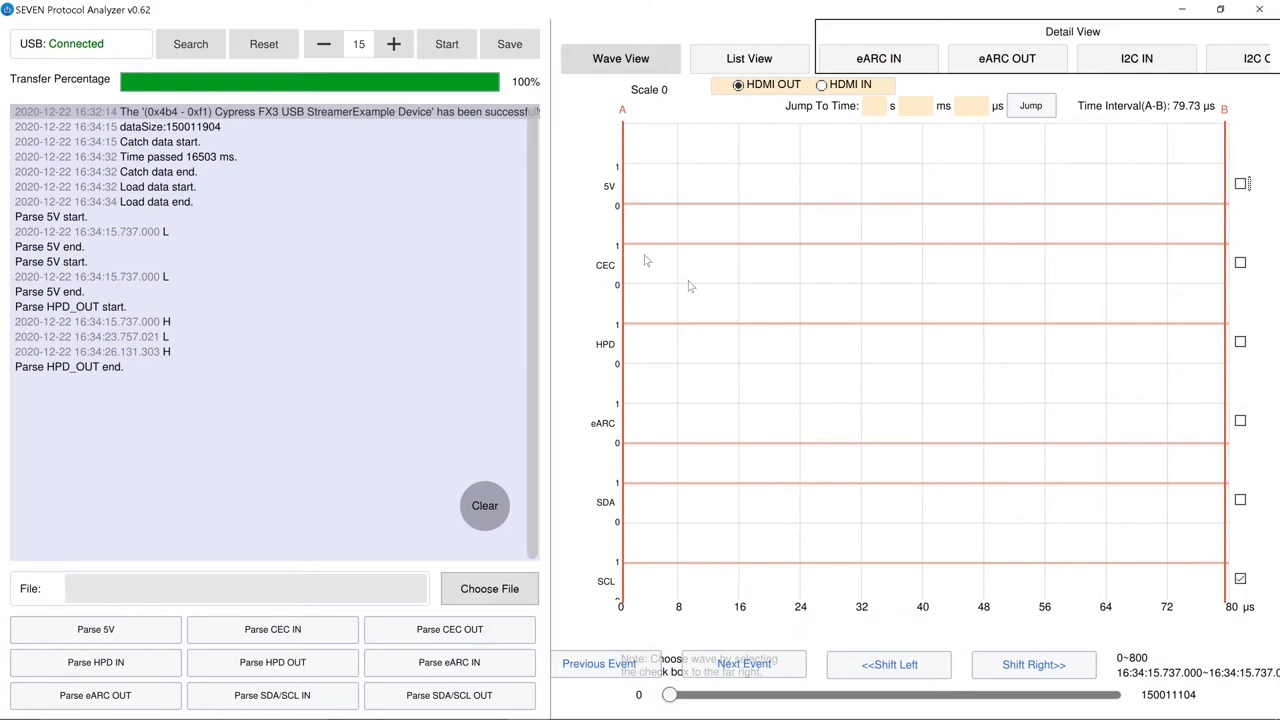
{"action": "left_click", "coordinate": [749, 58]}
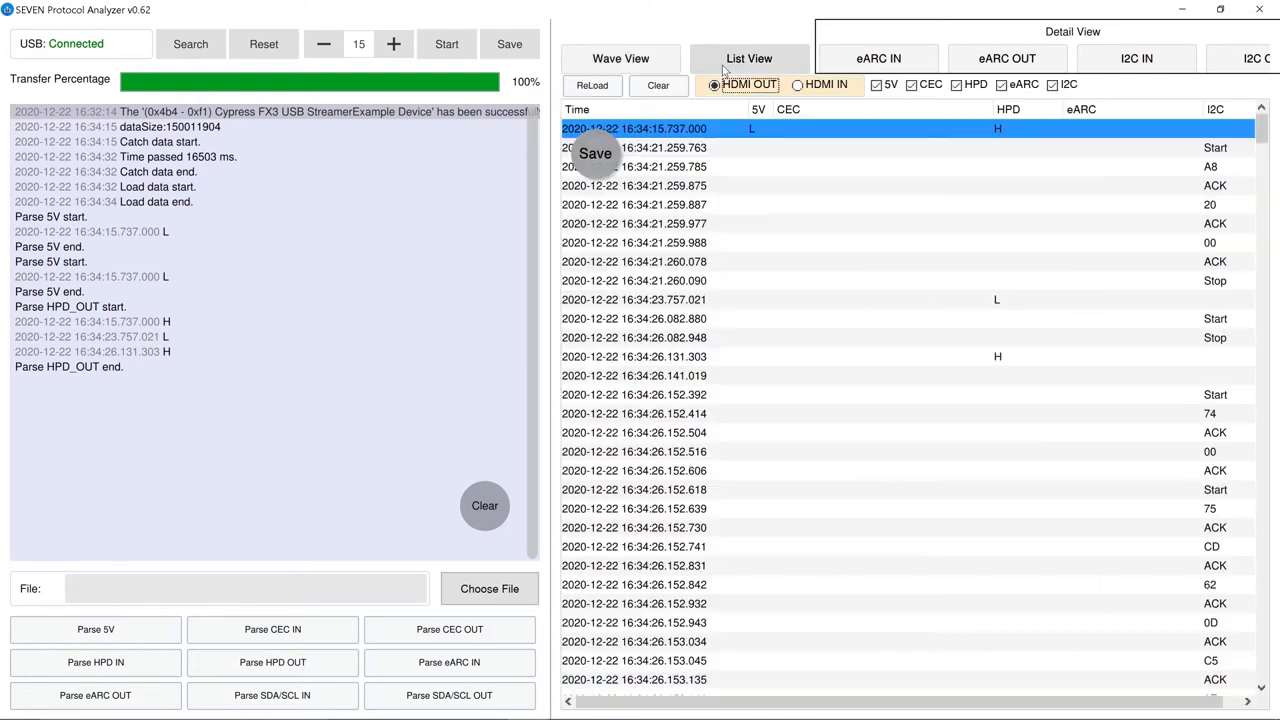
{"action": "left_click", "coordinate": [620, 58]}
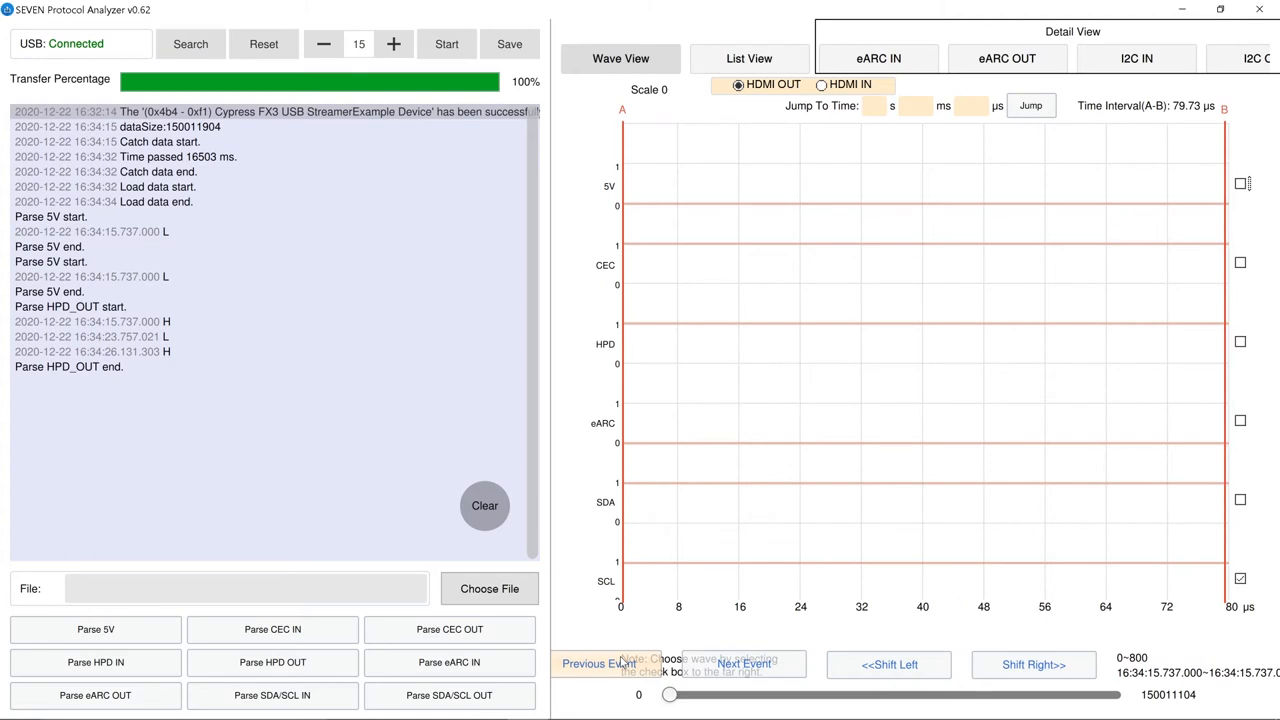
{"action": "mouse_move", "coordinate": [645, 650]}
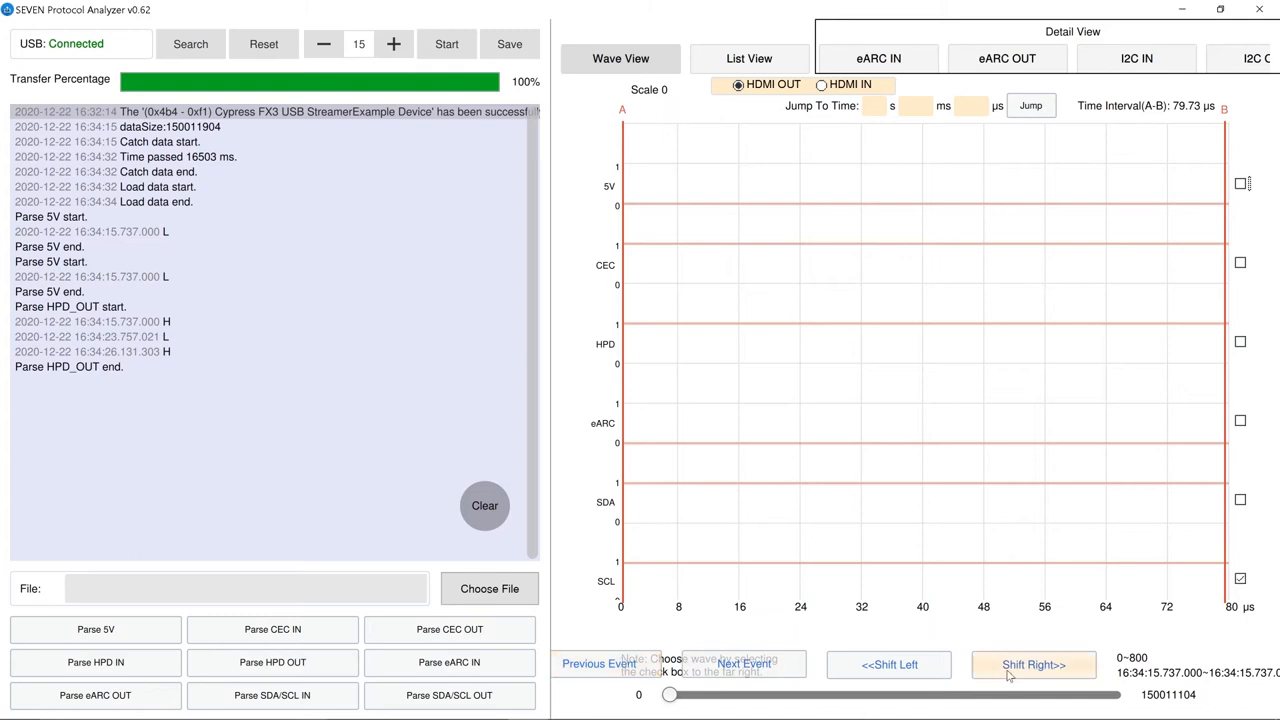
Drag the timeline to the capture's end, then jump to 2 s 15 ms 737 µs
{"action": "left_click_drag", "start_coordinate": [668, 694], "coordinate": [773, 694]}
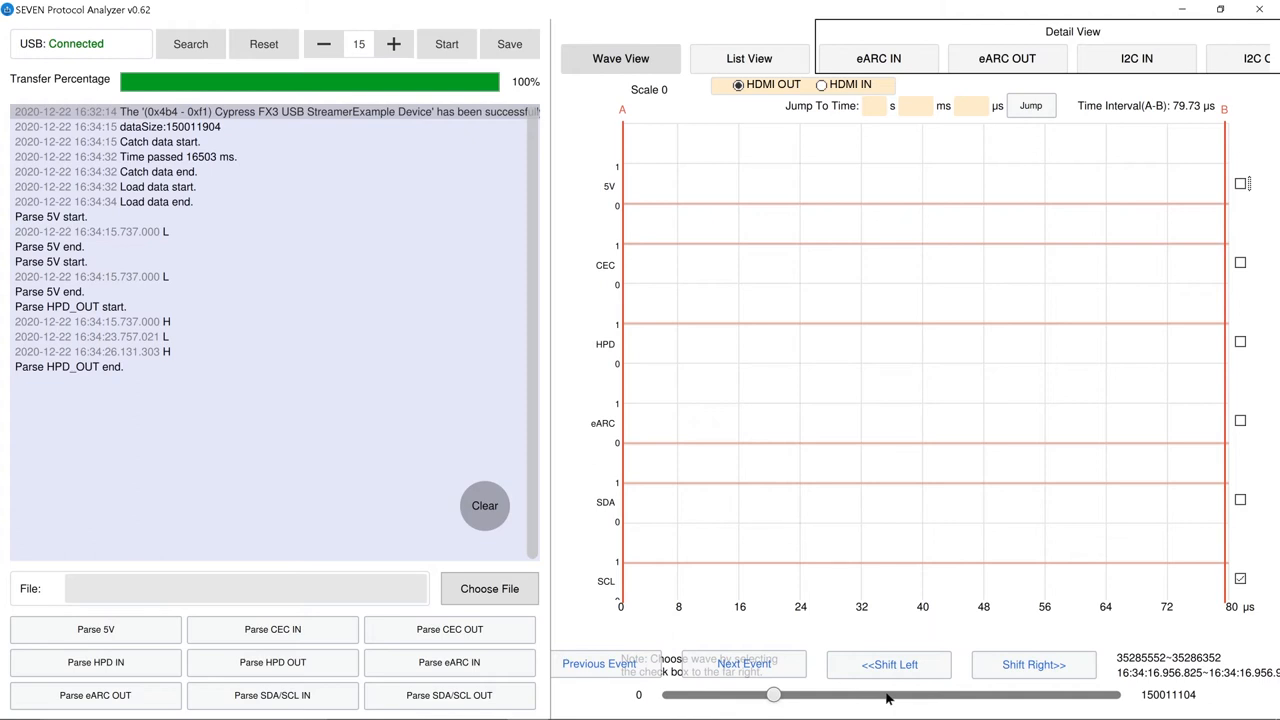
{"action": "left_click_drag", "start_coordinate": [773, 695], "coordinate": [897, 695]}
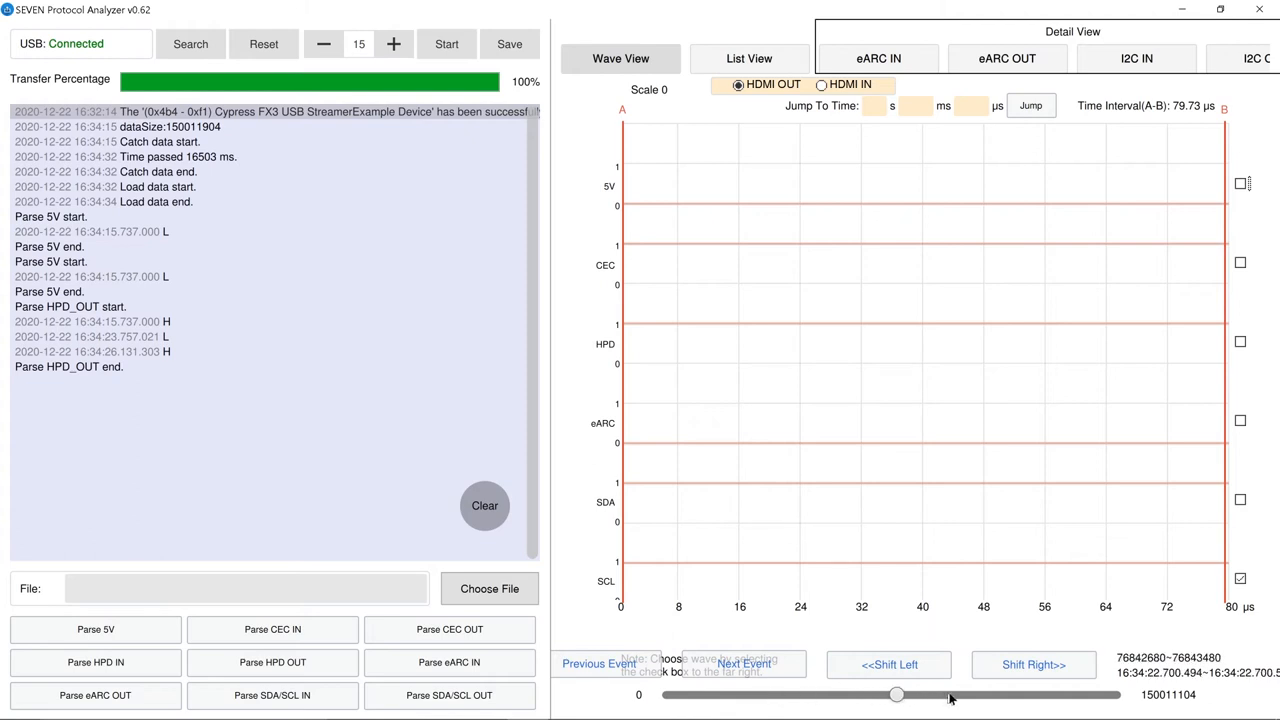
{"action": "left_click_drag", "start_coordinate": [896, 695], "coordinate": [1028, 695]}
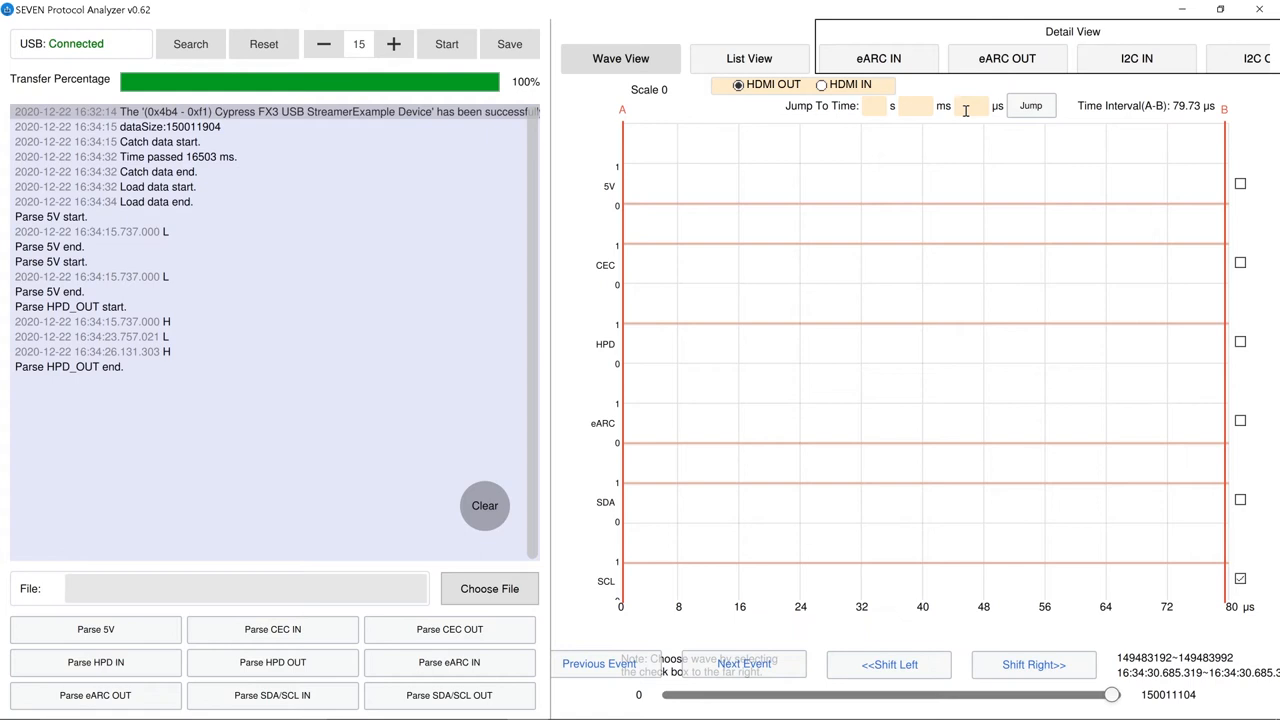
{"action": "left_click", "coordinate": [1030, 105]}
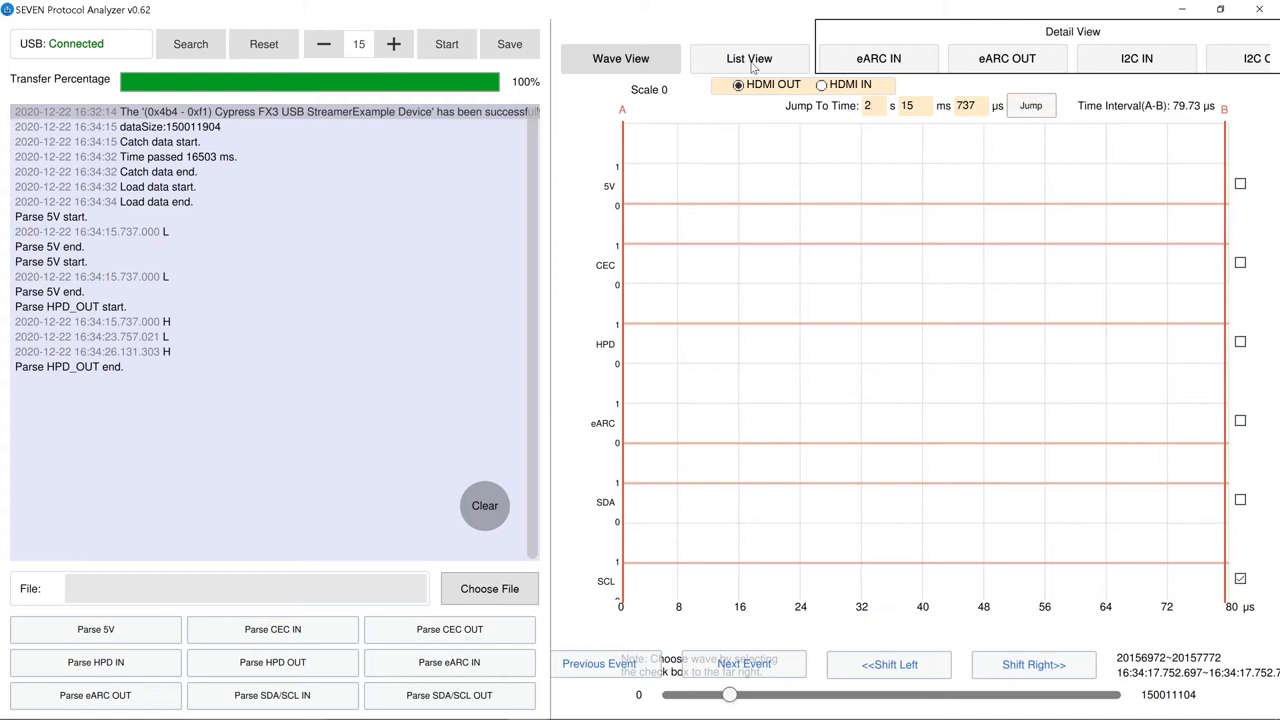
Switch to List View and tick the CEC, 5V, HPD, eARC and I2C columns
{"action": "left_click", "coordinate": [749, 58]}
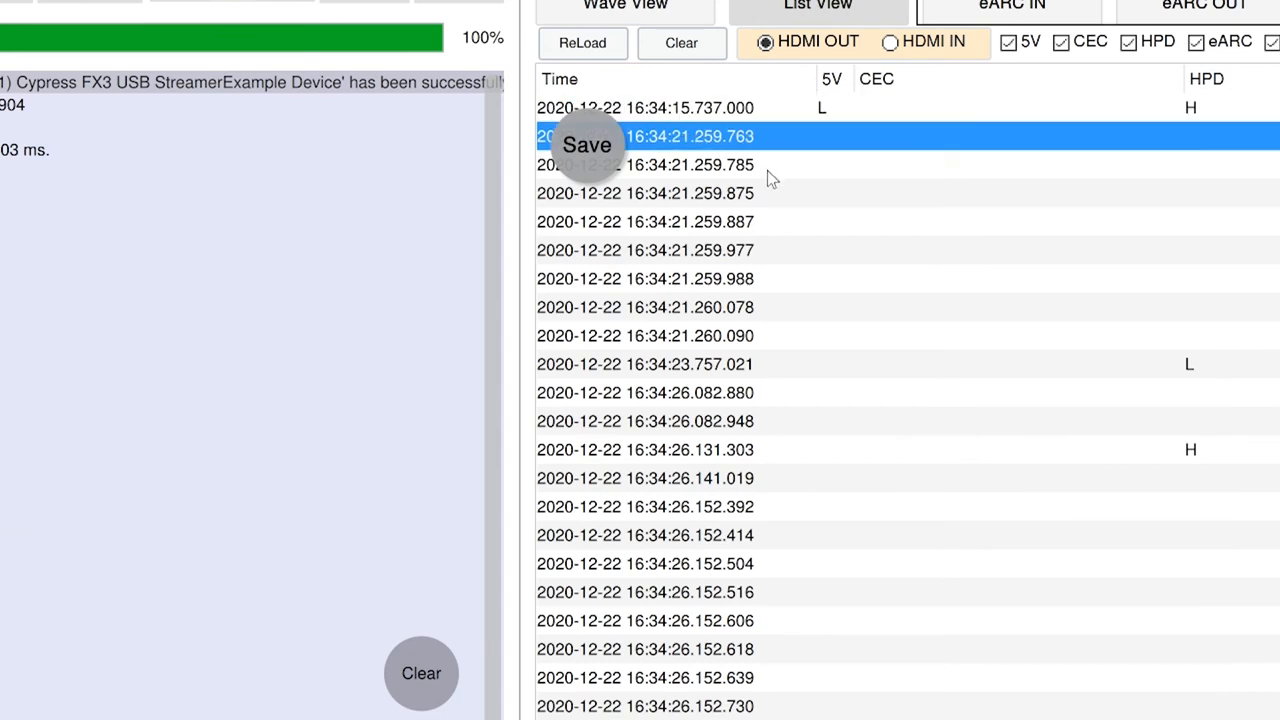
{"action": "mouse_move", "coordinate": [765, 160]}
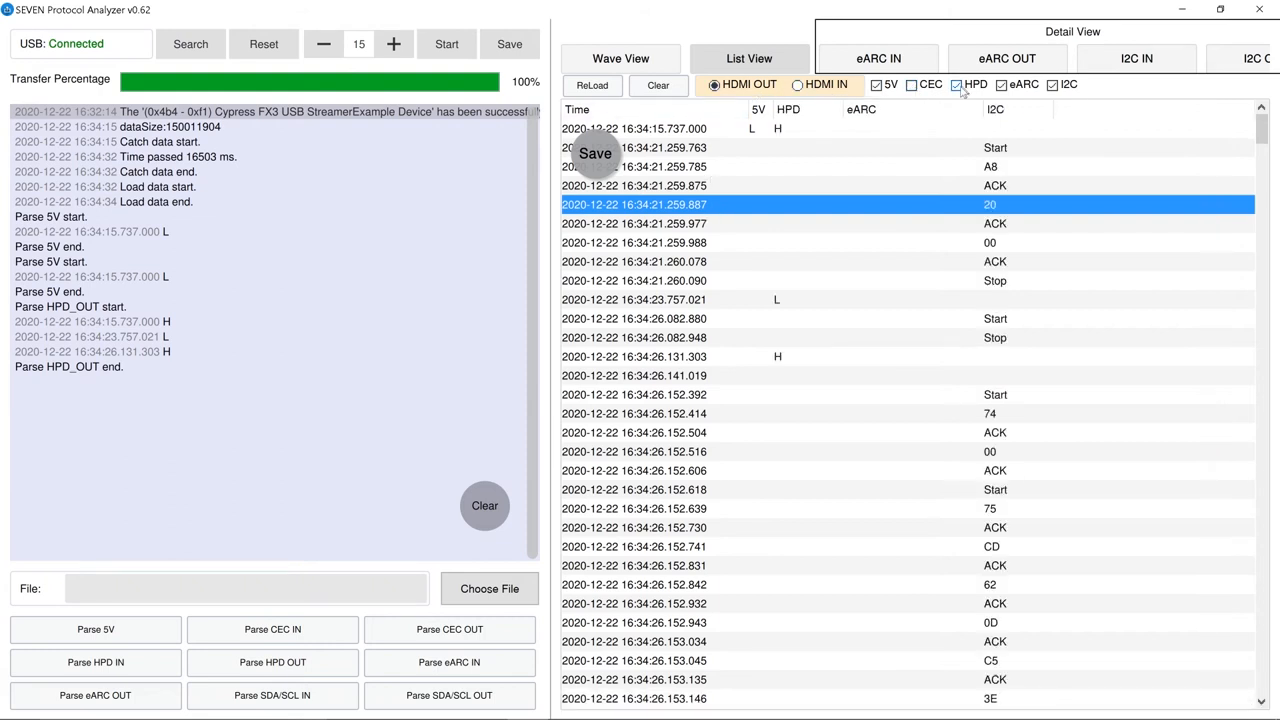
{"action": "left_click", "coordinate": [957, 84]}
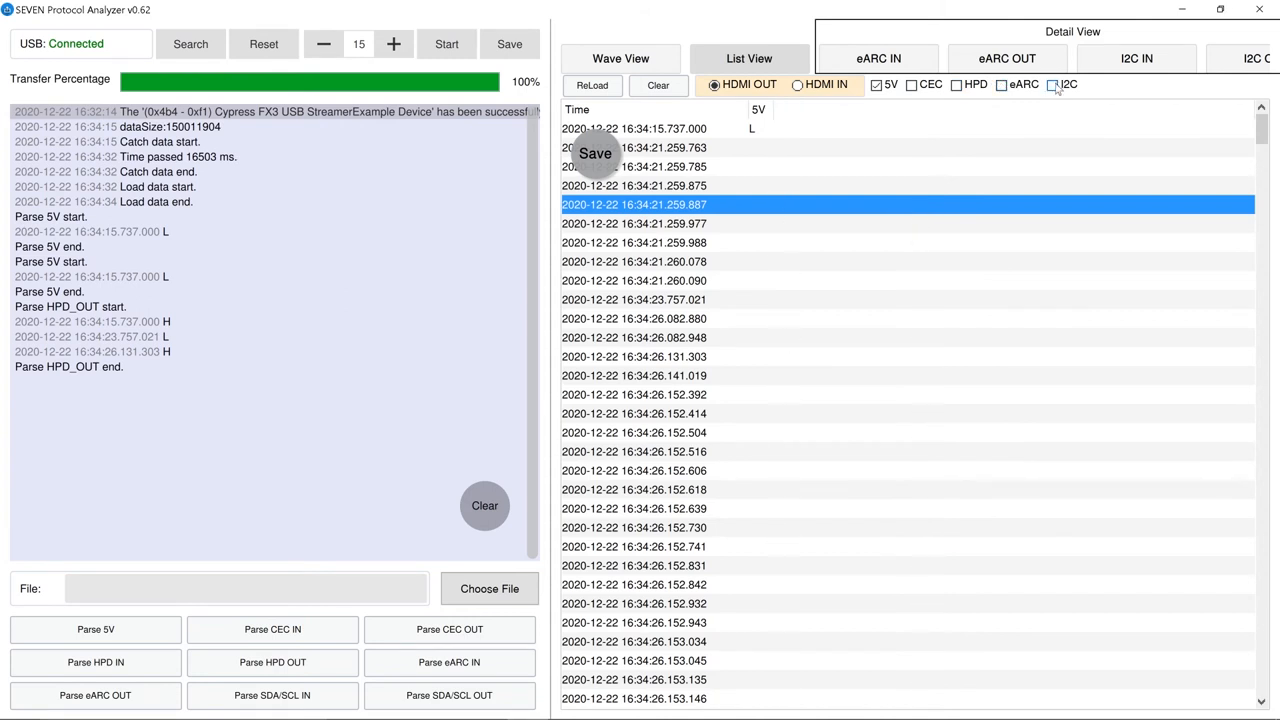
{"action": "left_click", "coordinate": [911, 84]}
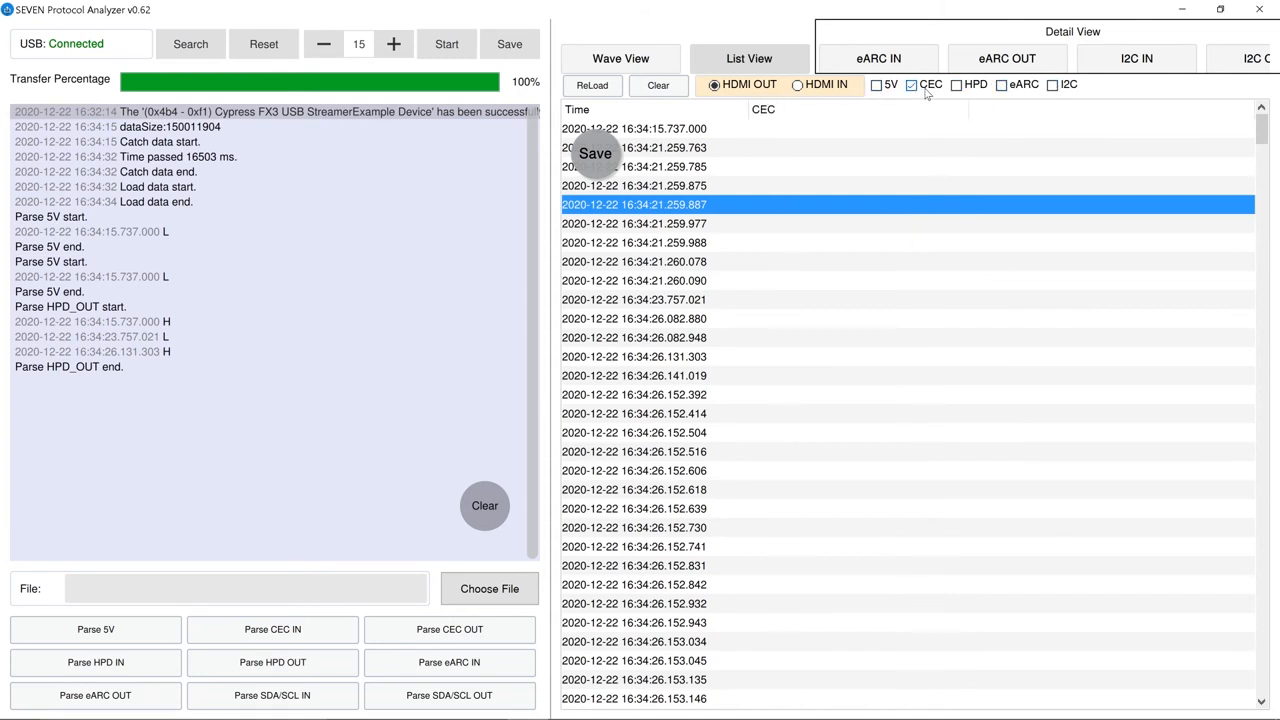
{"action": "left_click", "coordinate": [957, 84]}
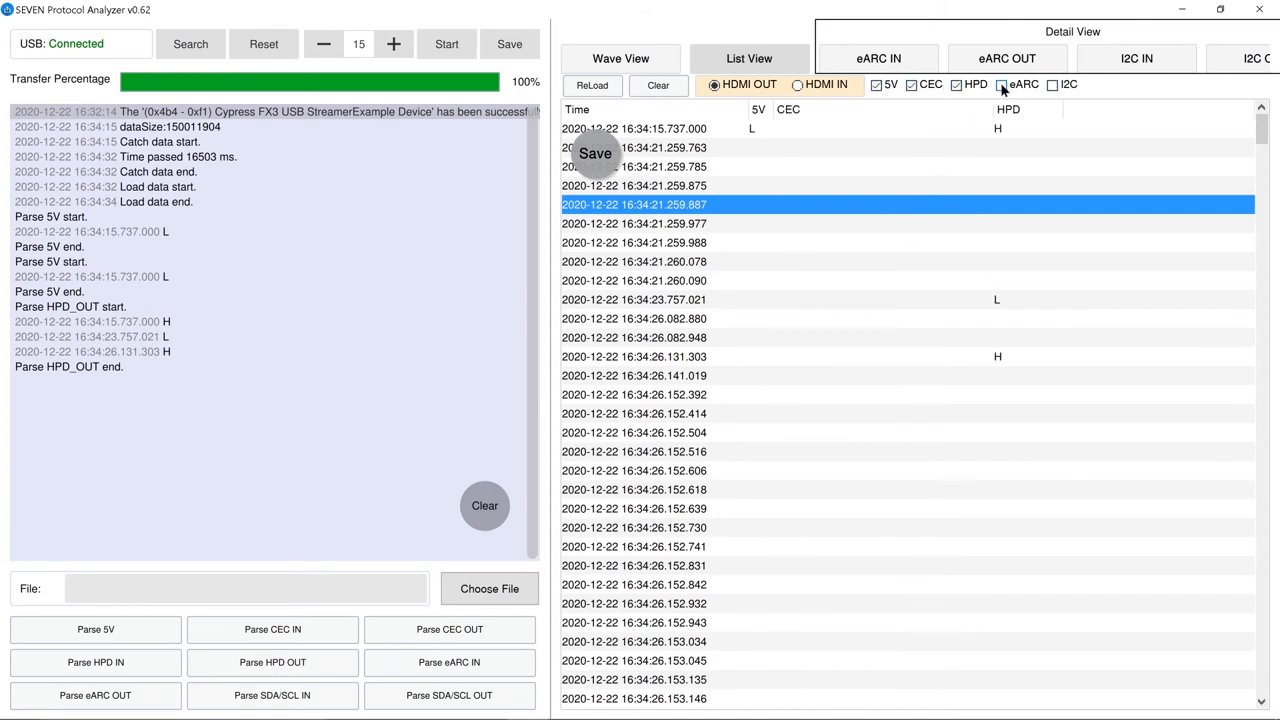
{"action": "left_click", "coordinate": [1053, 84]}
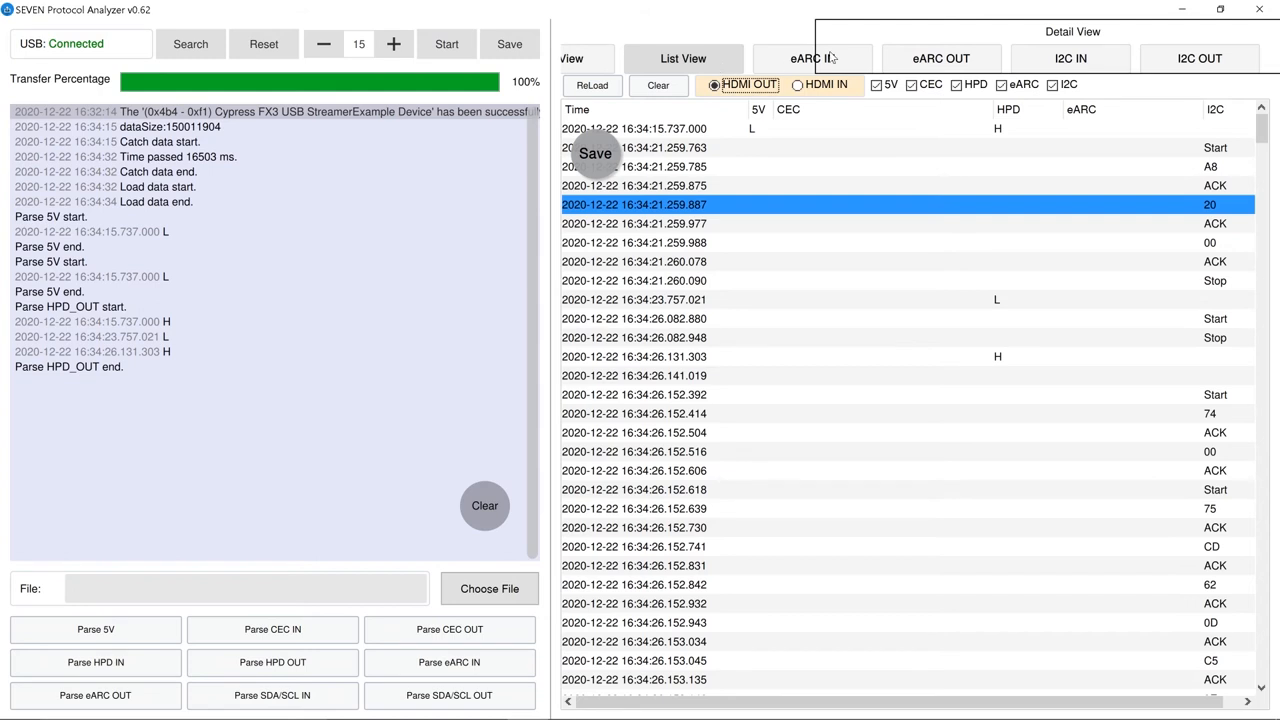
{"action": "mouse_move", "coordinate": [928, 59]}
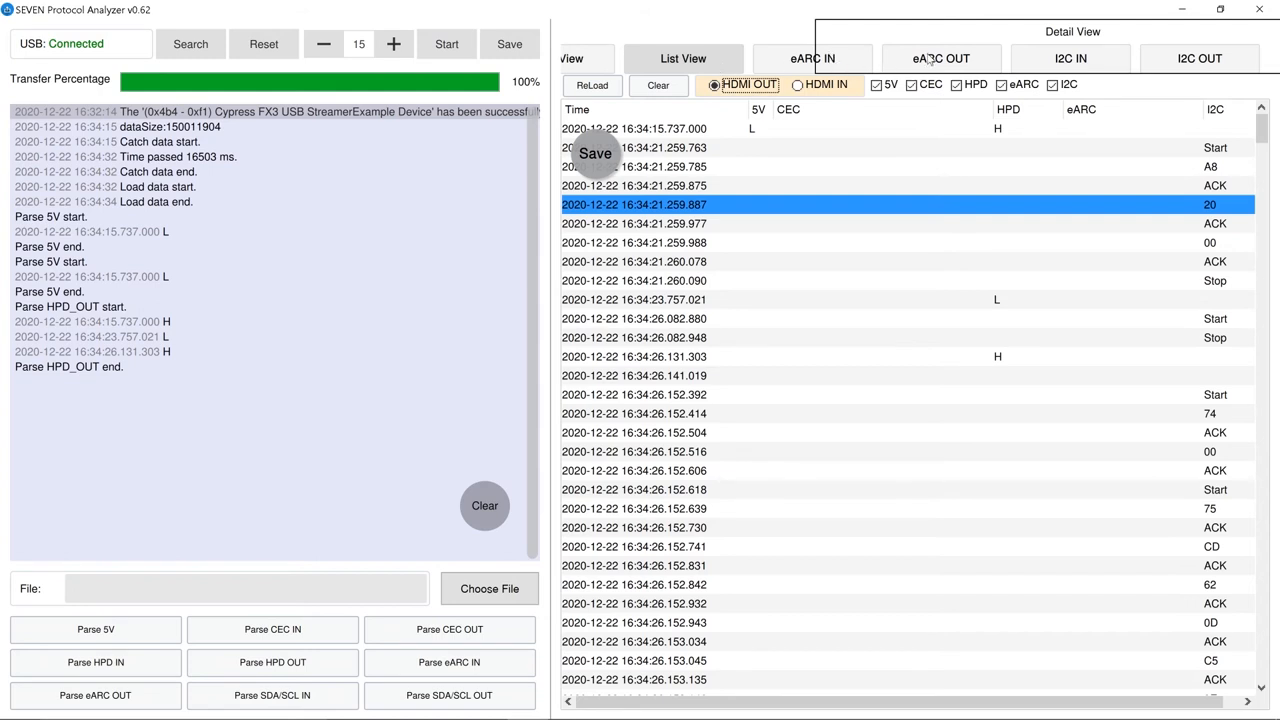
{"action": "mouse_move", "coordinate": [1093, 65]}
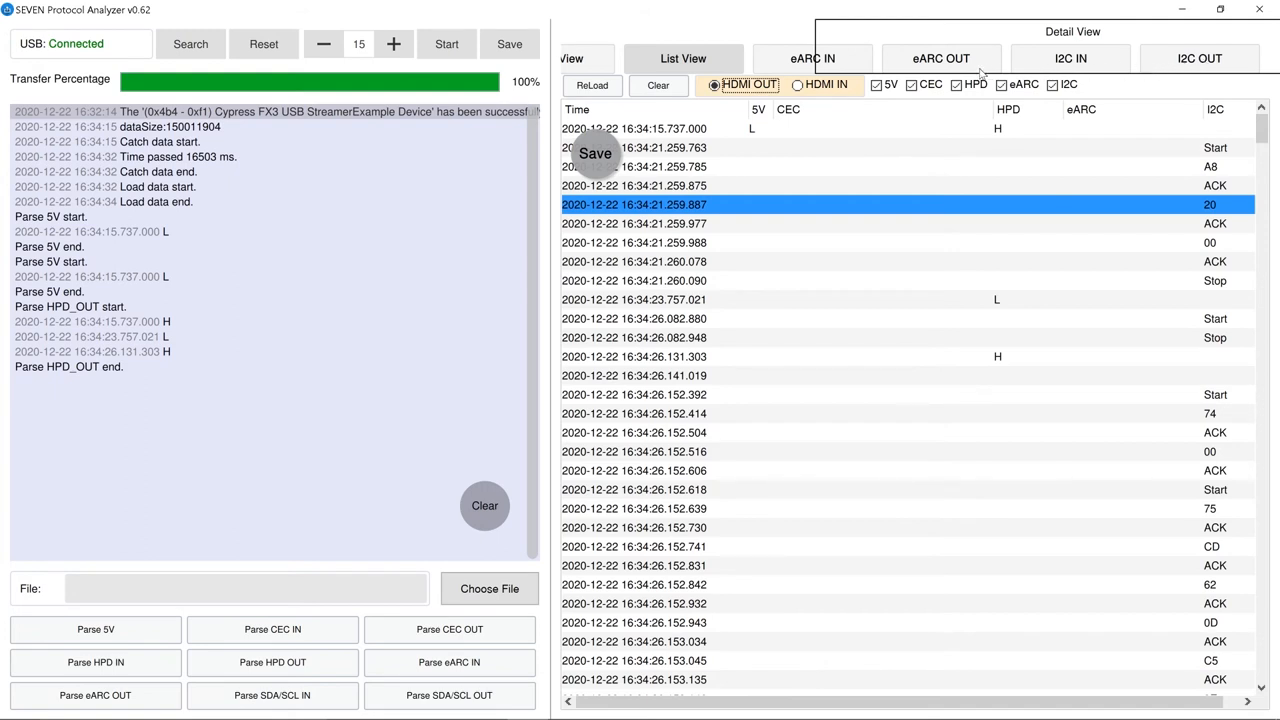
{"action": "mouse_move", "coordinate": [1188, 66]}
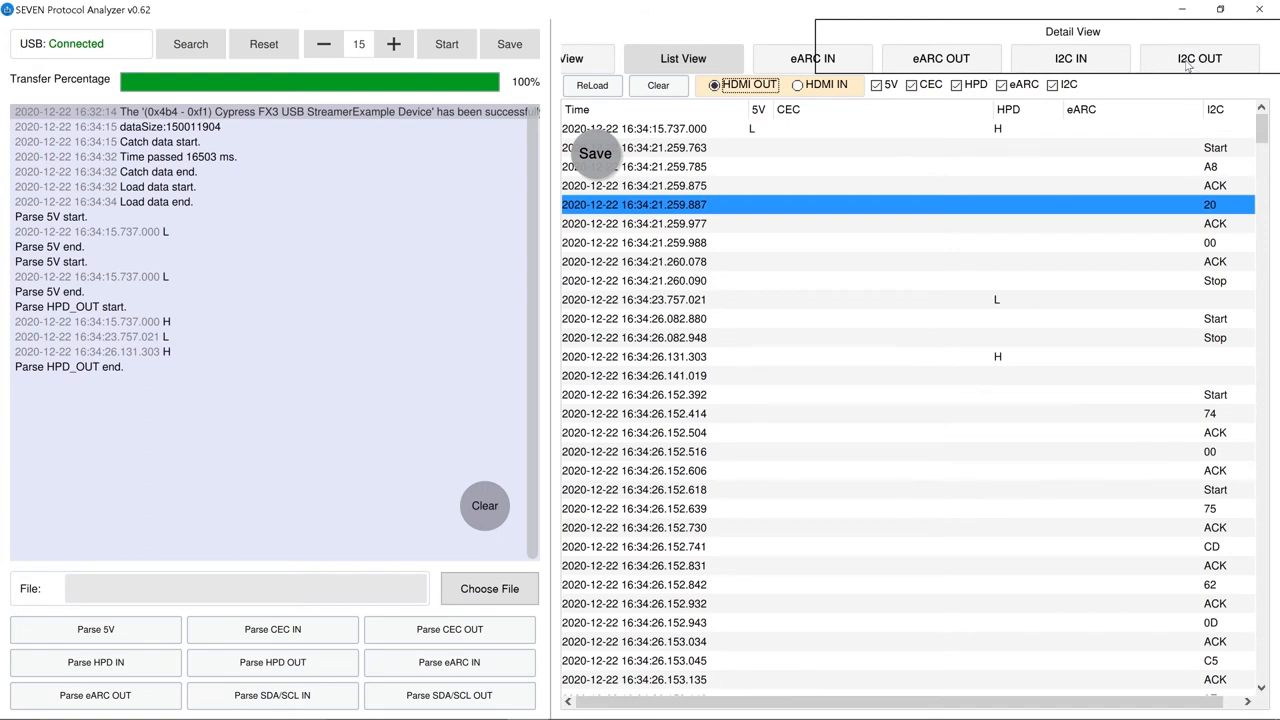
{"action": "left_click", "coordinate": [1199, 58]}
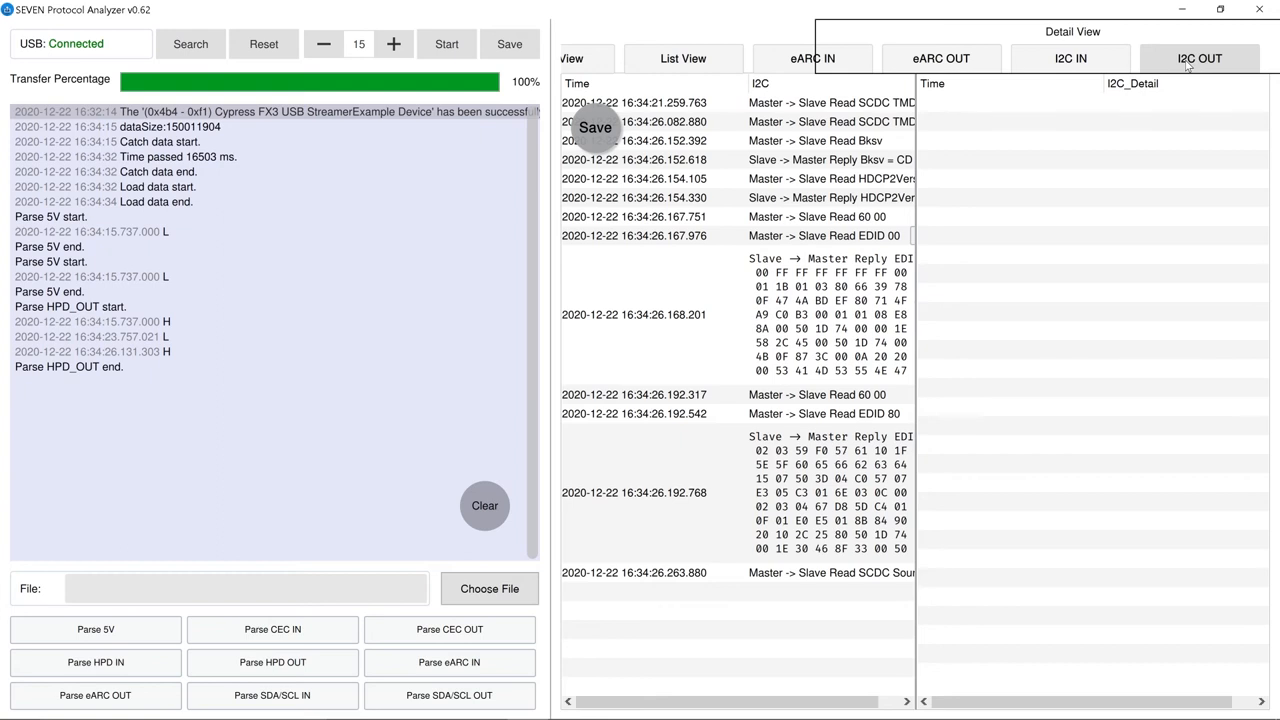
{"action": "mouse_move", "coordinate": [1188, 67]}
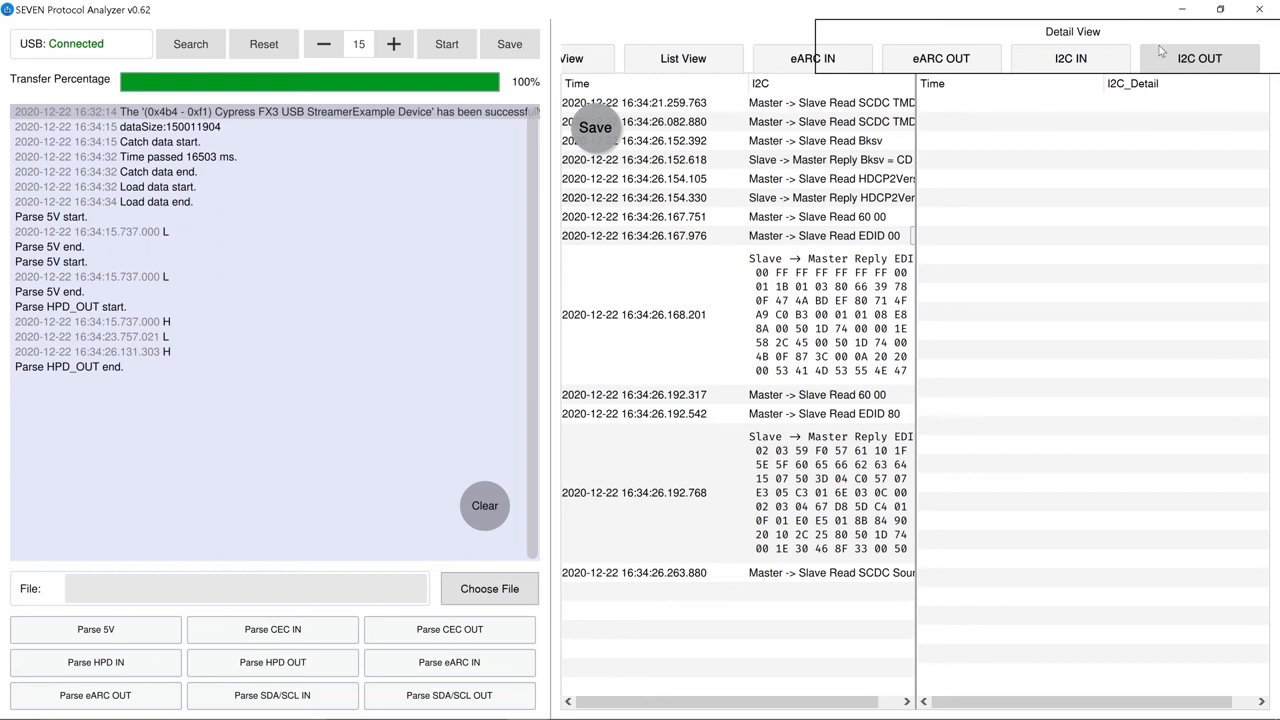
{"action": "left_click", "coordinate": [683, 58]}
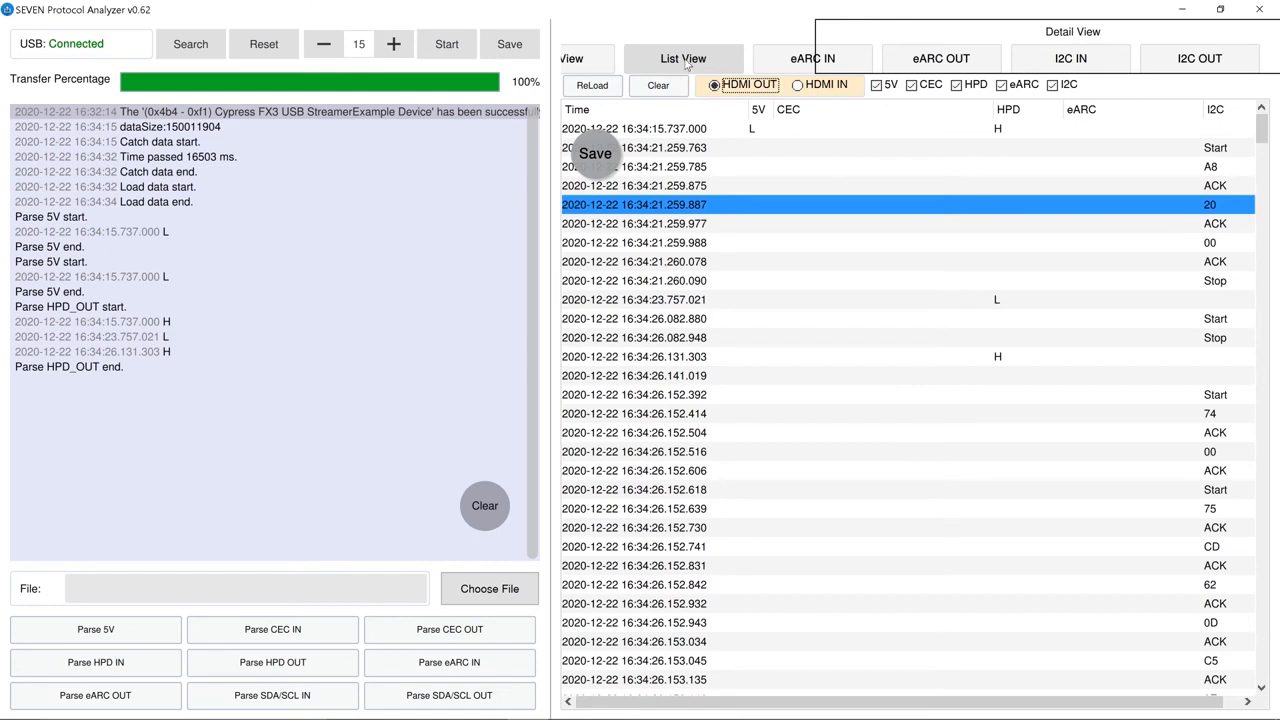
Write the captured HDMI data to the text file test1.txt on the Desktop
{"action": "left_click", "coordinate": [489, 588]}
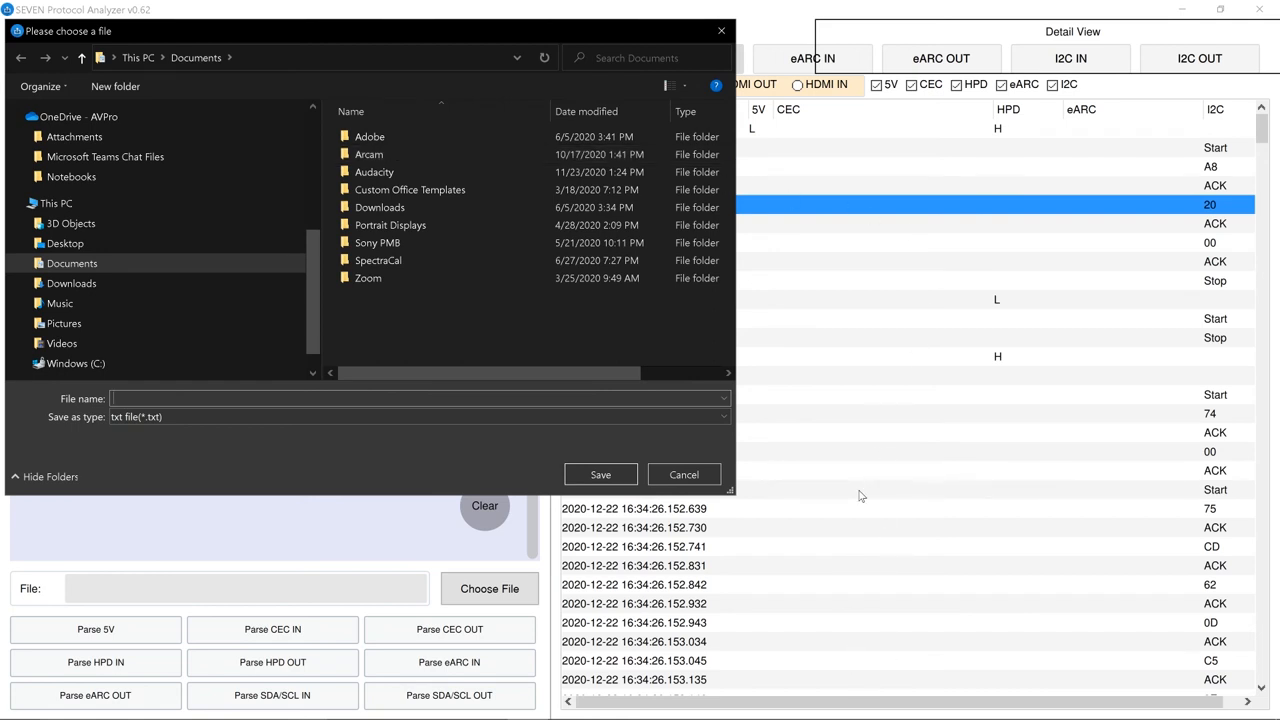
{"action": "left_click", "coordinate": [600, 474]}
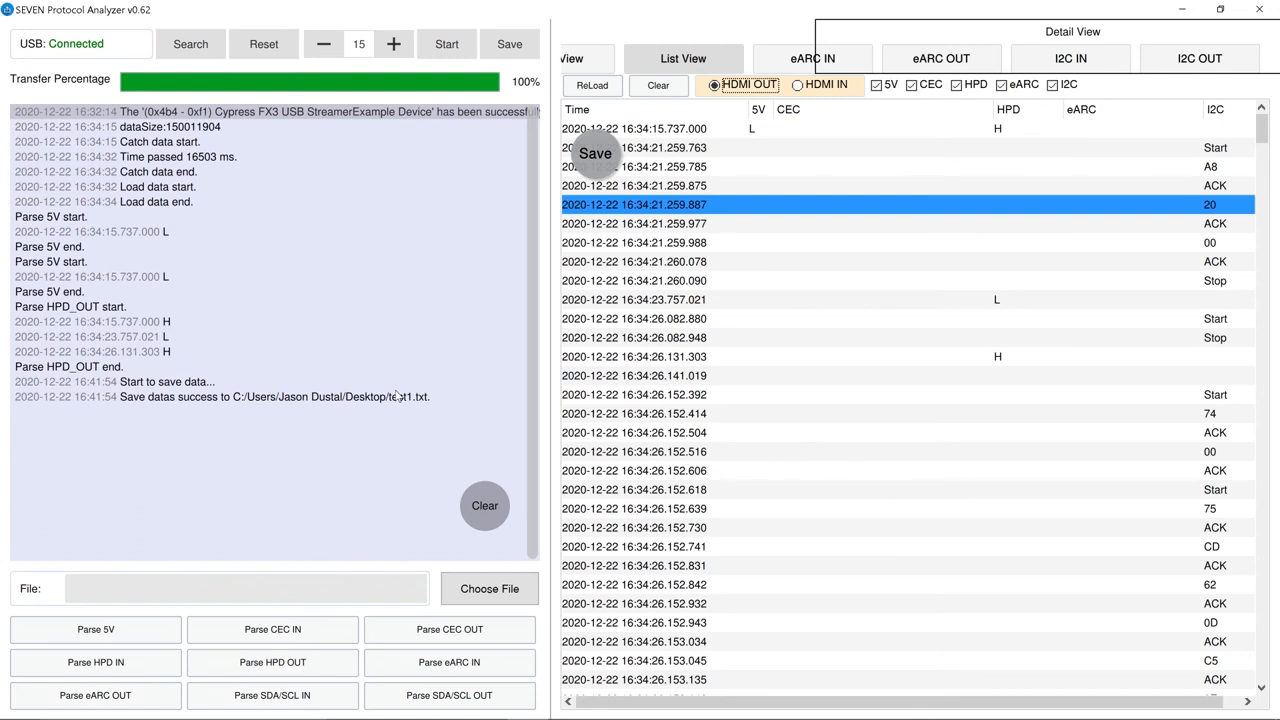
{"action": "mouse_move", "coordinate": [472, 24]}
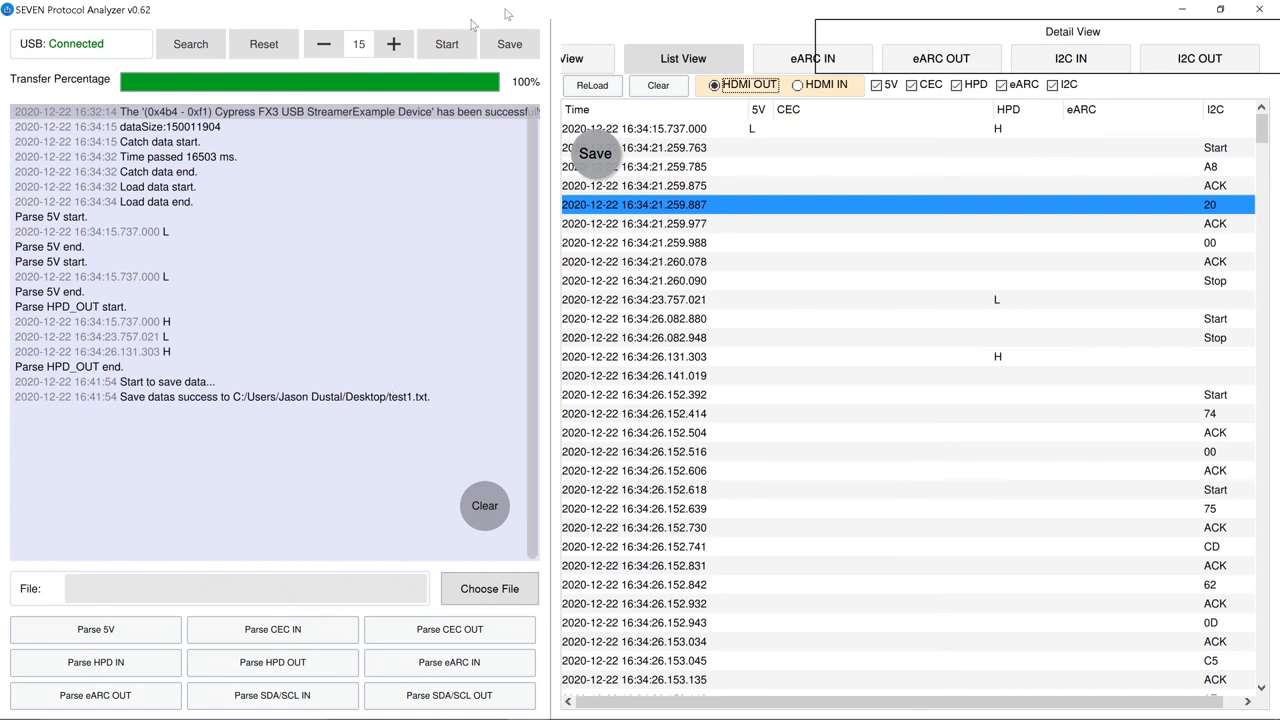
{"action": "mouse_move", "coordinate": [510, 52]}
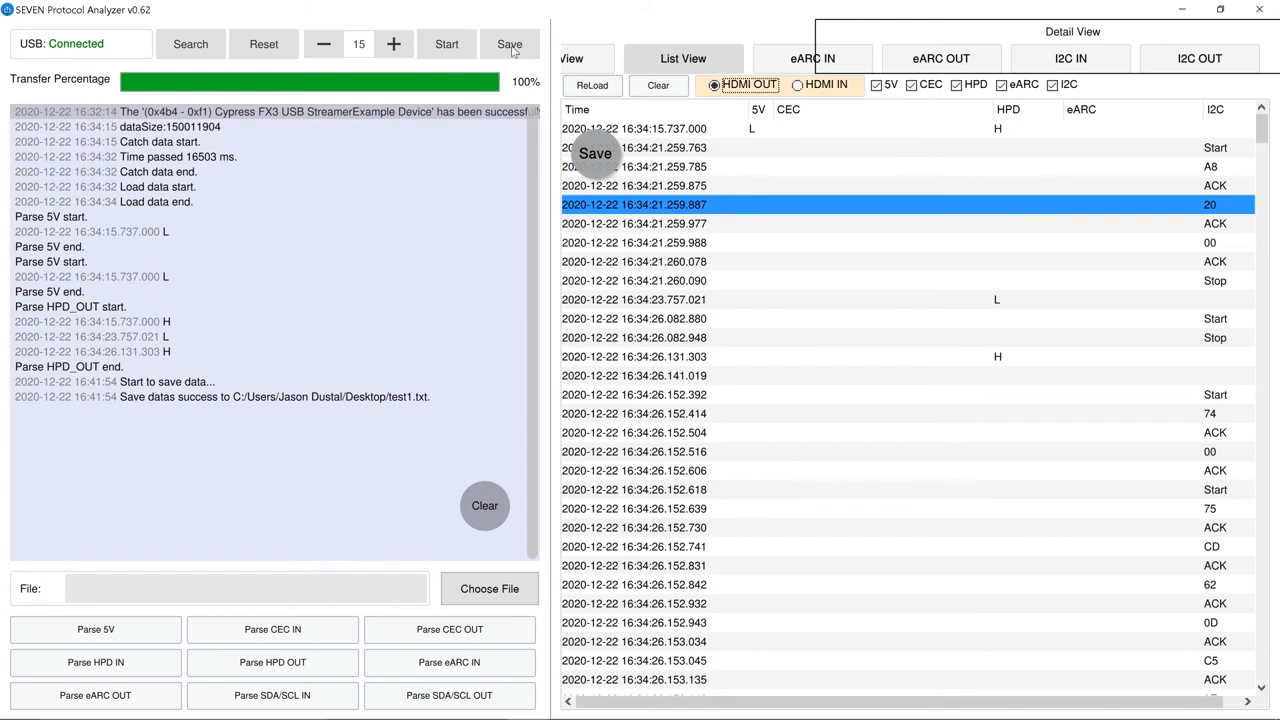
Save the capture in binary format as test2.bin in the Desktop folder
{"action": "left_click", "coordinate": [509, 43]}
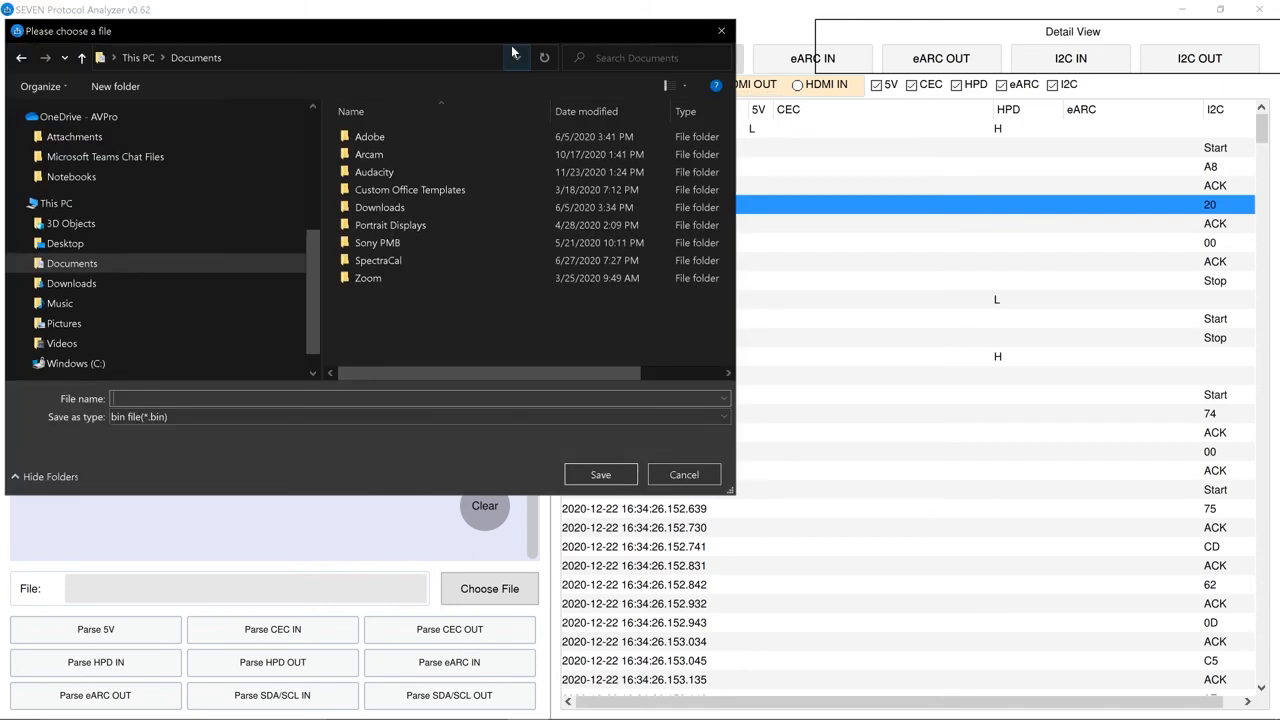
{"action": "mouse_move", "coordinate": [544, 57]}
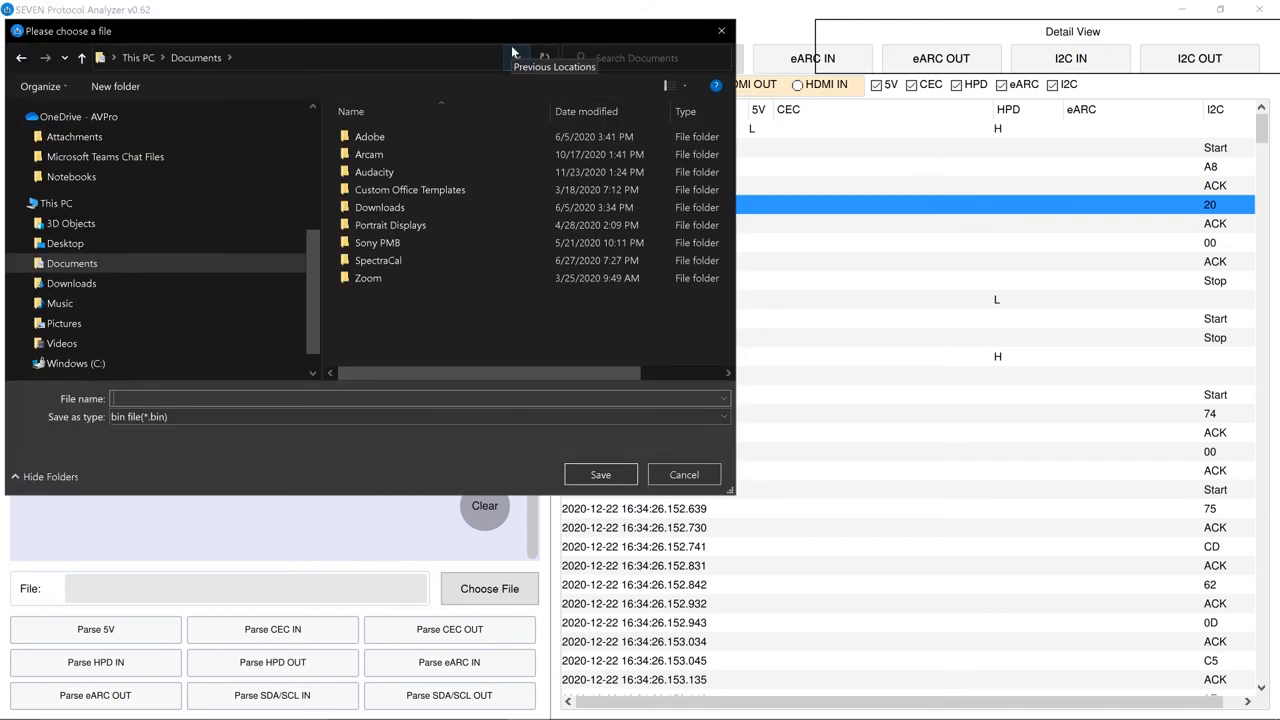
{"action": "type", "text": "test2"}
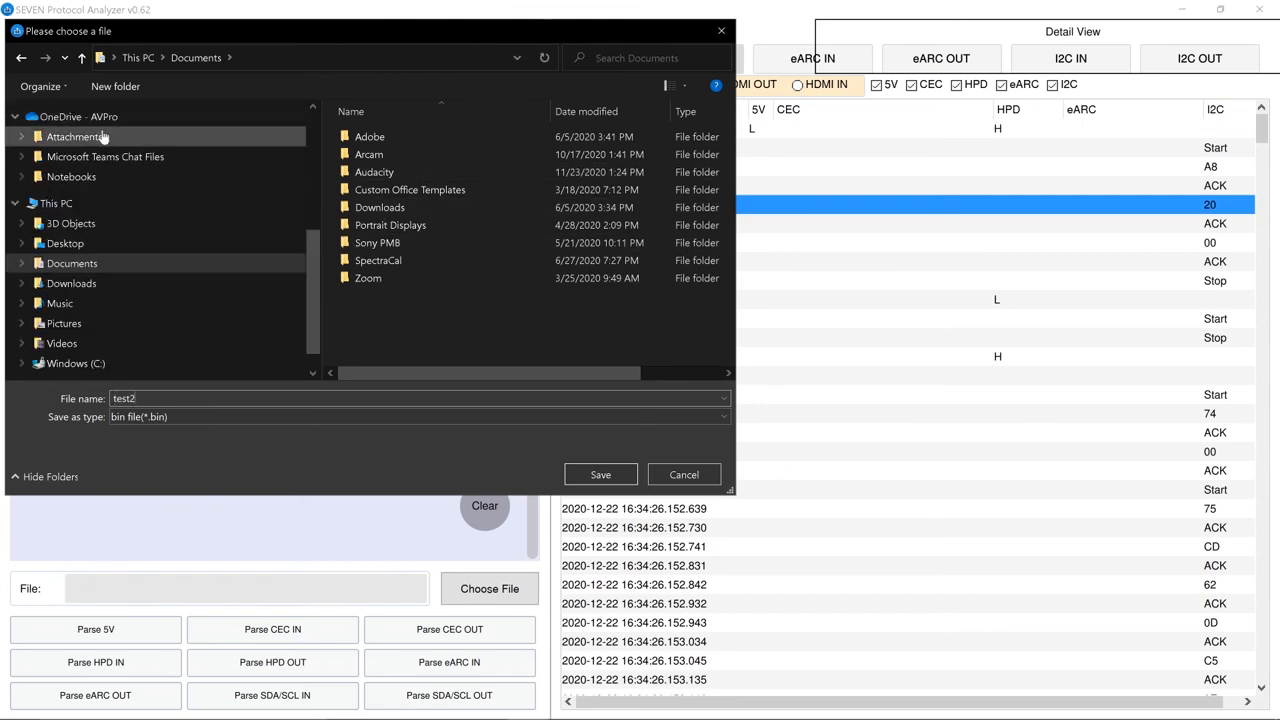
{"action": "left_click", "coordinate": [64, 243]}
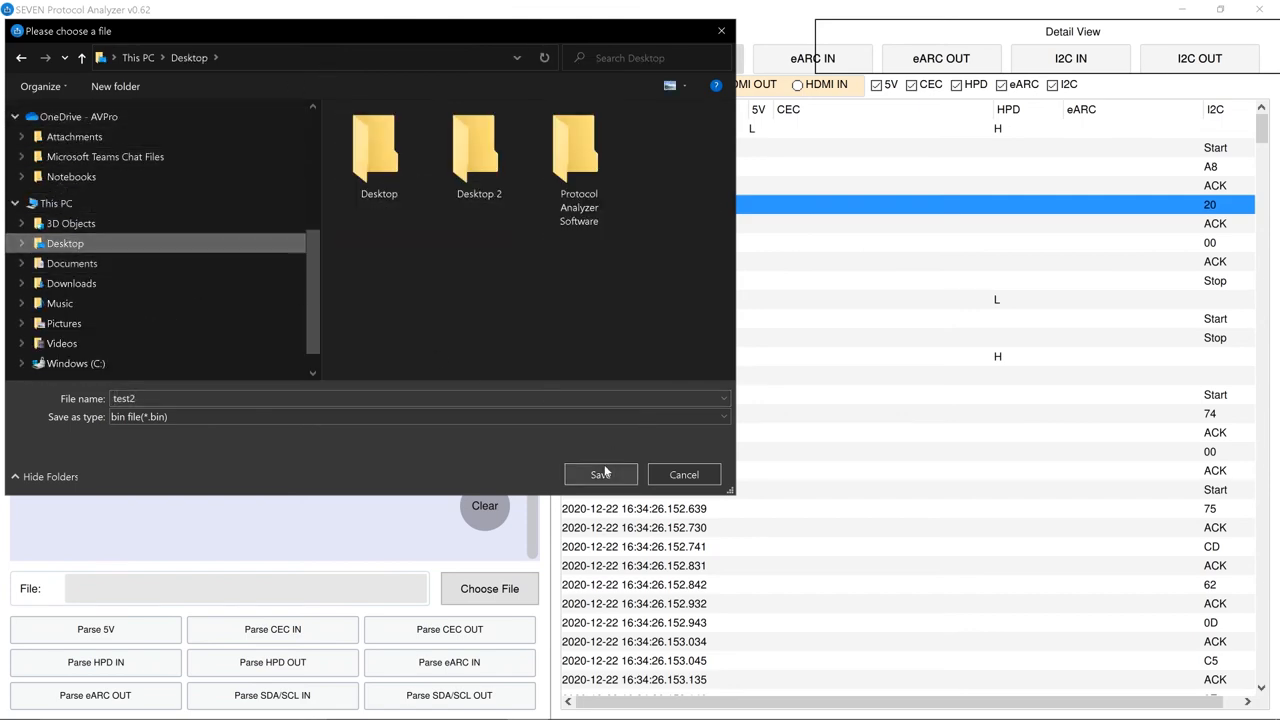
{"action": "left_click", "coordinate": [600, 474]}
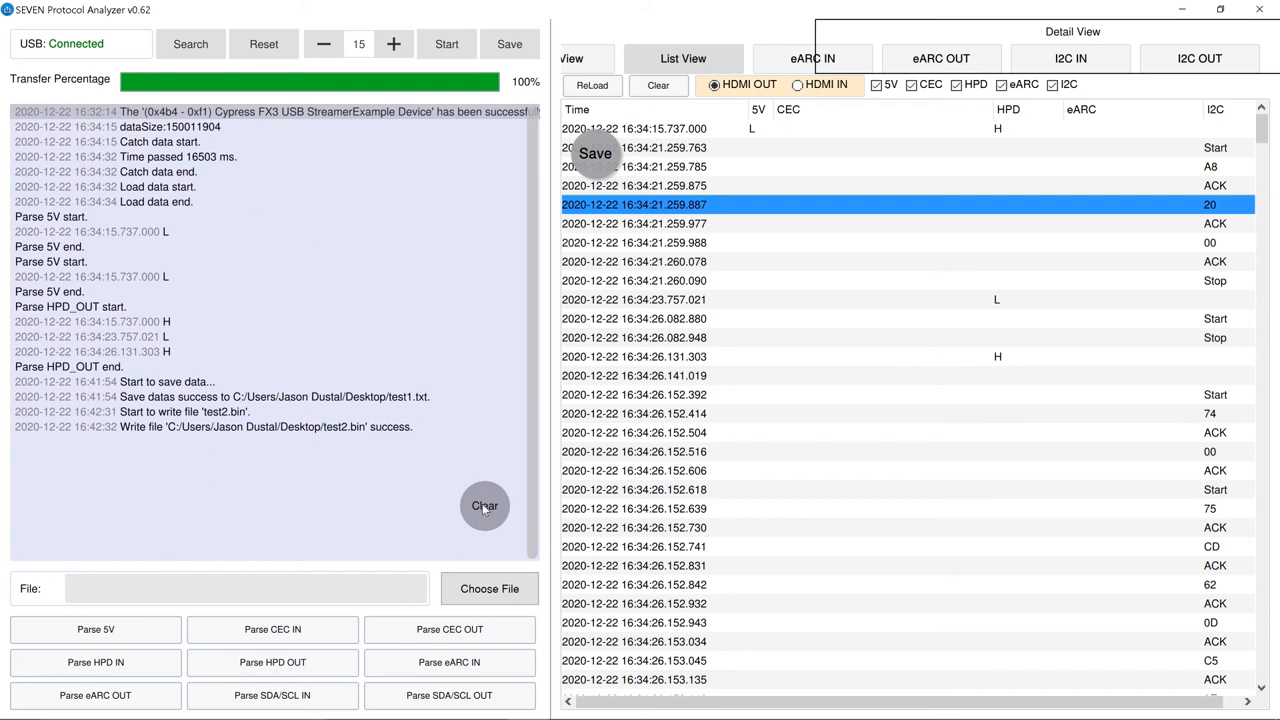
Clear the message log, choose test2.bin from the Desktop, and reload it
{"action": "left_click", "coordinate": [484, 505]}
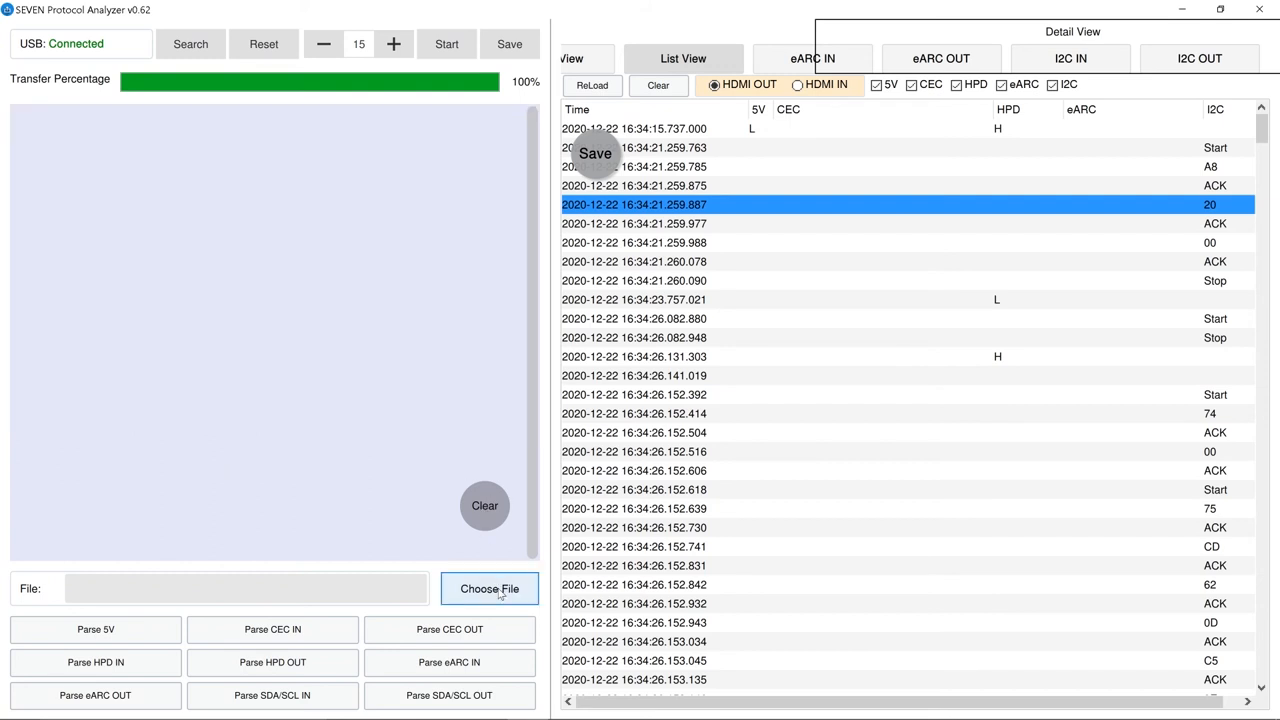
{"action": "left_click", "coordinate": [489, 588]}
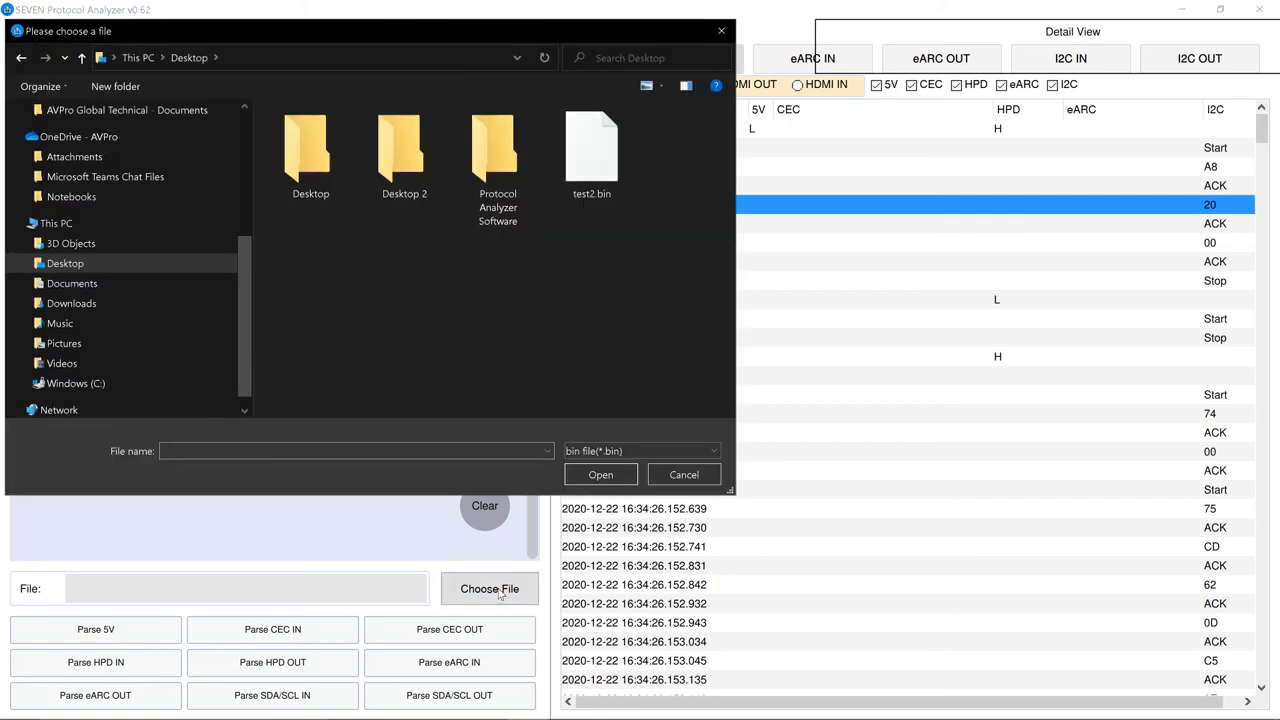
{"action": "mouse_move", "coordinate": [592, 145]}
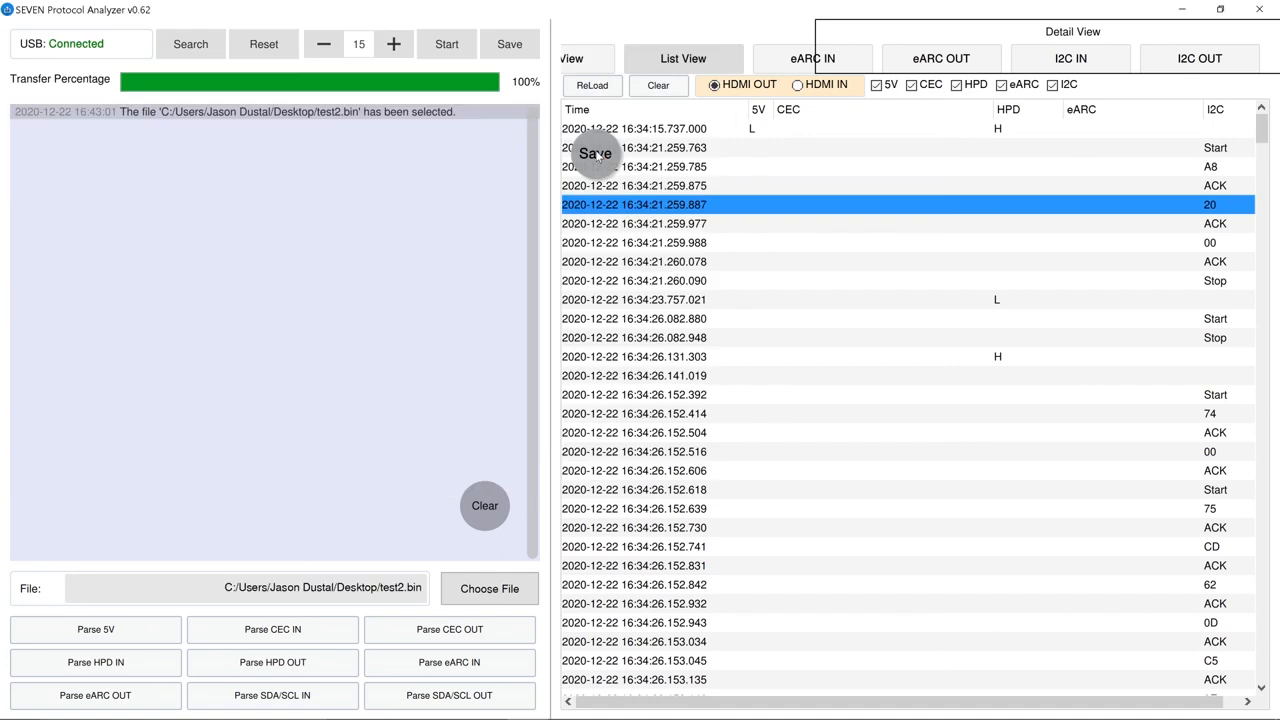
{"action": "left_click", "coordinate": [592, 85]}
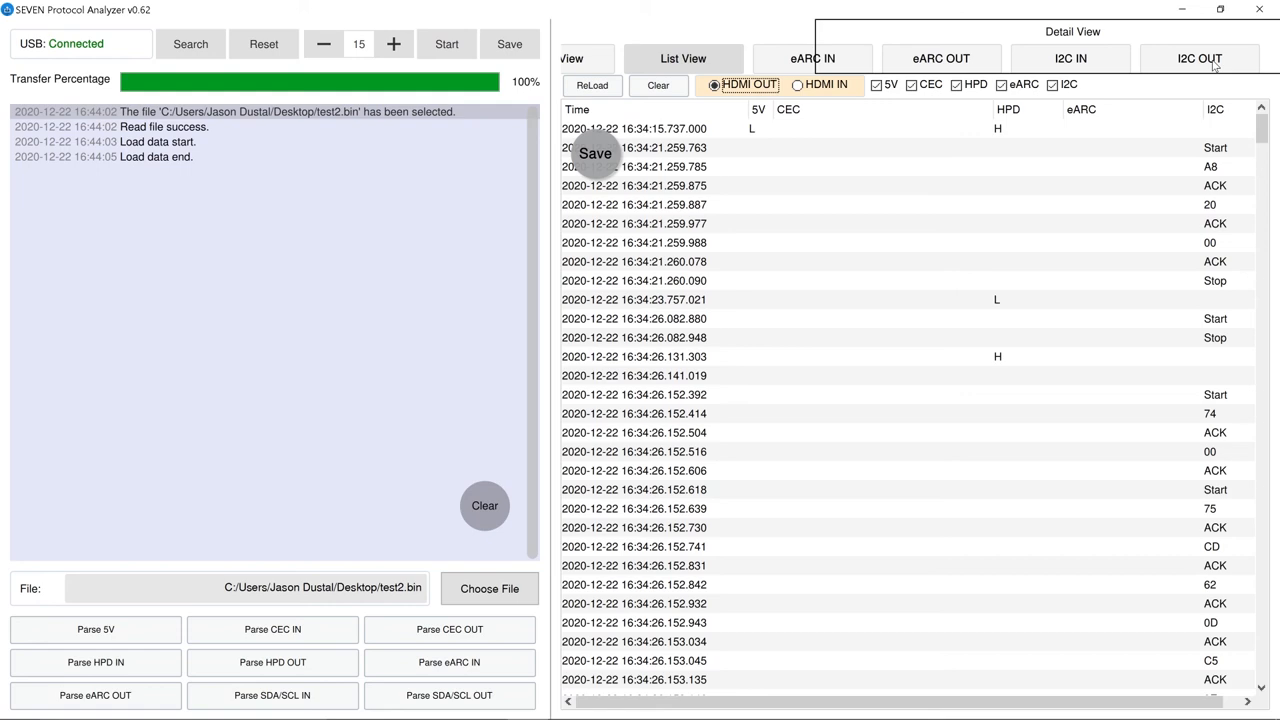
From the I2C OUT decode, save the Read EDID 00 data as edid.bin on the Desktop
{"action": "left_click", "coordinate": [1199, 58]}
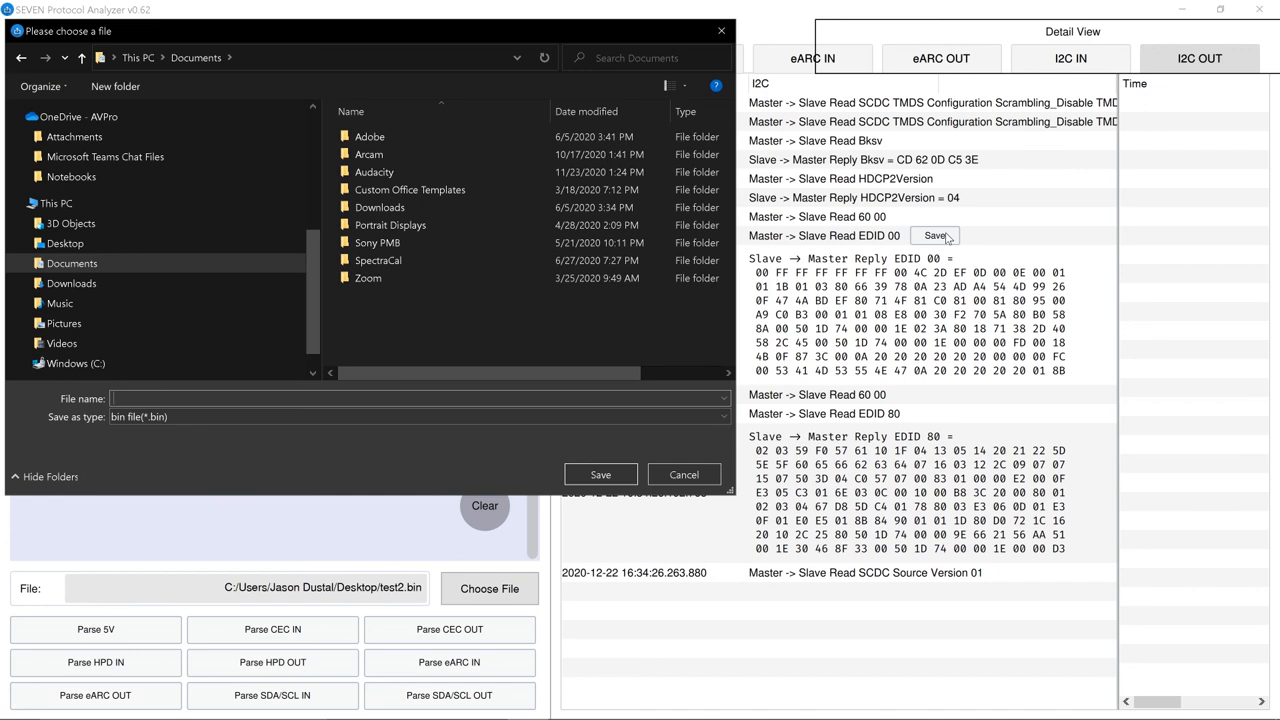
{"action": "type", "text": "ed"}
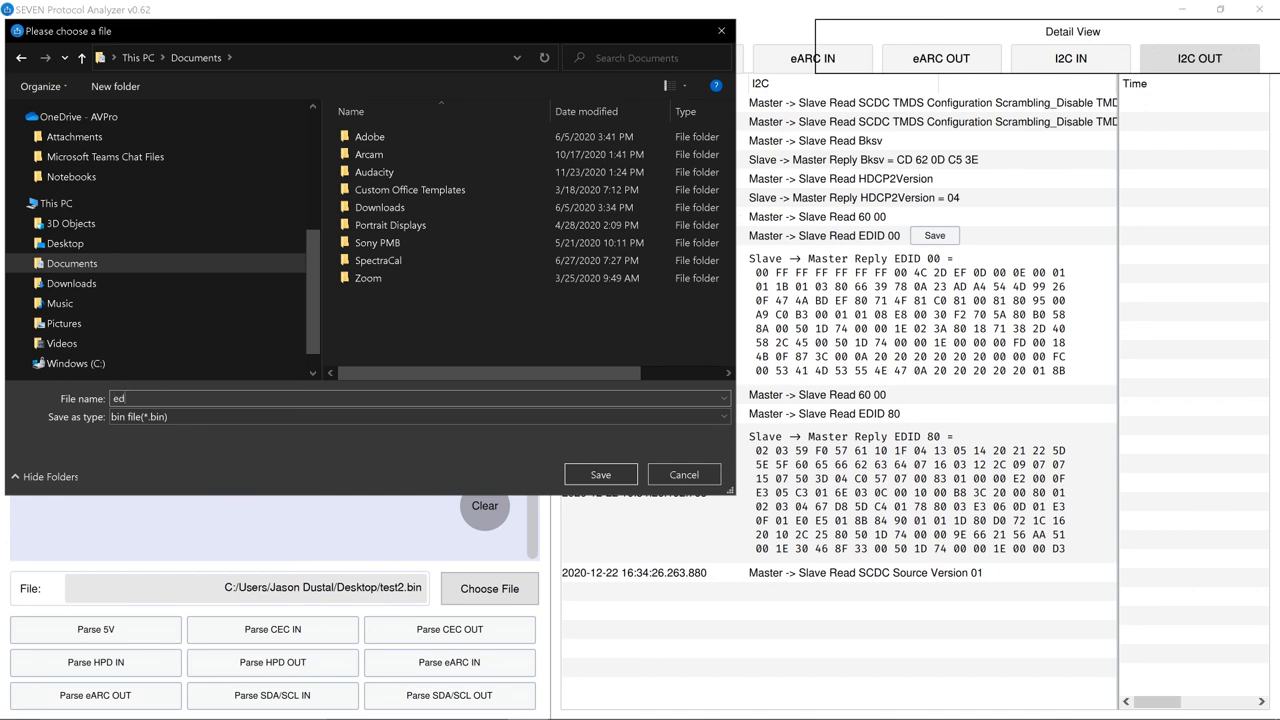
{"action": "type", "text": "id"}
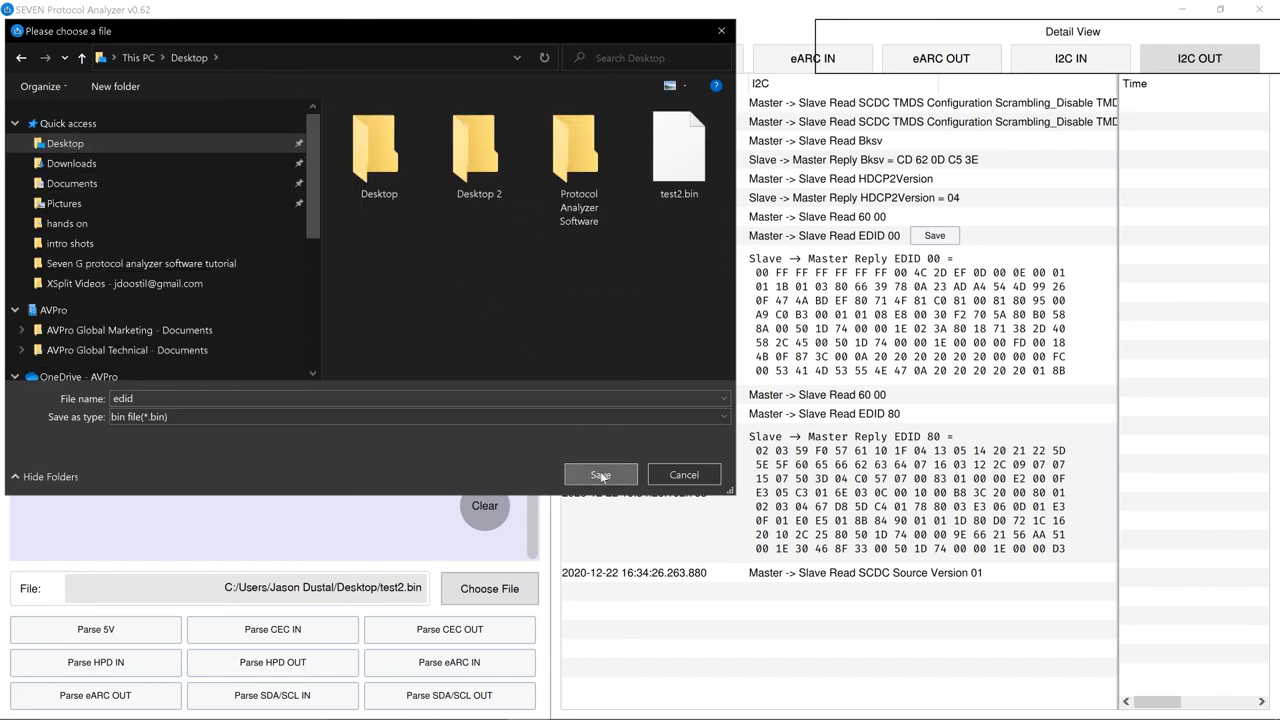
{"action": "left_click", "coordinate": [600, 474]}
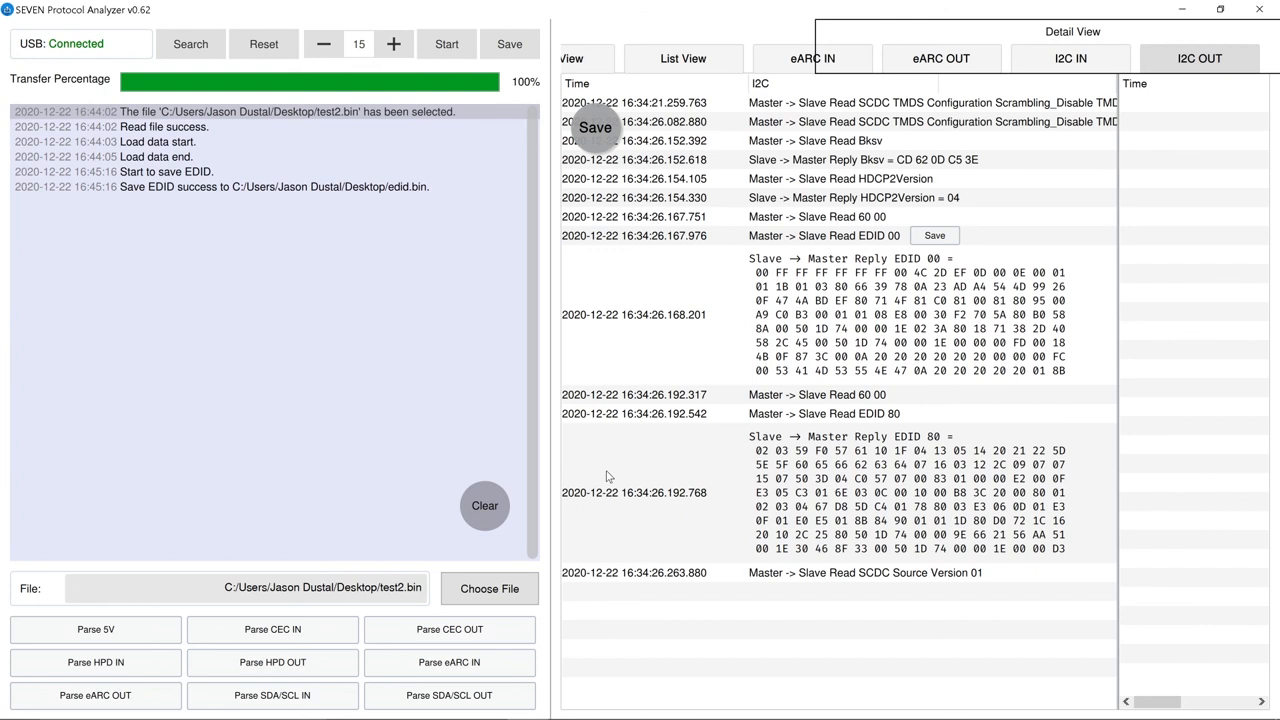